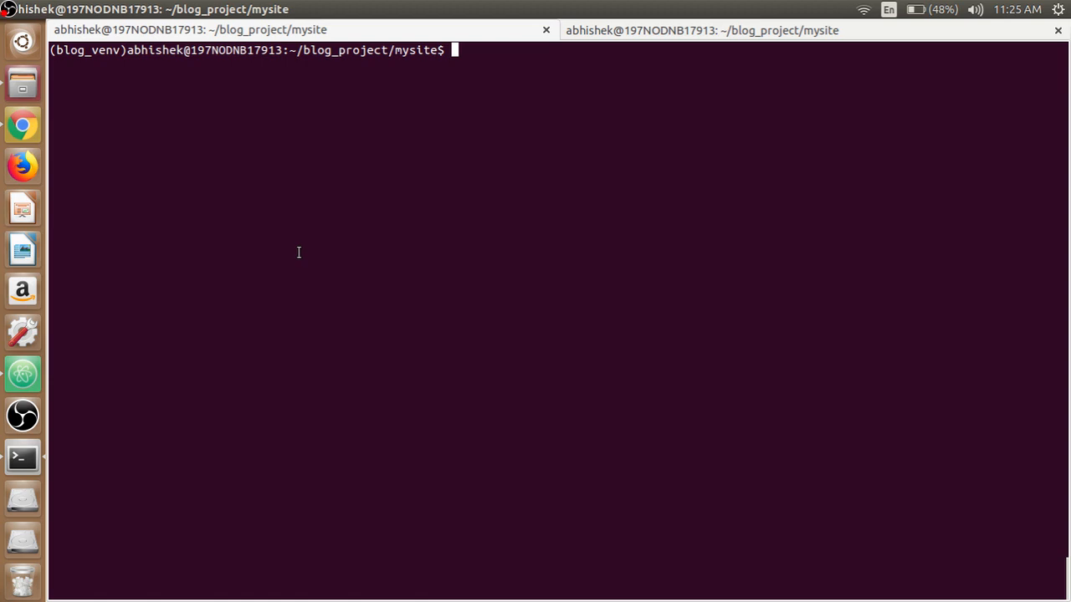
mouse_move(178, 125)
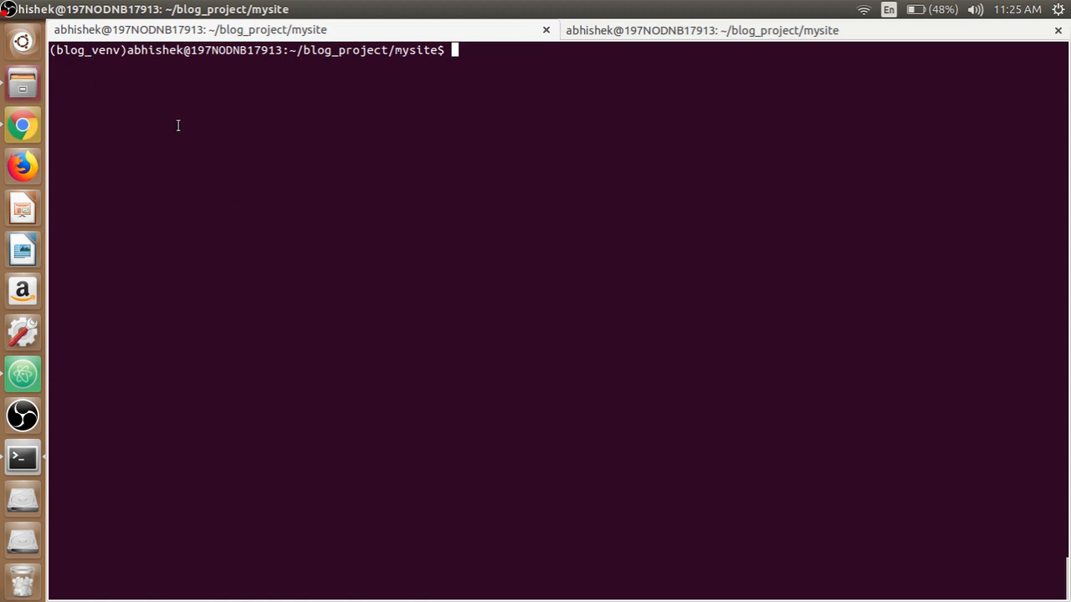
Step: Install the Faker package into blog_venv with pip install Faker
text(pip int)
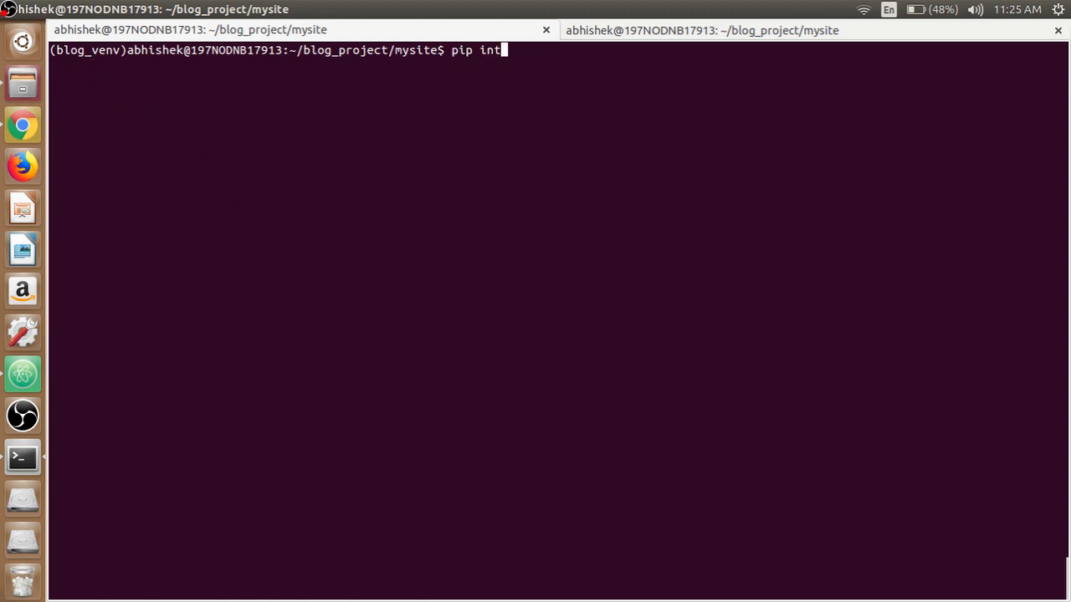
text(stall Faker)
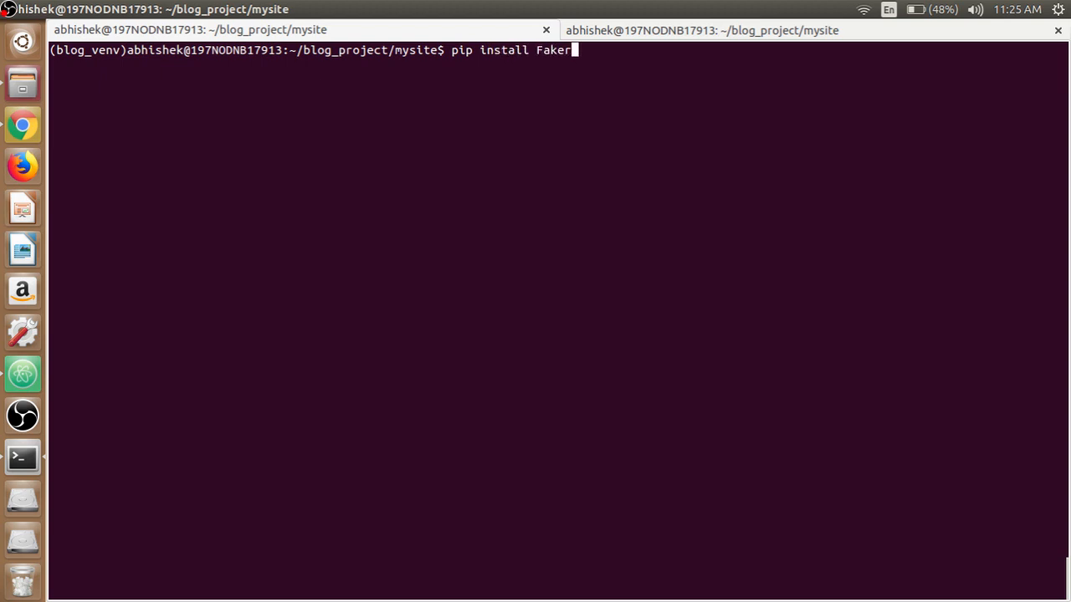
key(Return)
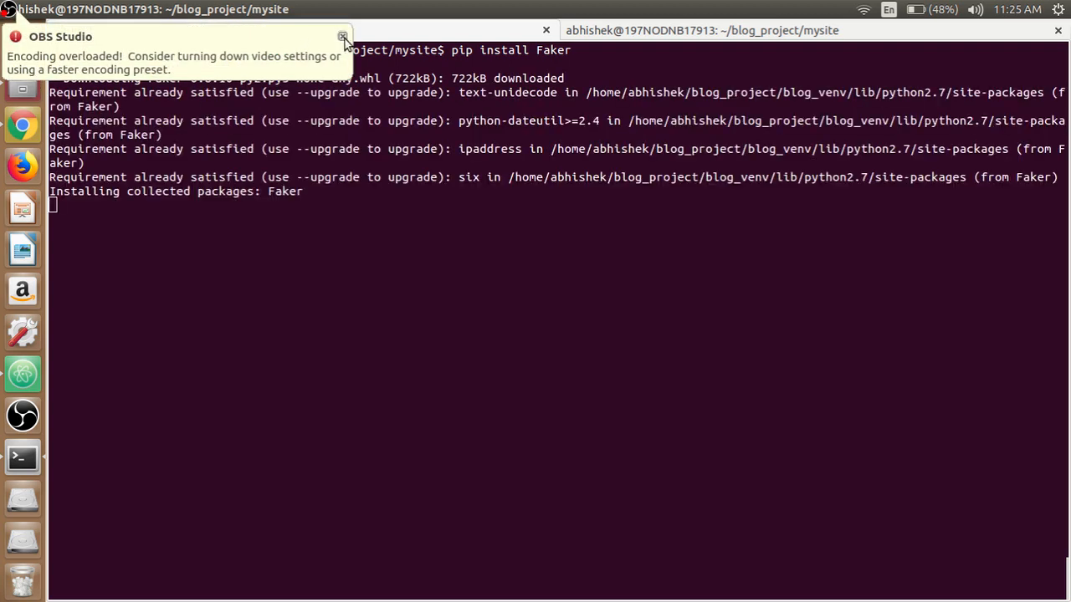
click(342, 37)
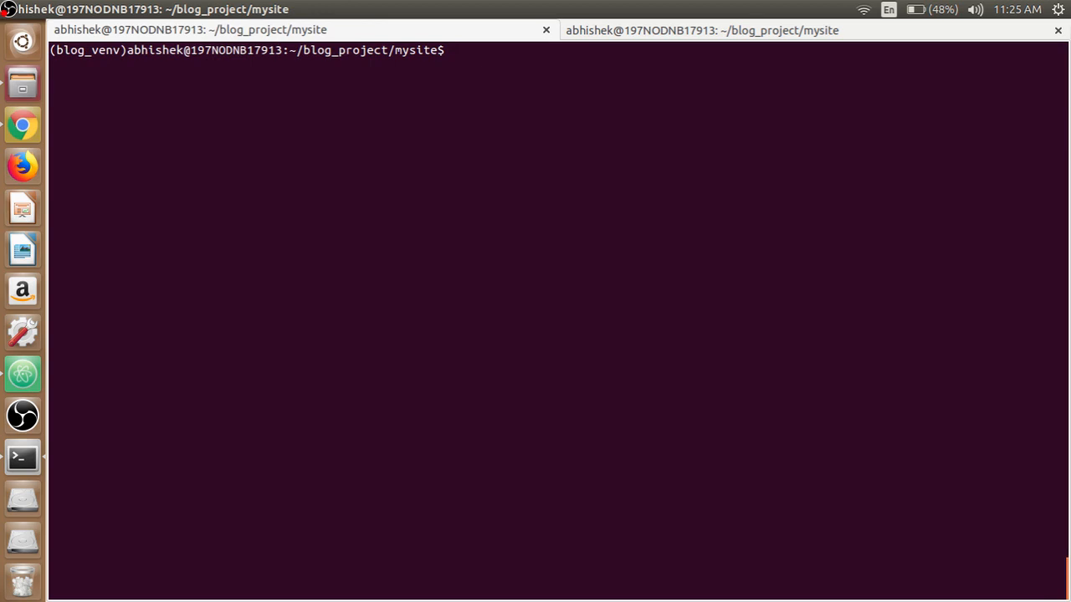
text(pythonm)
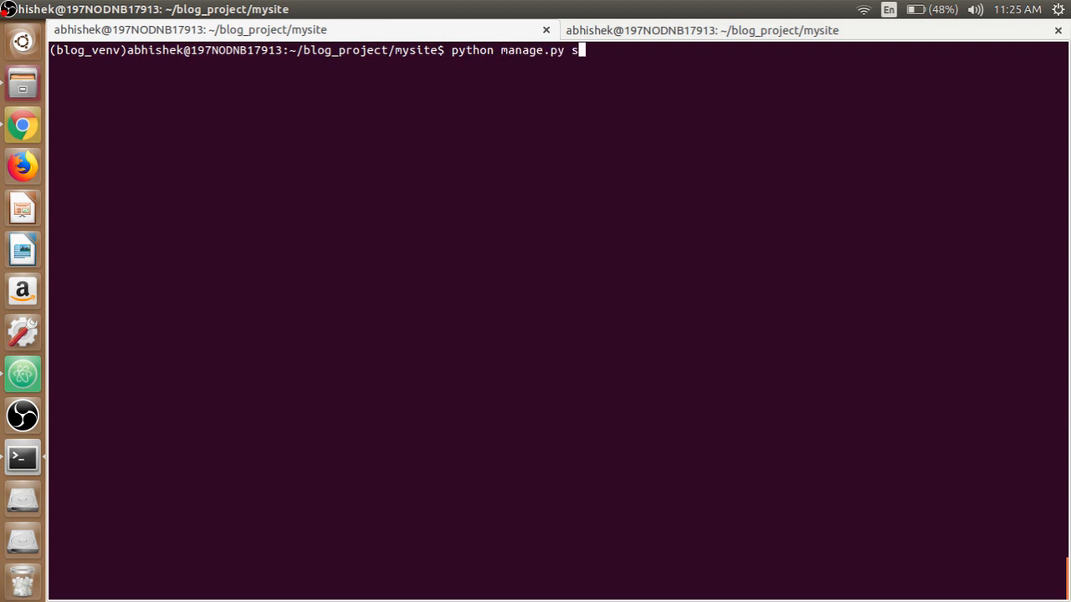
Step: Start the Django shell and import Faker from the faker package
text(hell)
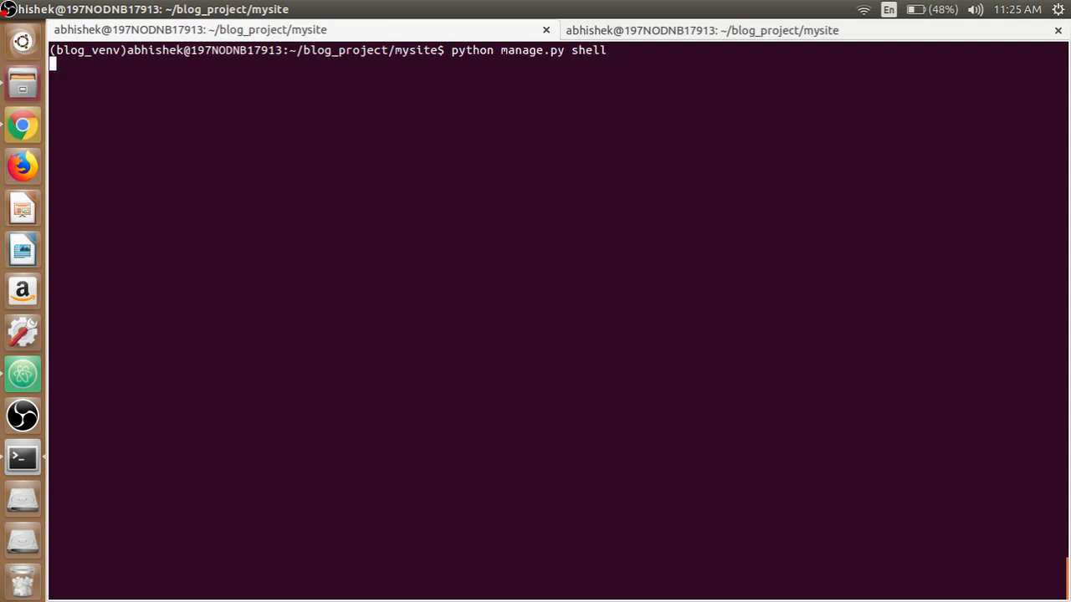
text(fa)
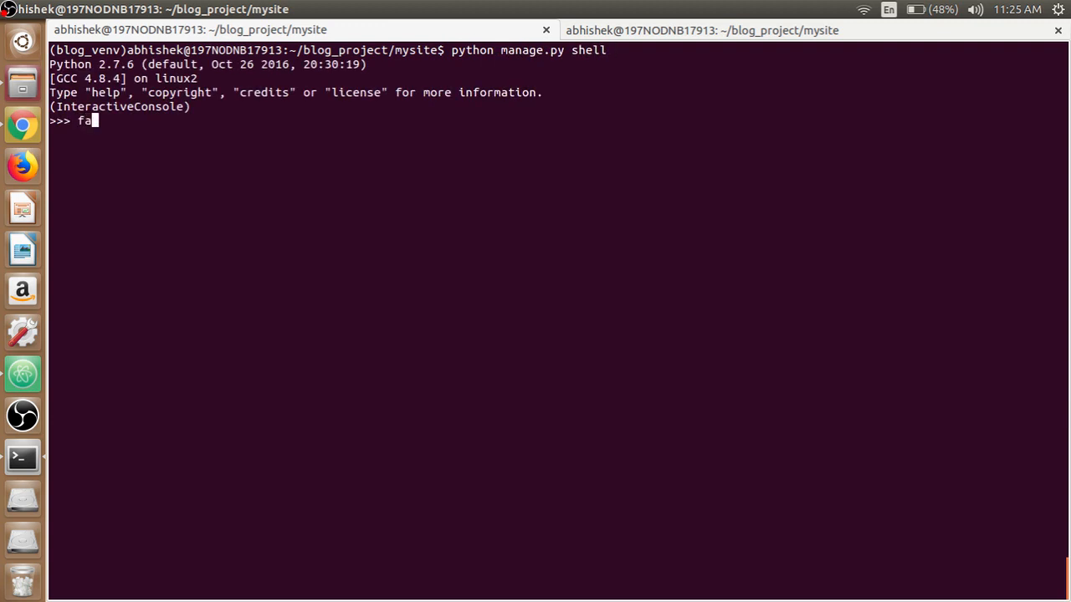
text(ker)
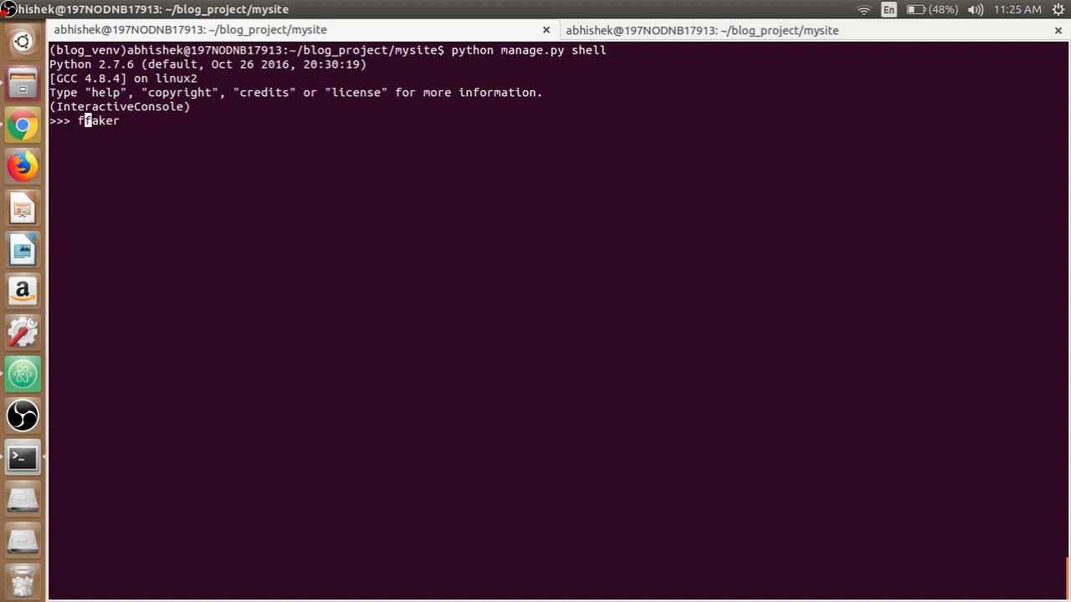
text(from faker im)
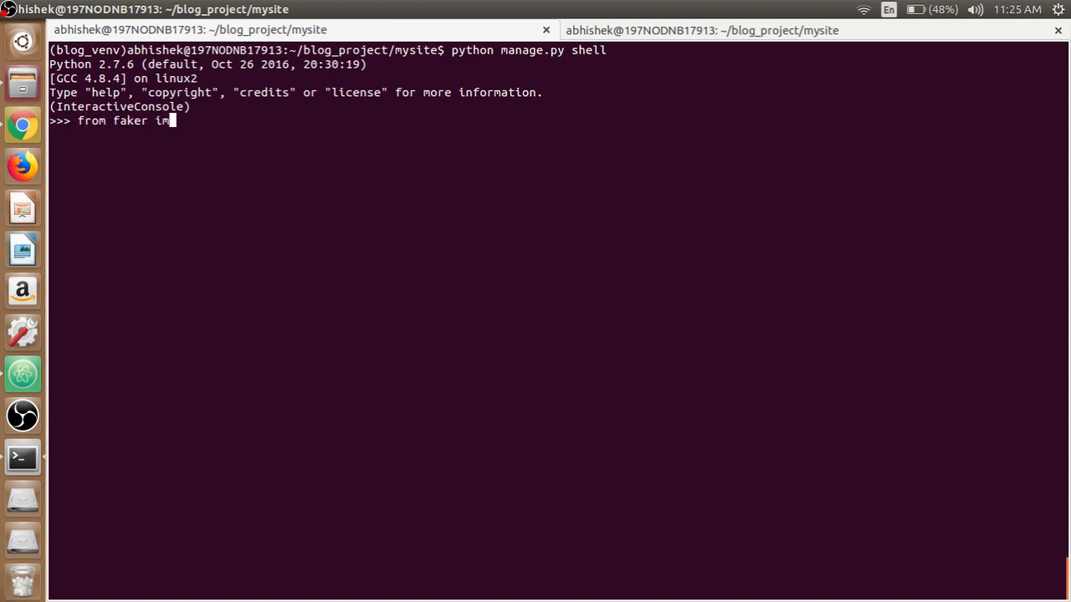
text(port Fak)
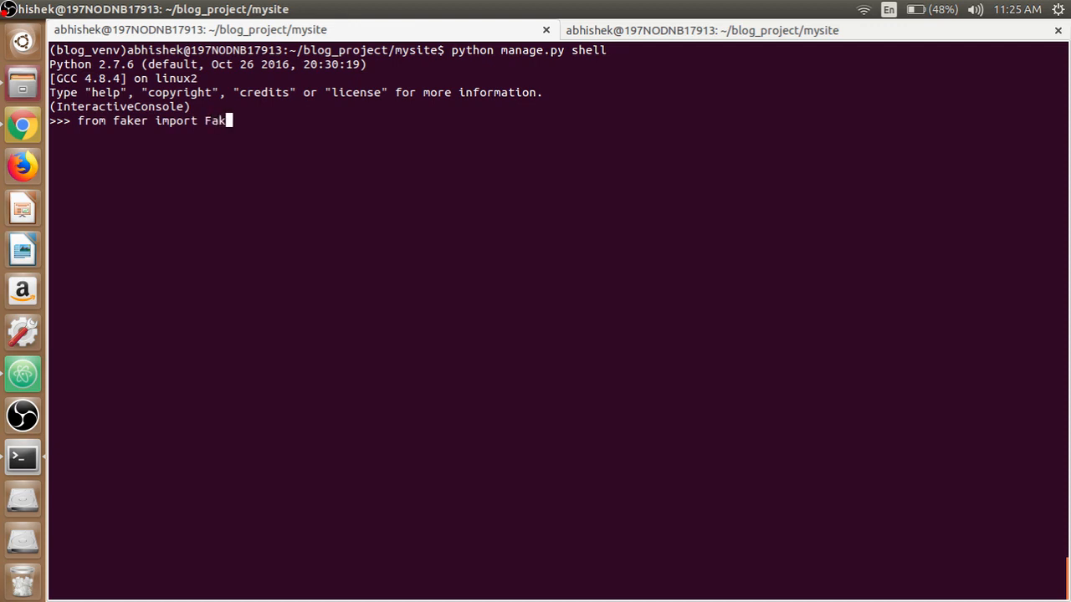
key(Return)
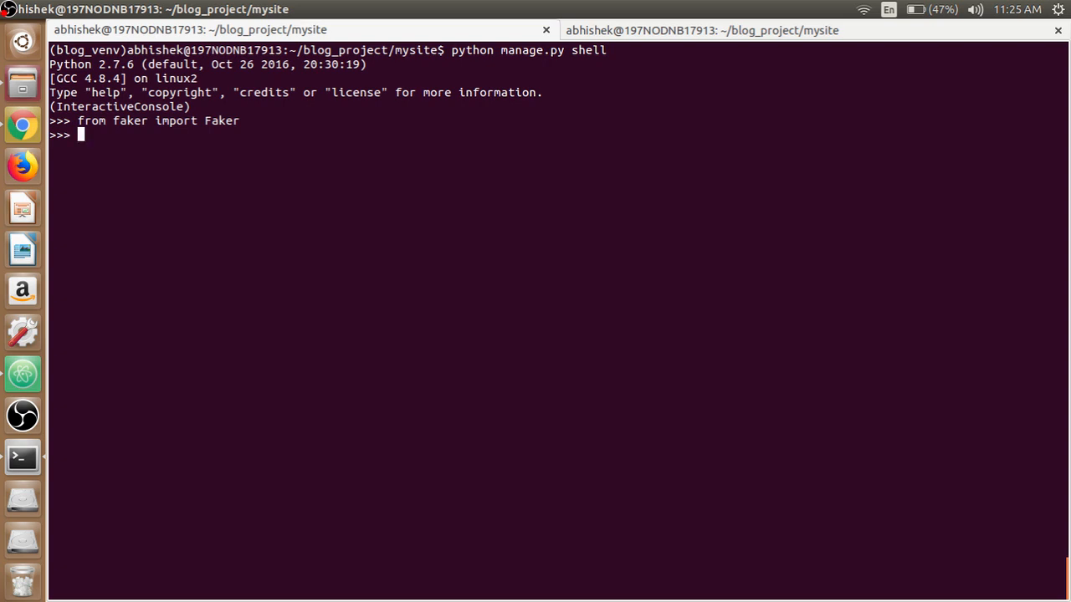
Step: Create a fake generator with fake=Faker() and generate a random name
text(fak)
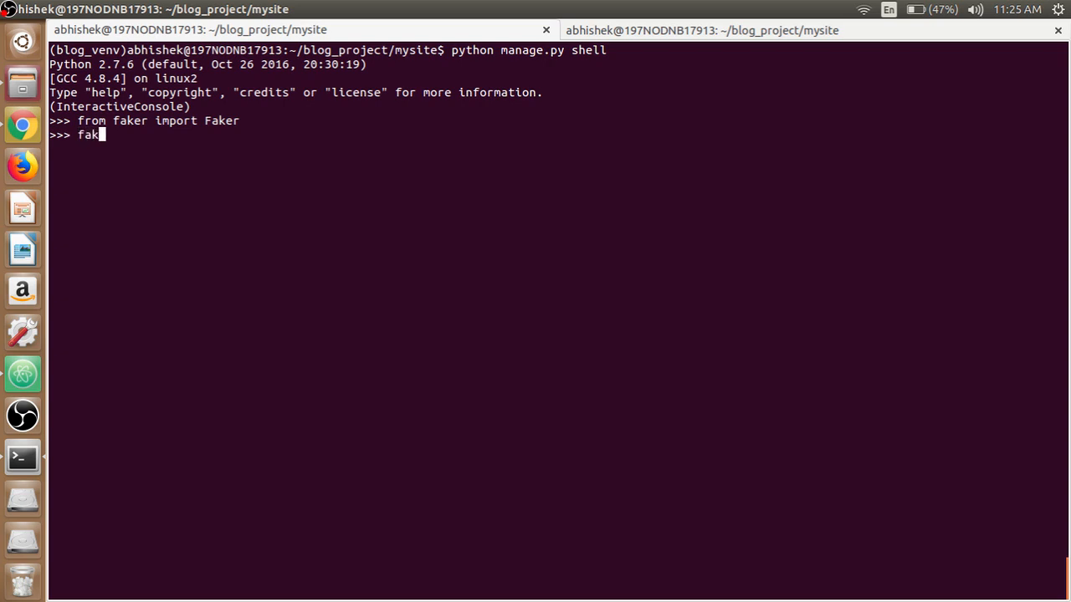
text(e=Fake)
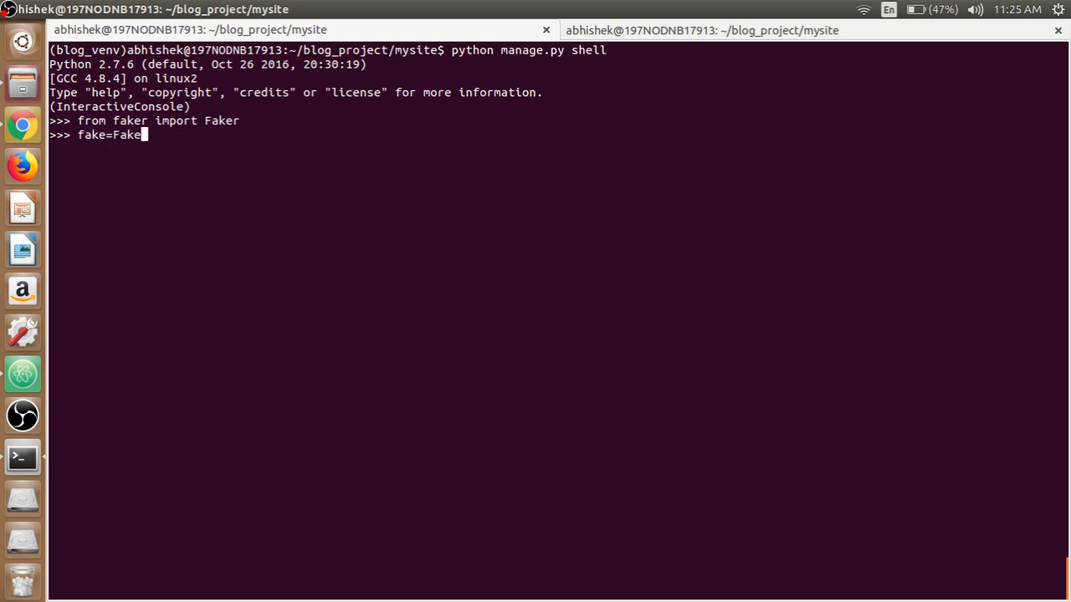
text(())
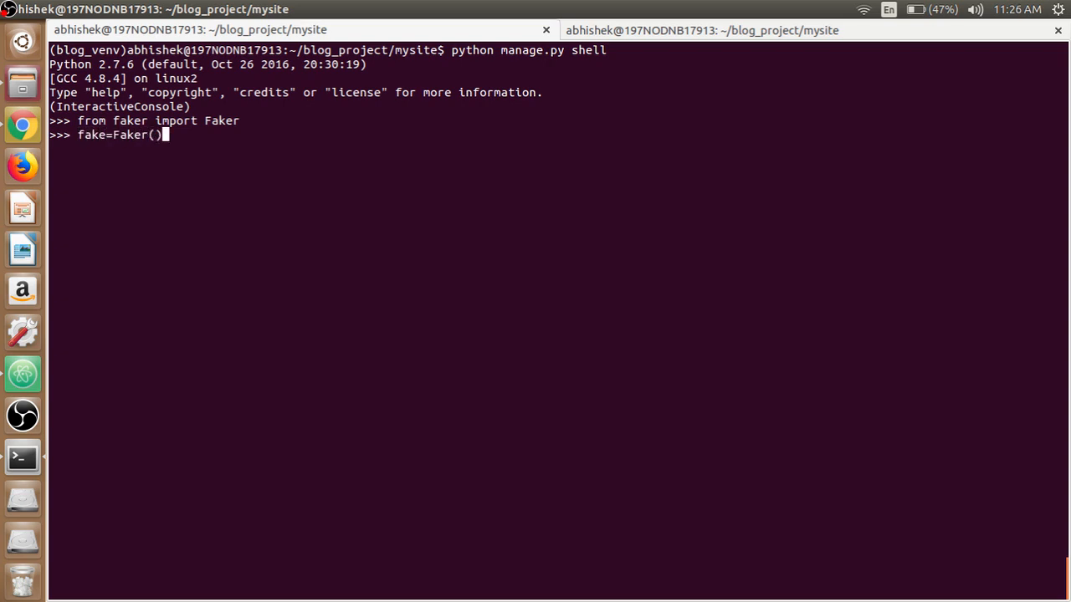
key(Return)
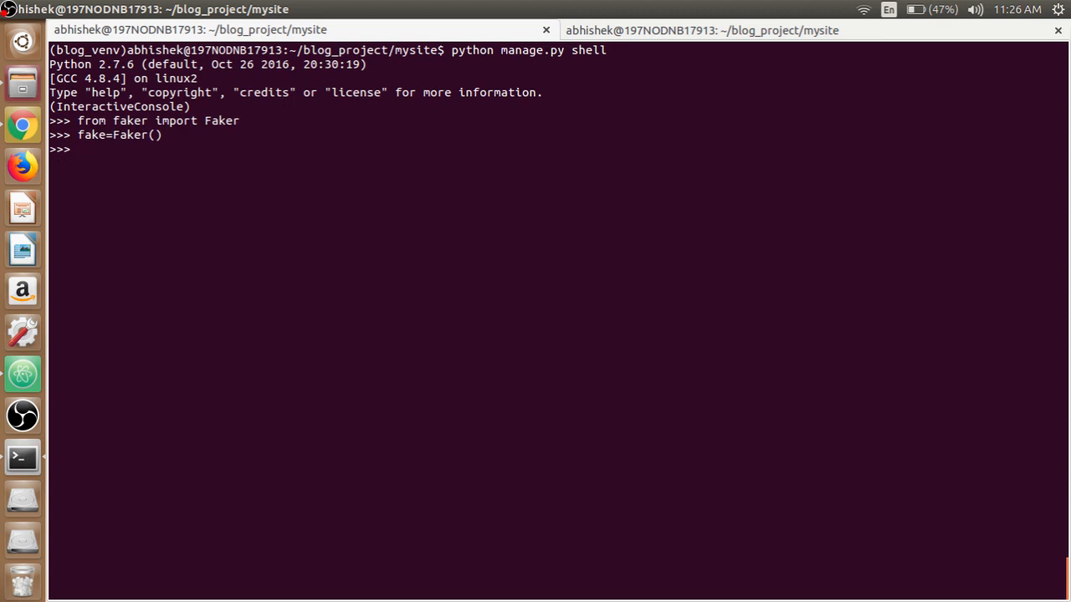
text(fake.name()
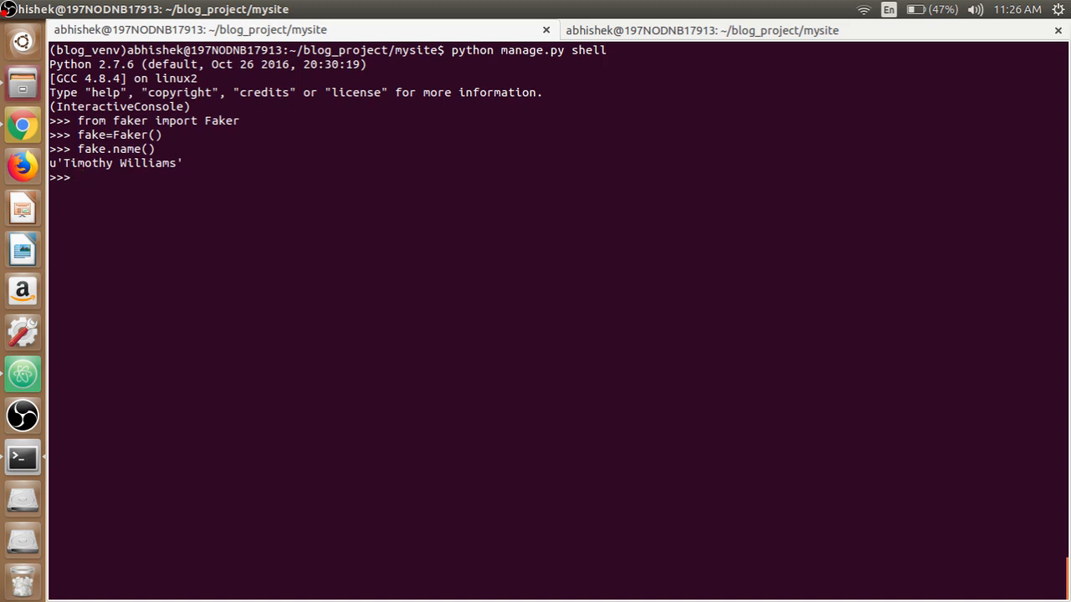
Step: Generate a fake address and random paragraph with fake.address() and fake.text(), then clear the screen
text(f)
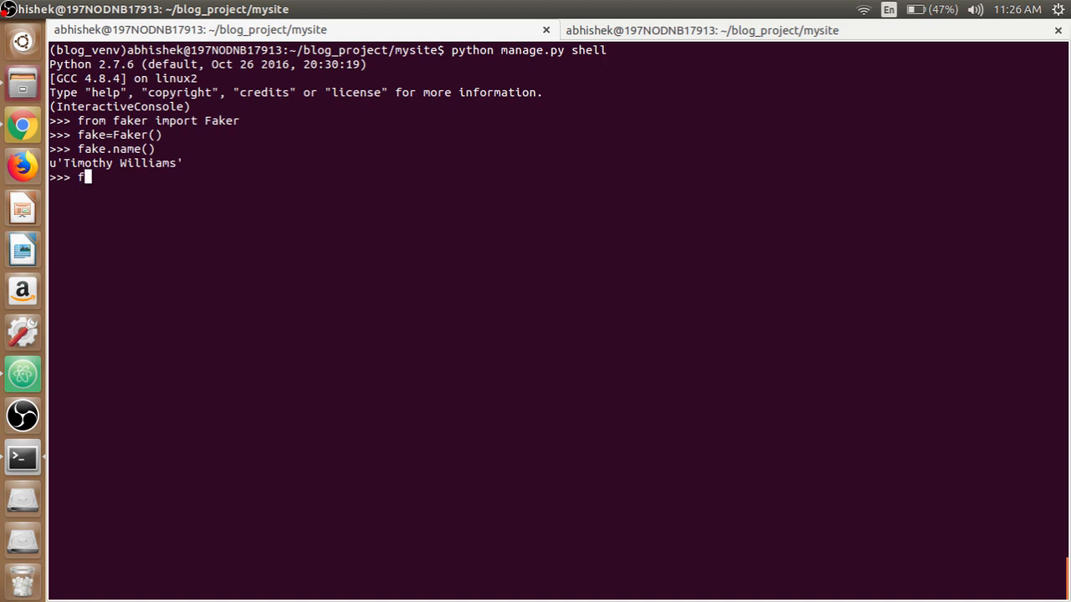
text(ake.addre)
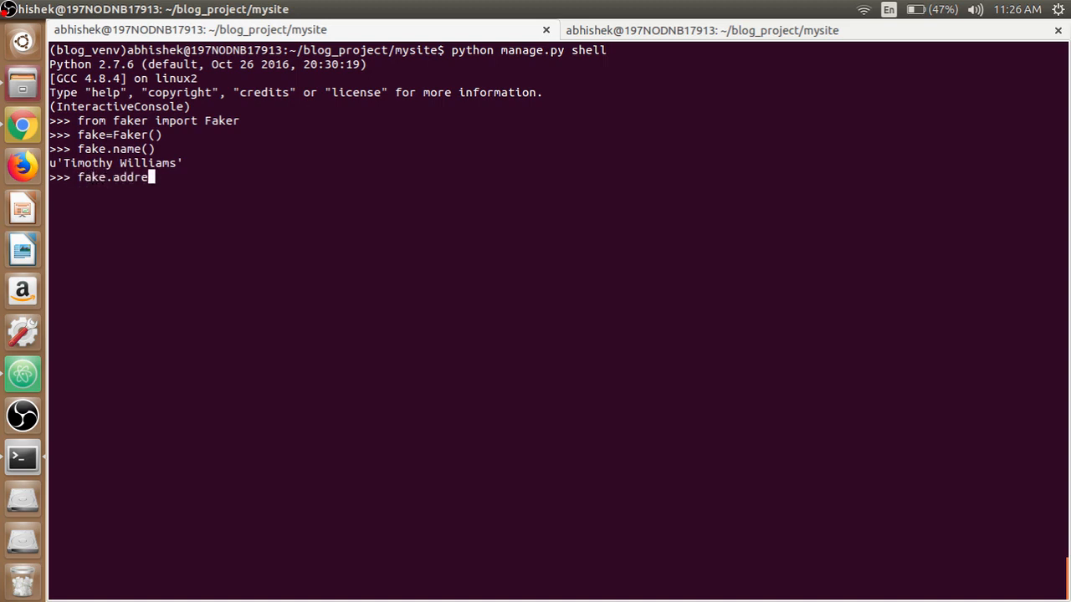
key(Return)
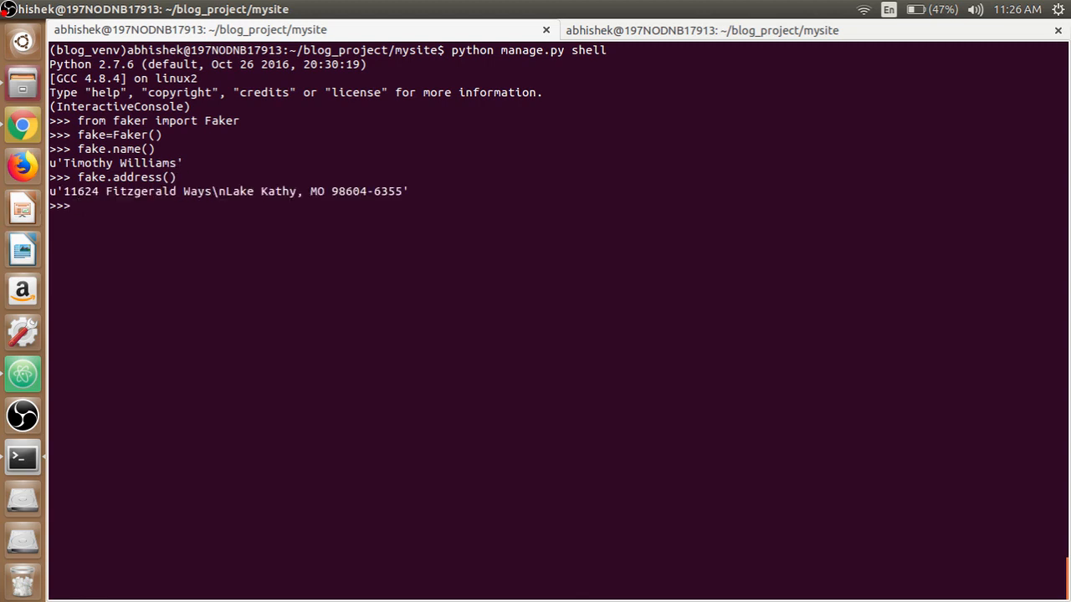
text(fake.tex)
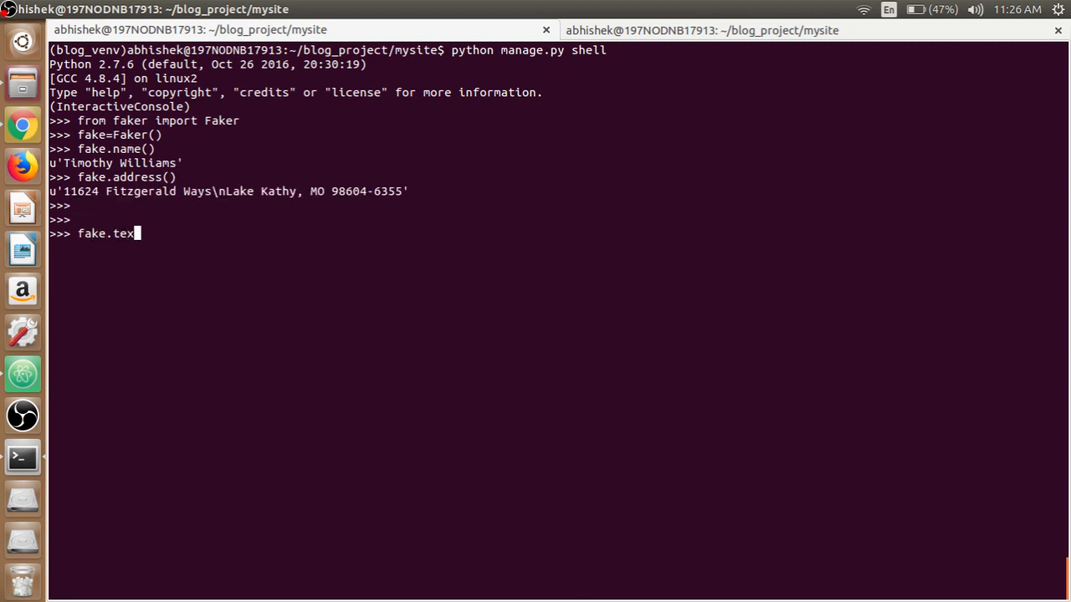
key(Return)
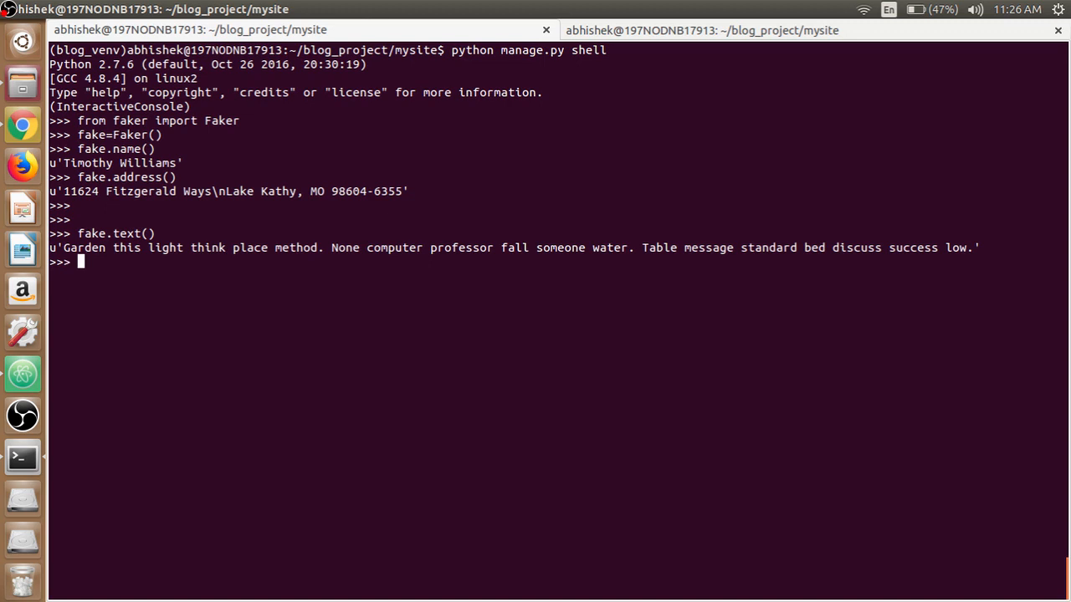
key(Return)
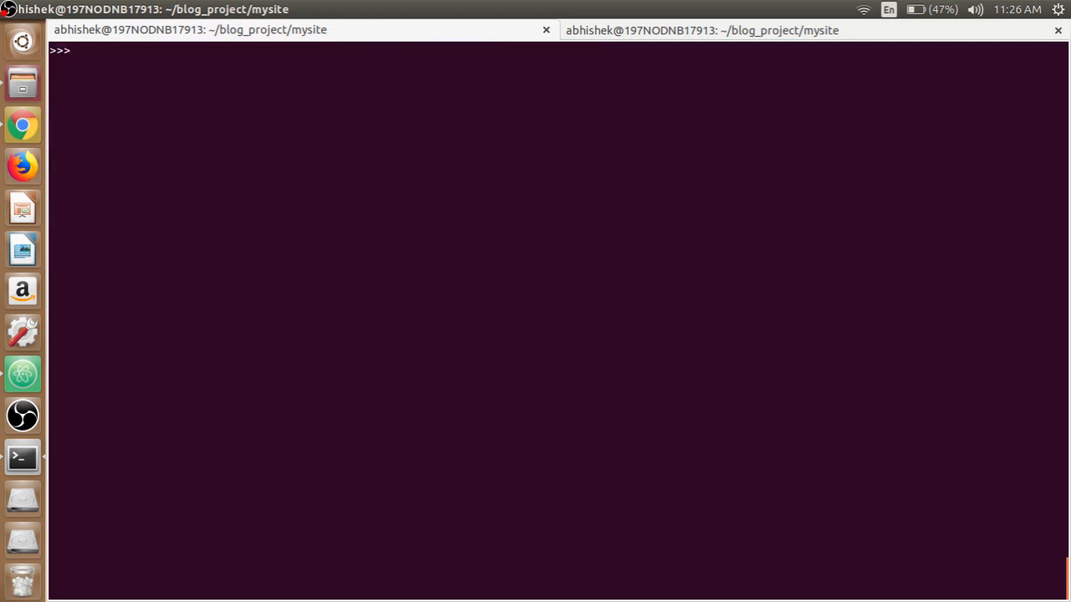
Step: Run a for loop over range(10) printing fake.name() ten times
text(for _)
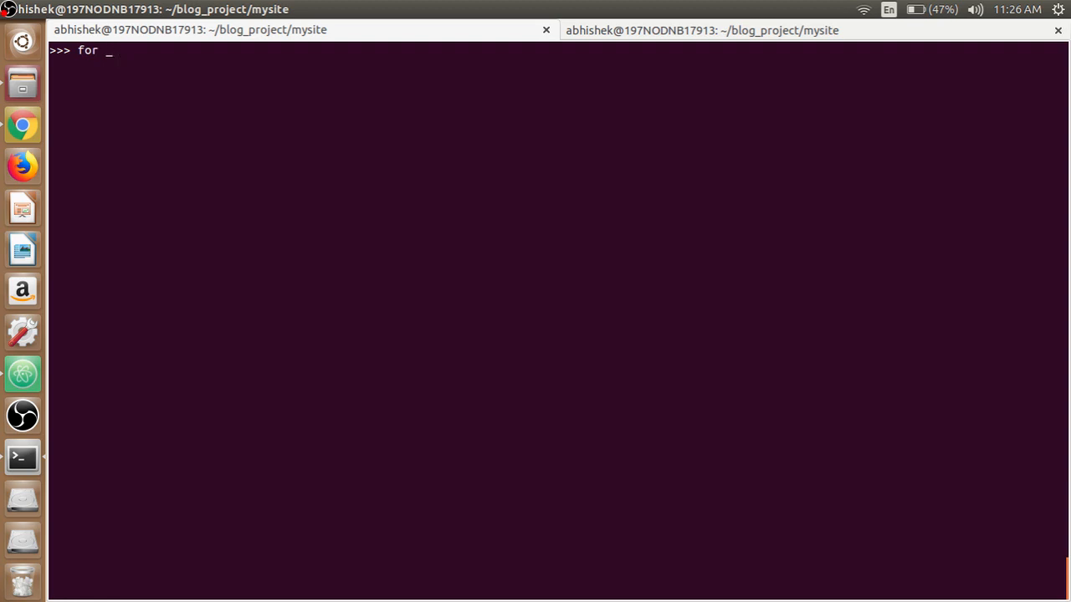
text(in range())
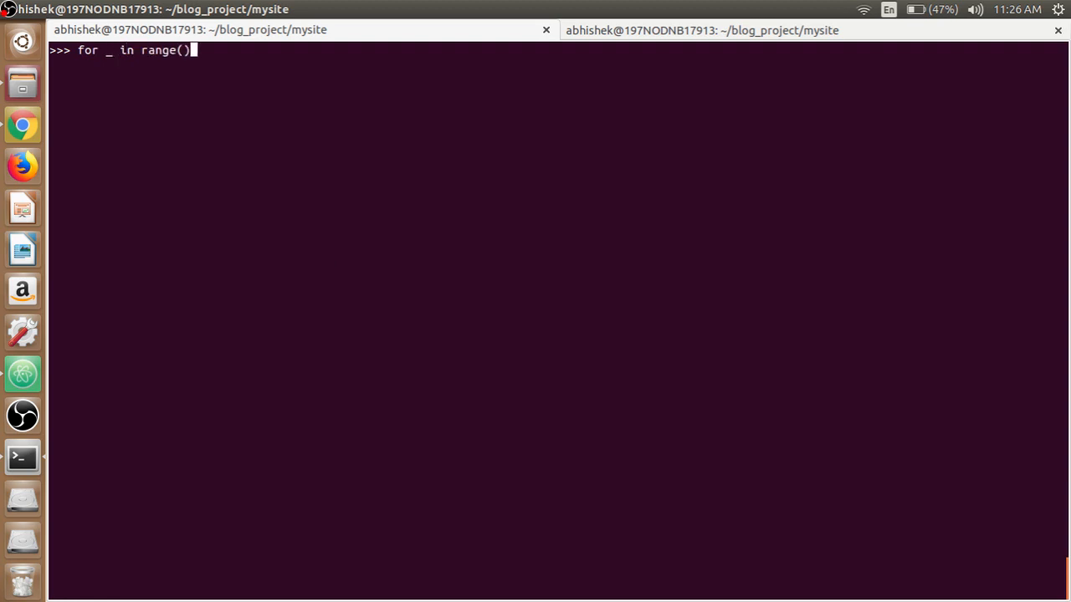
text(10):)
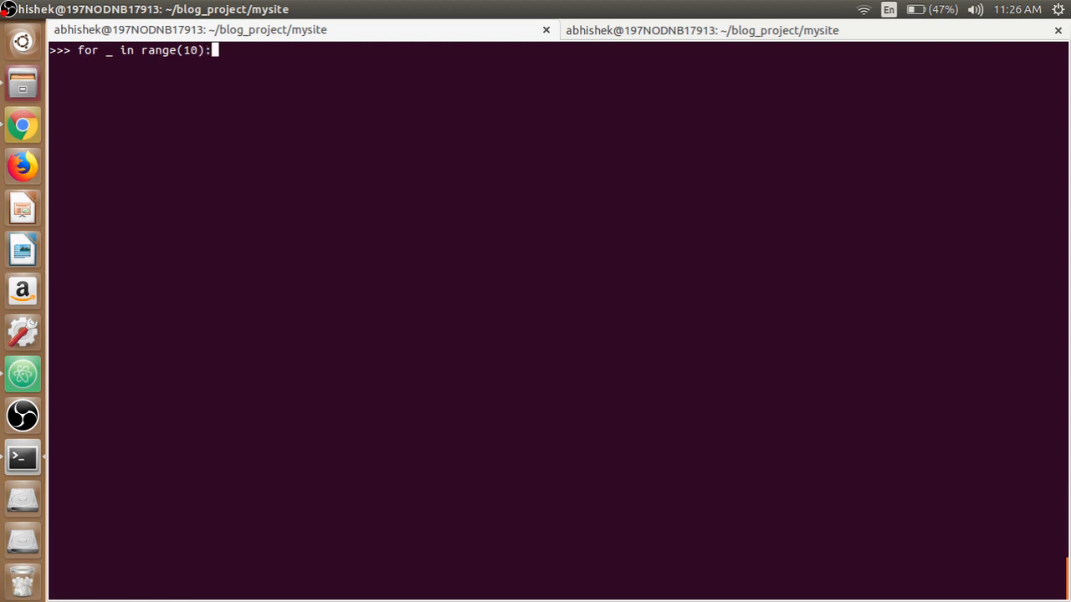
text(pri)
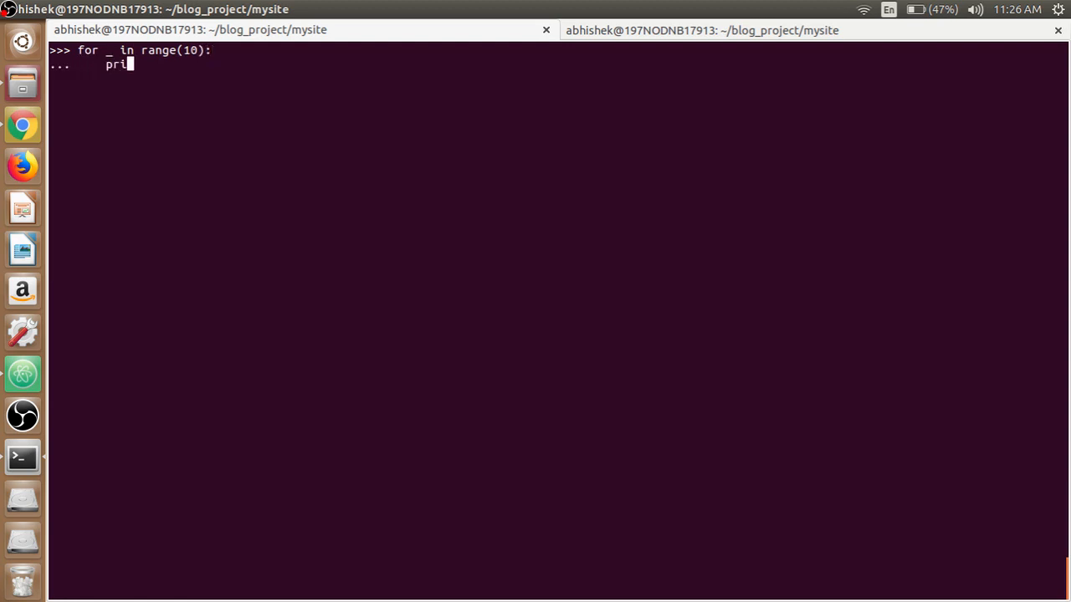
text(nt(fake))
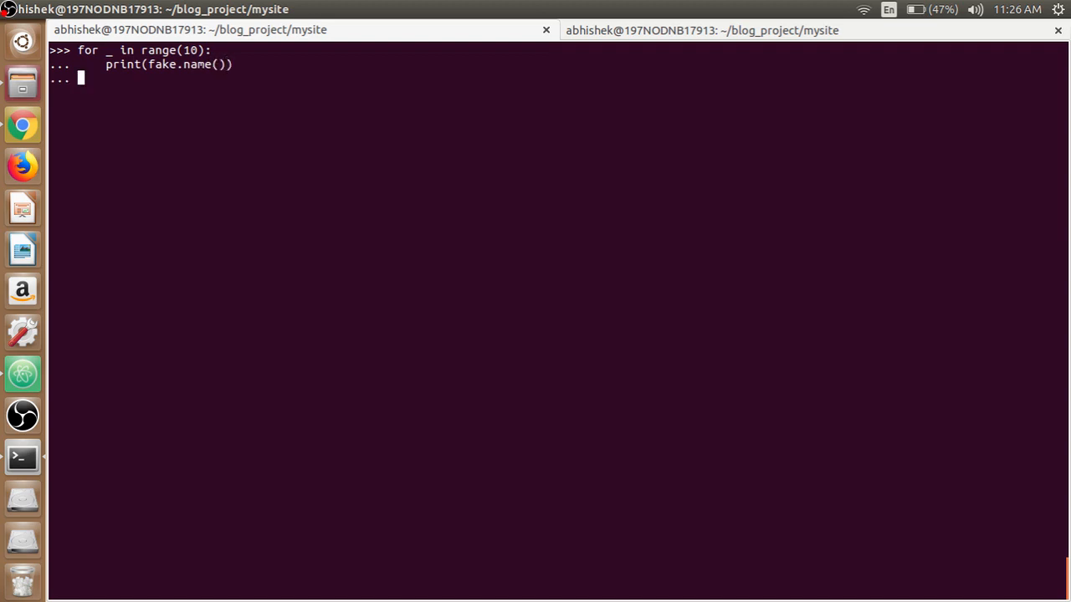
key(Return)
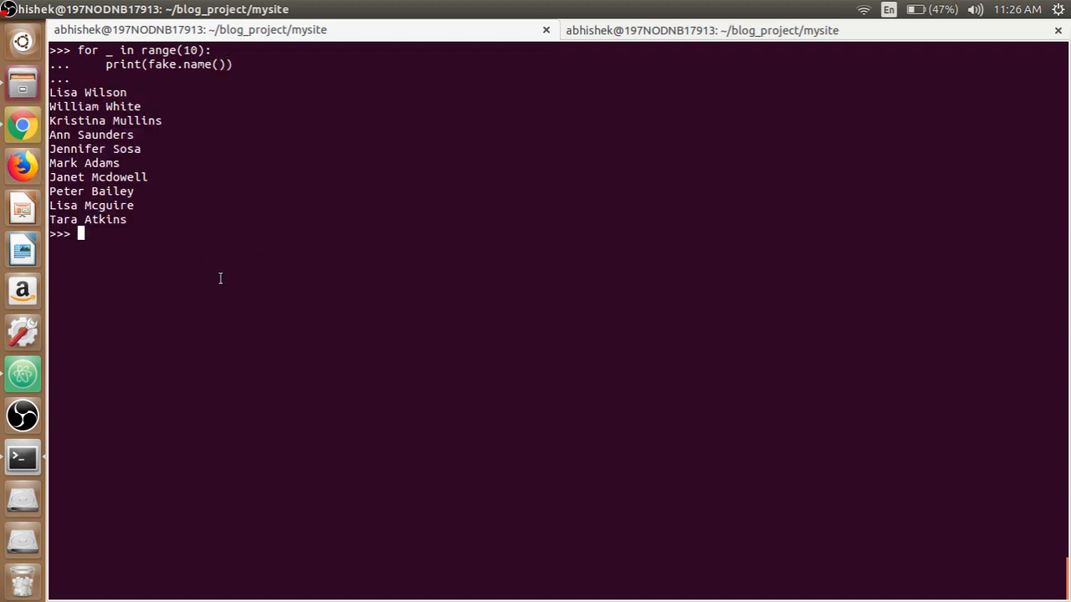
key(Return)
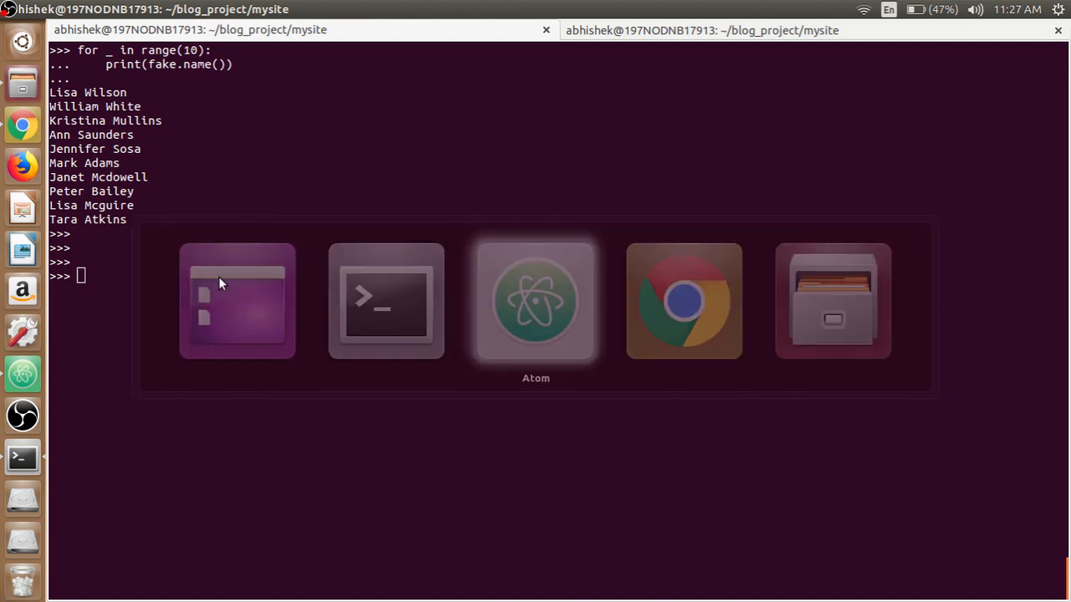
Step: Create populate_script.py in the mysite project folder in Atom
click(535, 302)
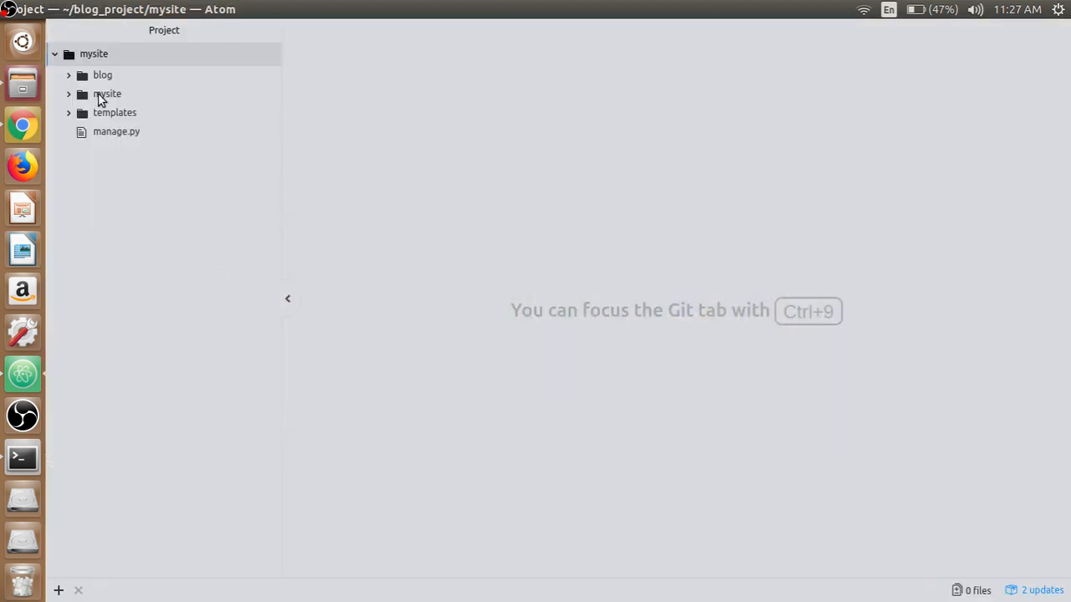
right_click(107, 94)
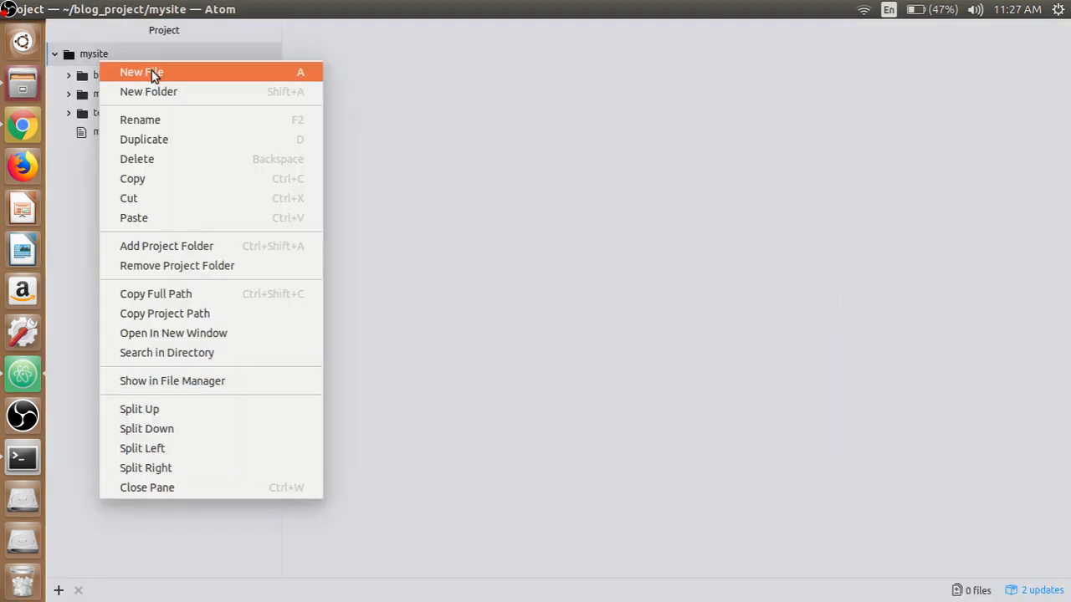
click(140, 72)
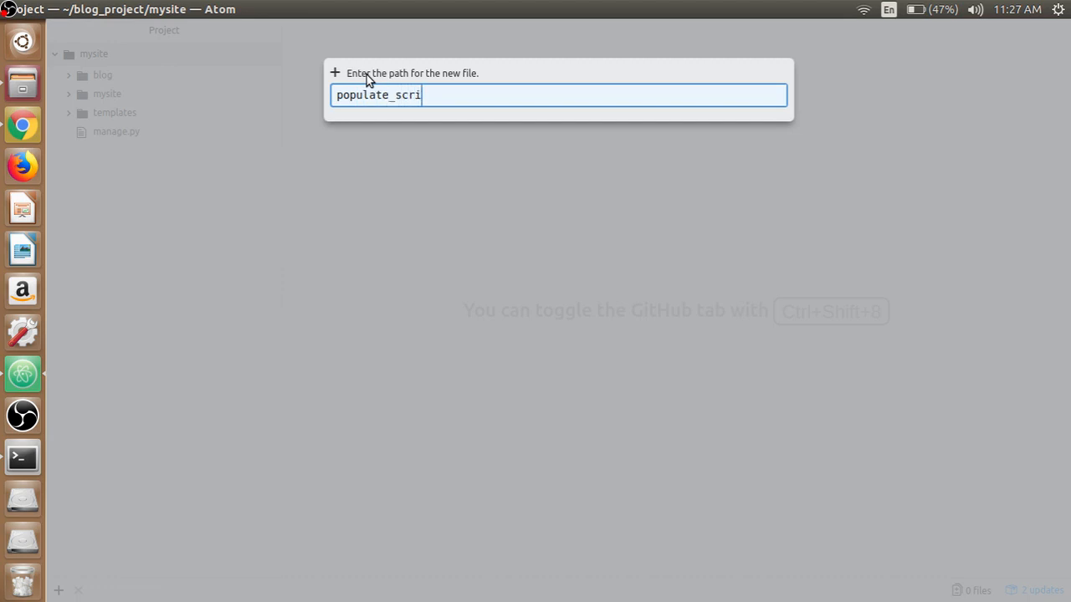
text(pt.py)
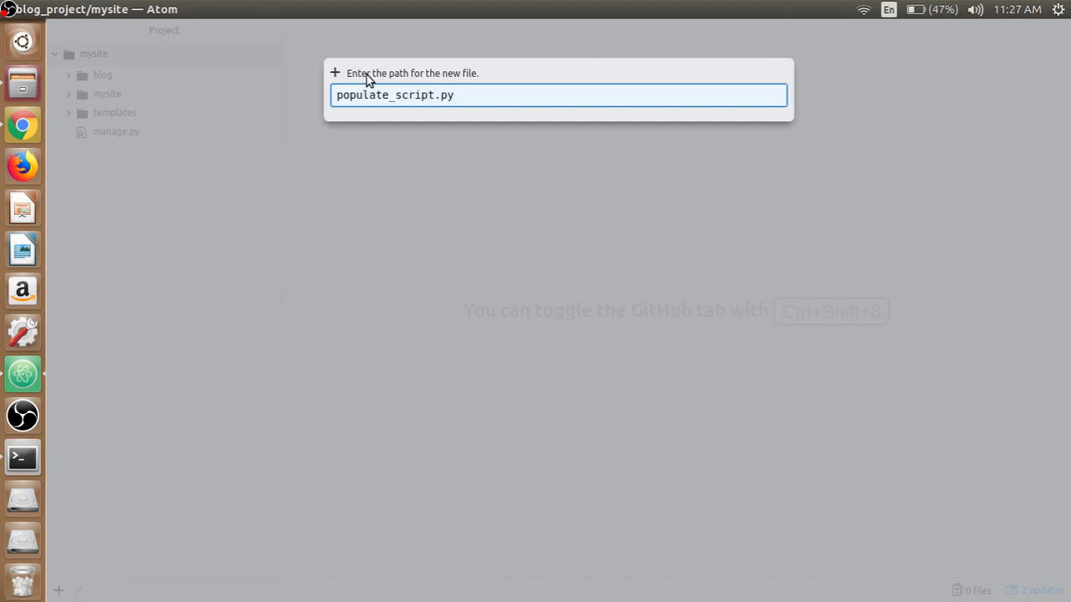
key(Return)
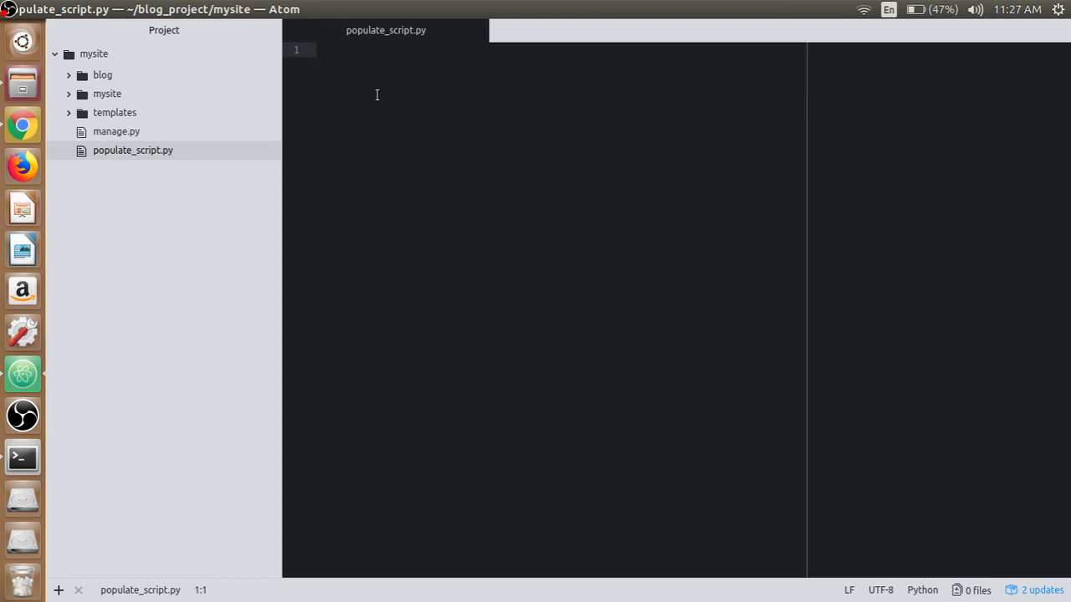
Step: Import os and django at the top of populate_script.py
text(import)
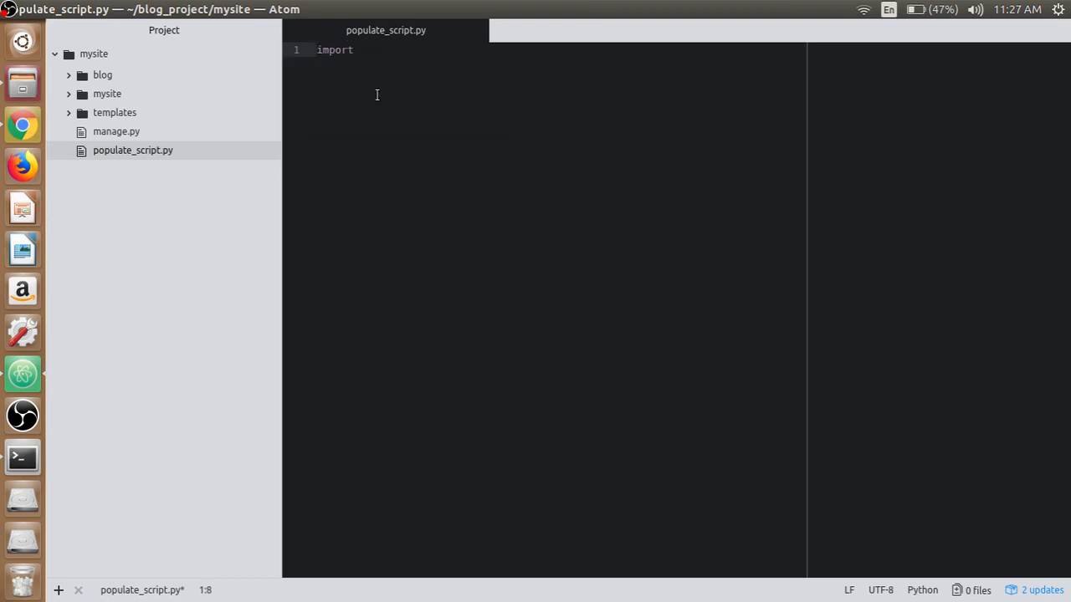
text(os. django)
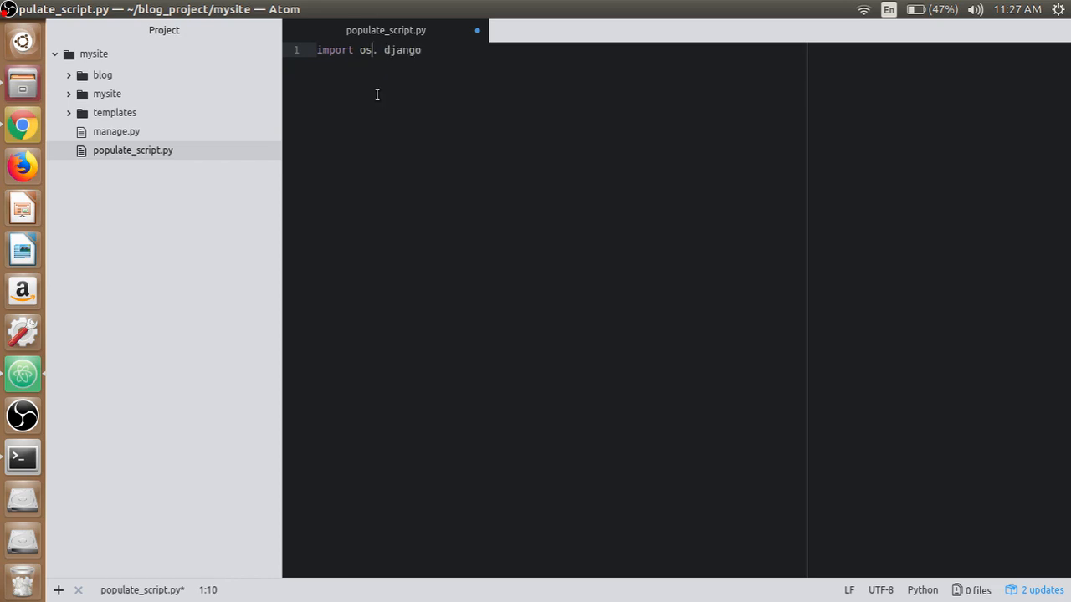
text(,)
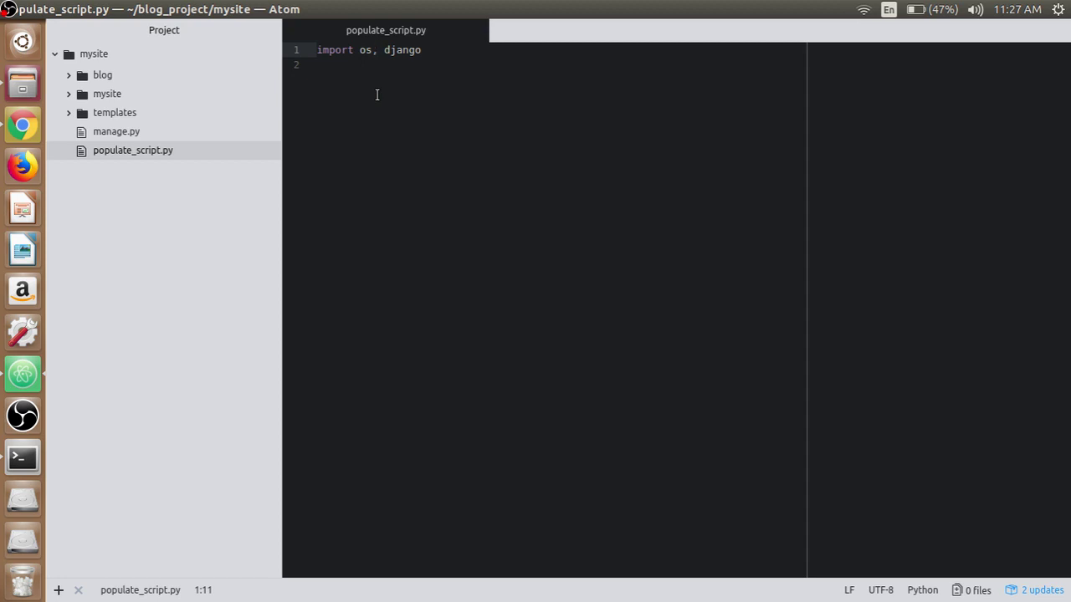
click(376, 49)
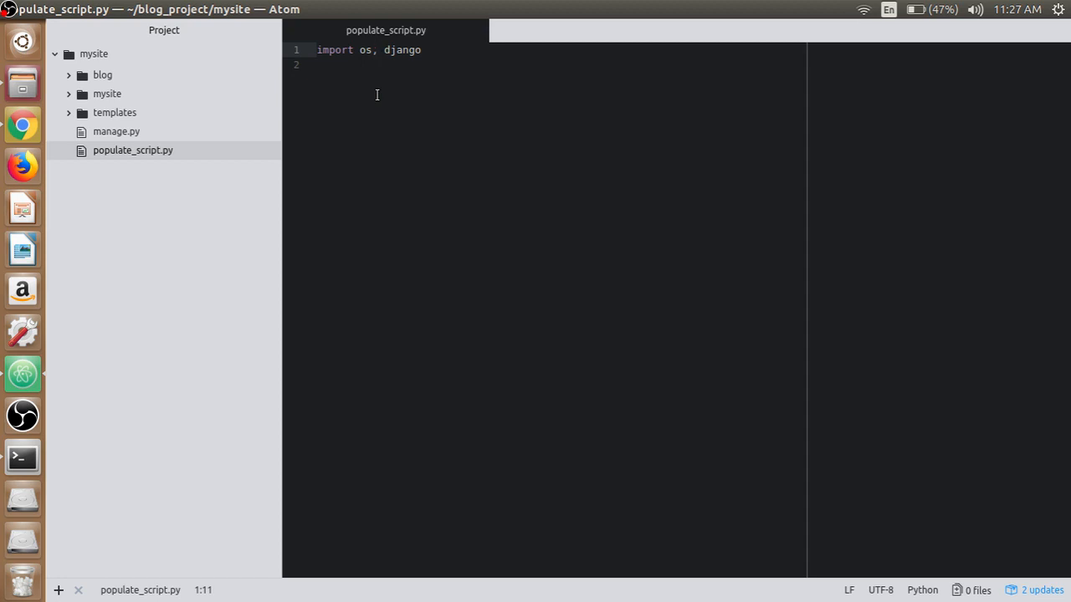
click(421, 49)
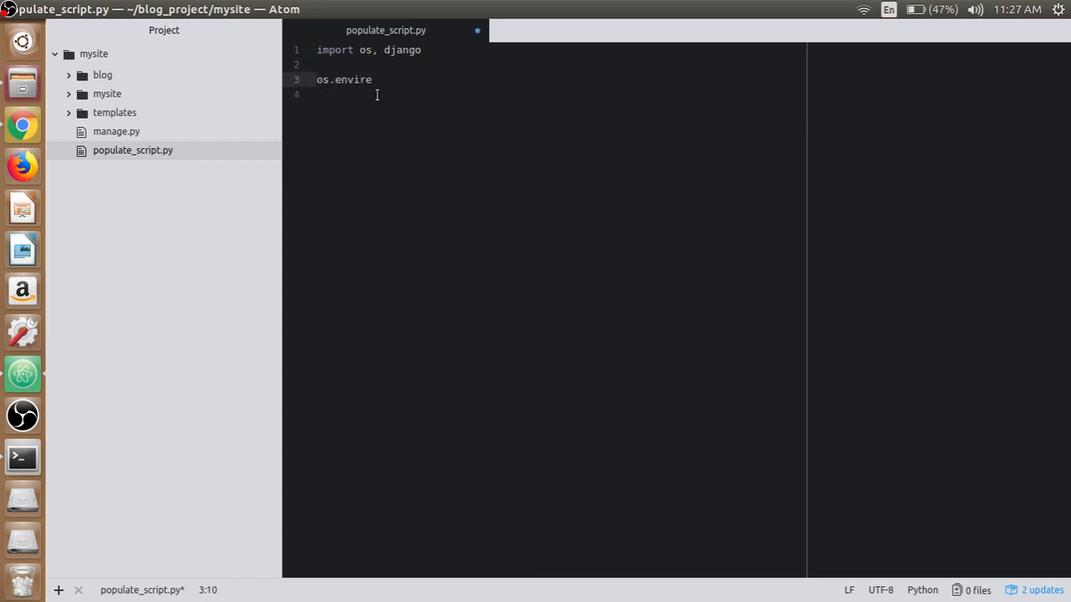
Step: Set DJANGO_SETTINGS_MODULE to 'mysite.settings' with os.environ.setdefault()
text(n.)
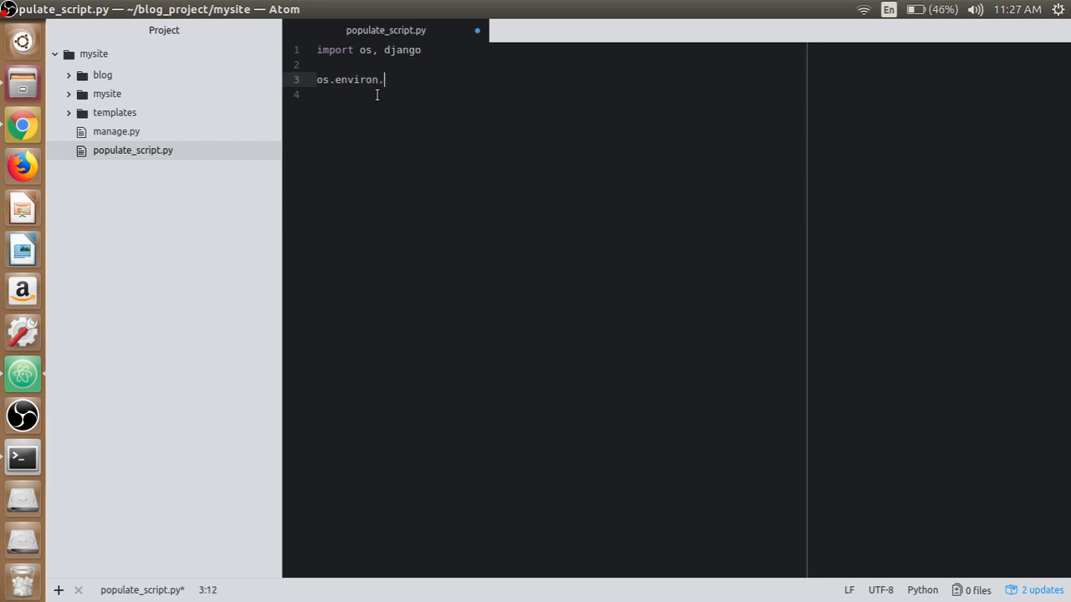
text(setde)
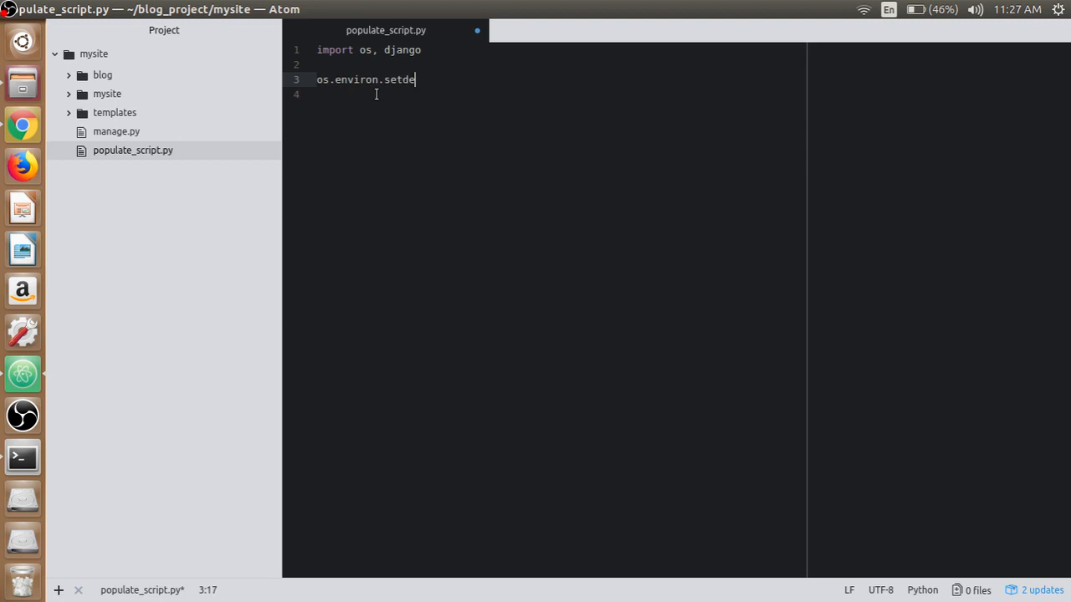
text(fault())
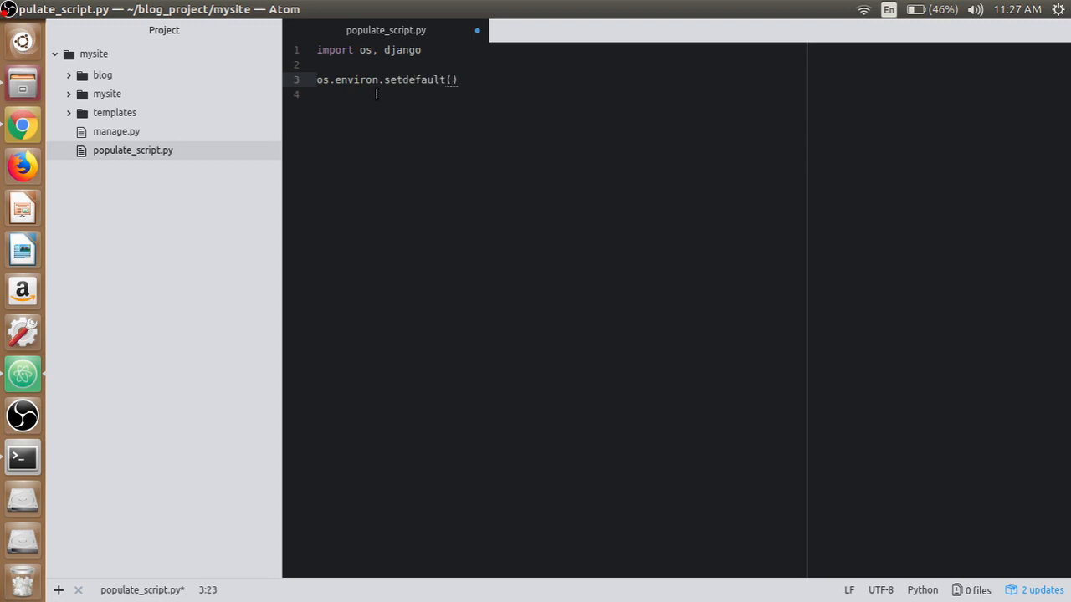
text("DJAN)
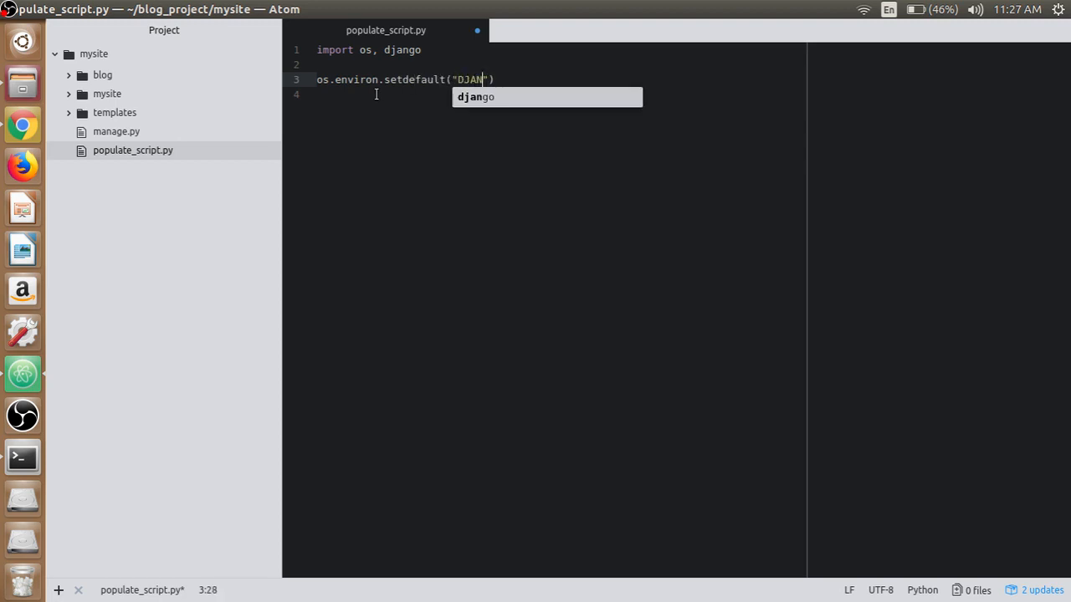
text(GO_SE)
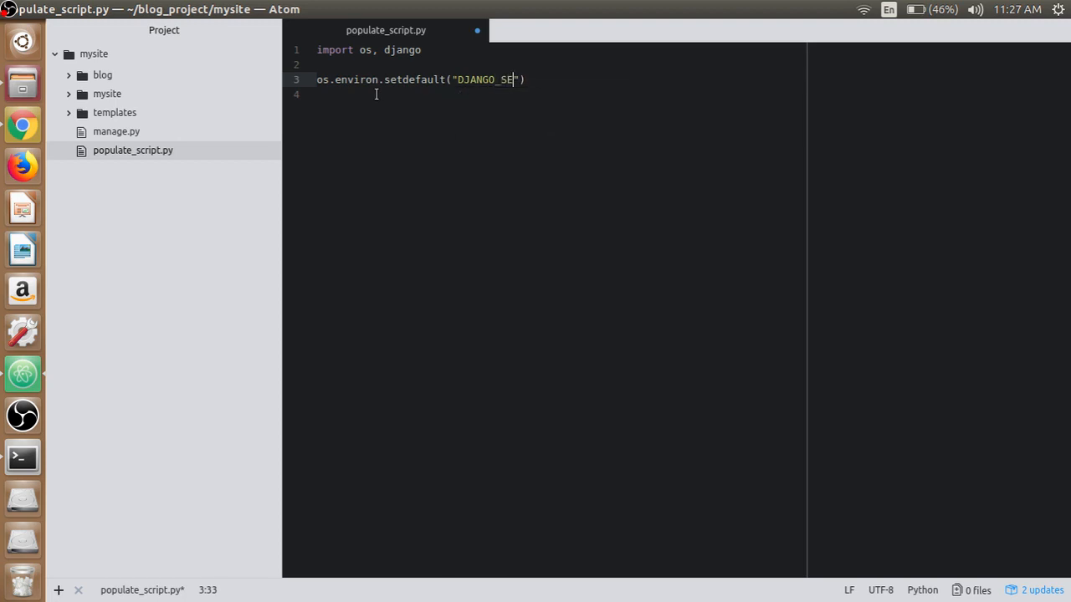
text(TTINGS_MODULE", ")
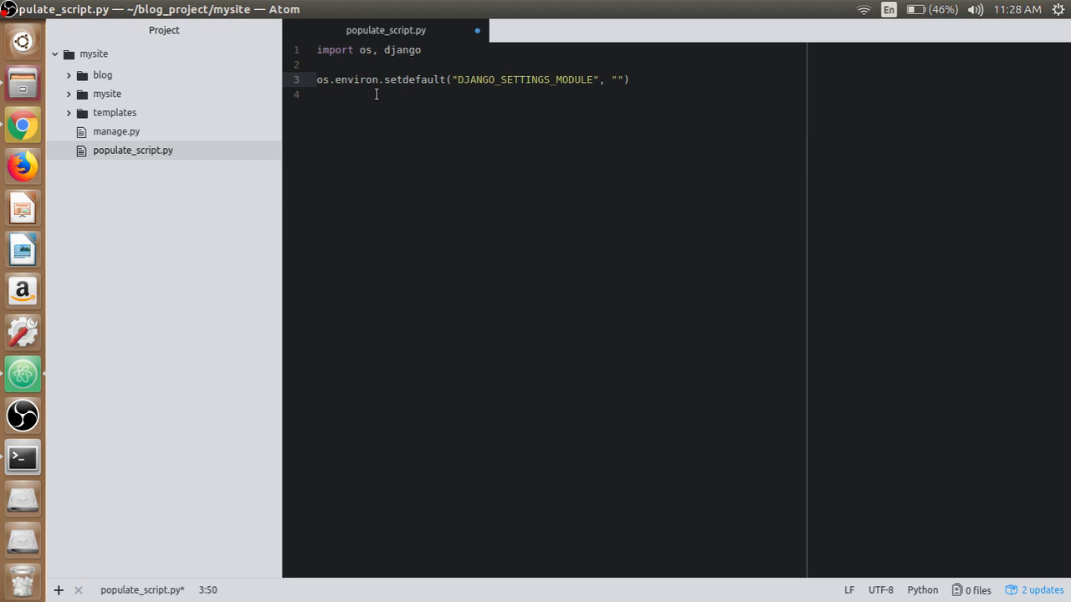
text(m)
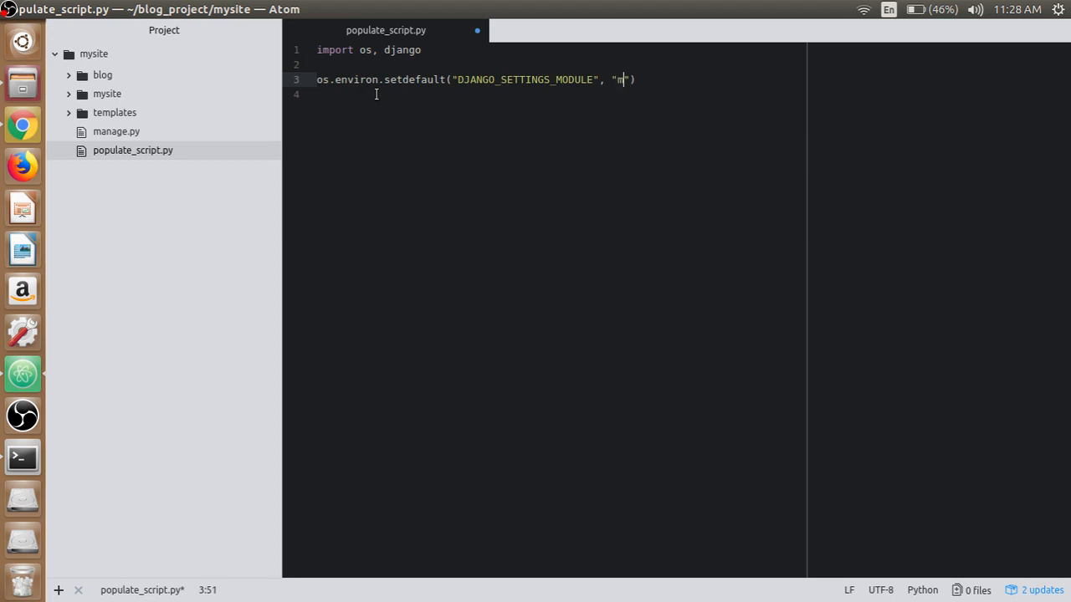
text(ysite.settings)
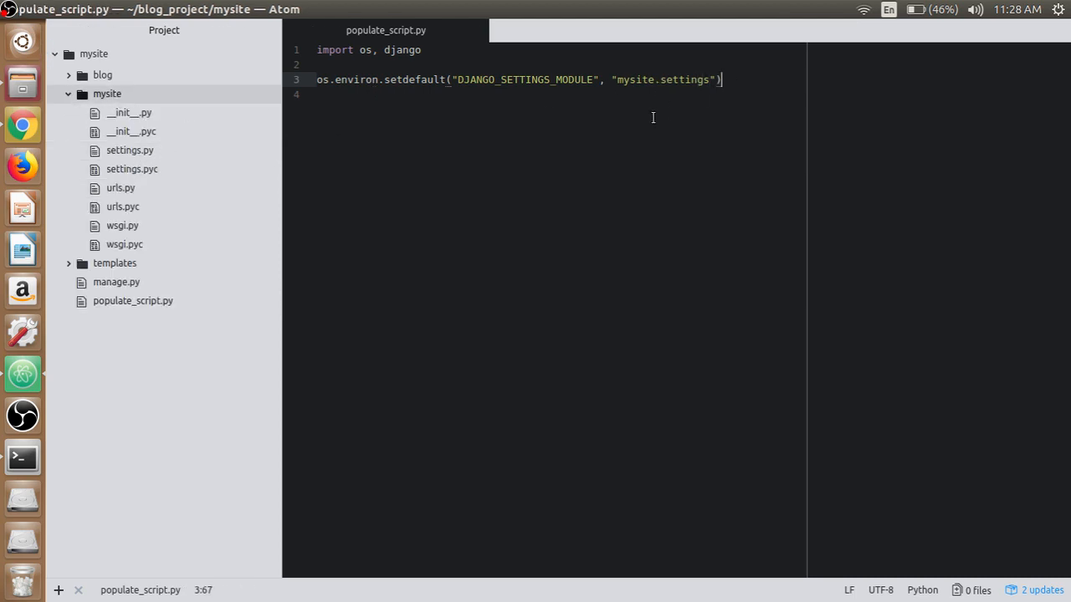
Step: Add the django.setup() call and save the script
text(django.setup)
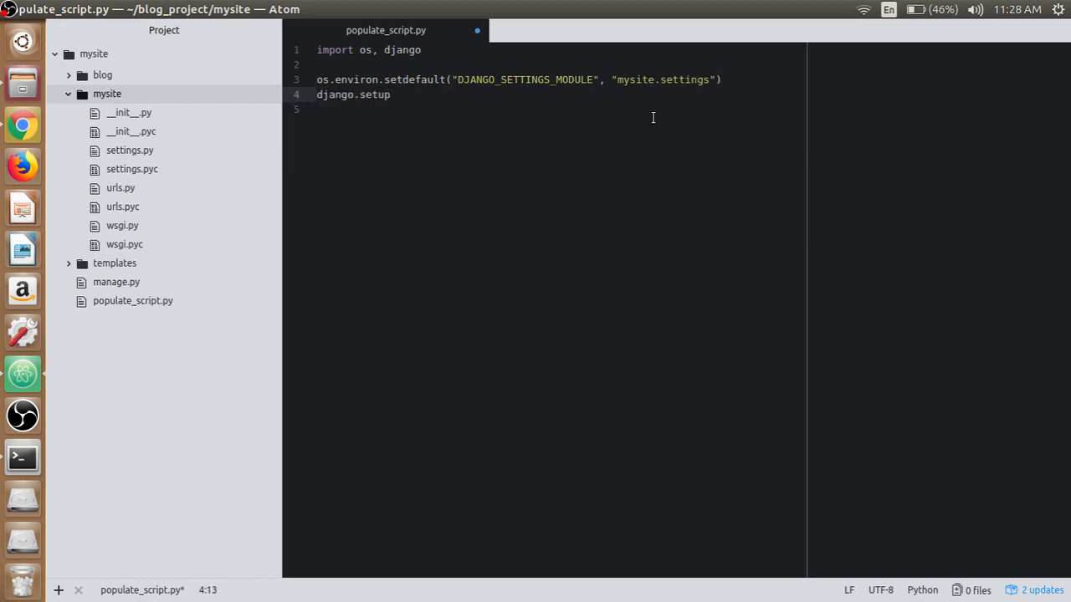
text(())
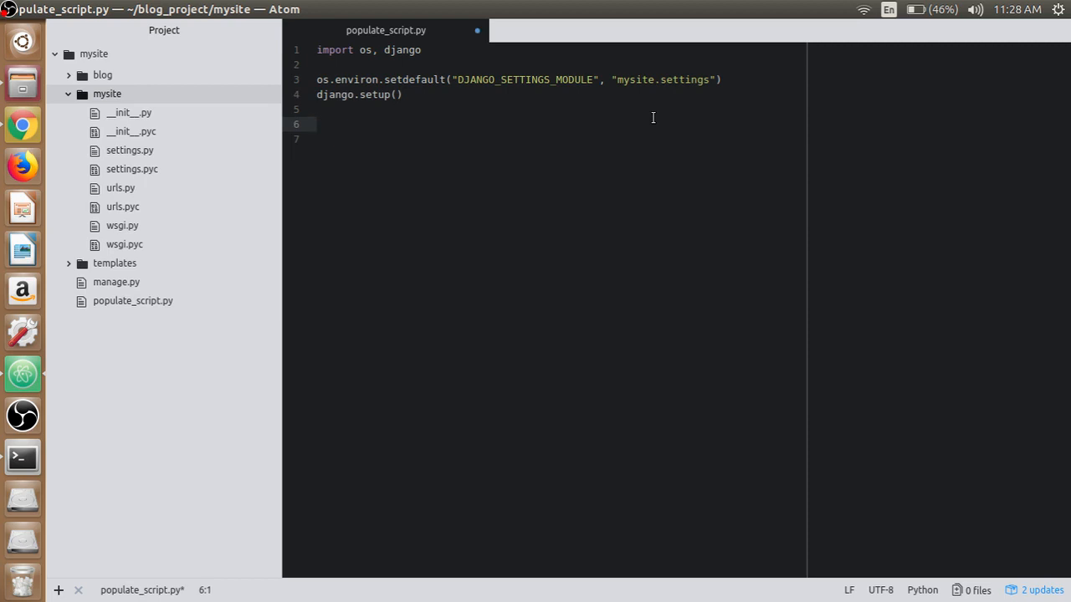
click(317, 124)
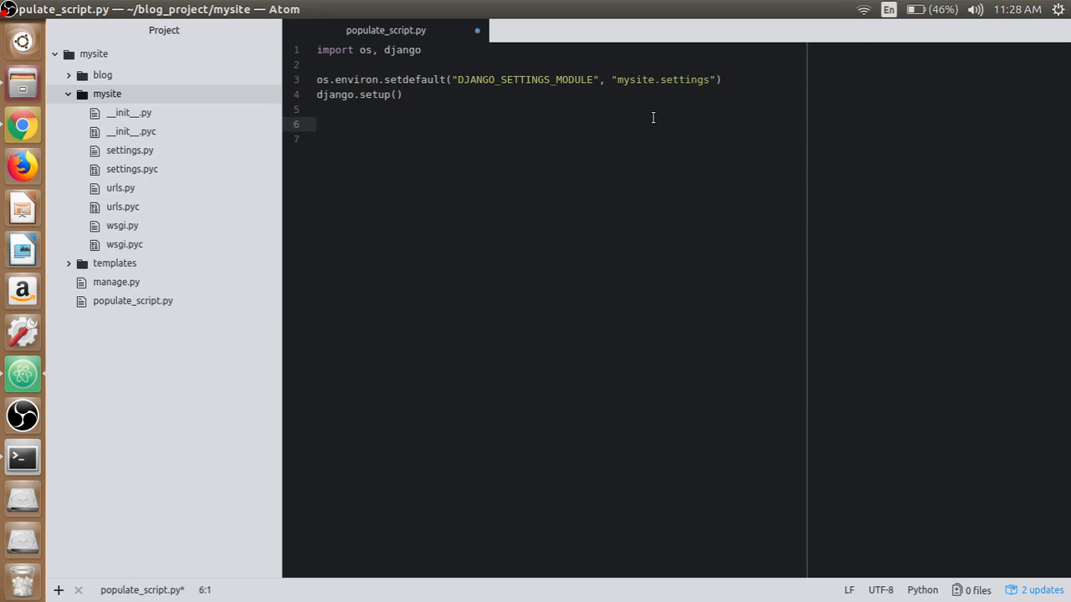
Step: Import Faker from faker and Post from blog.models in the script
text(from faker)
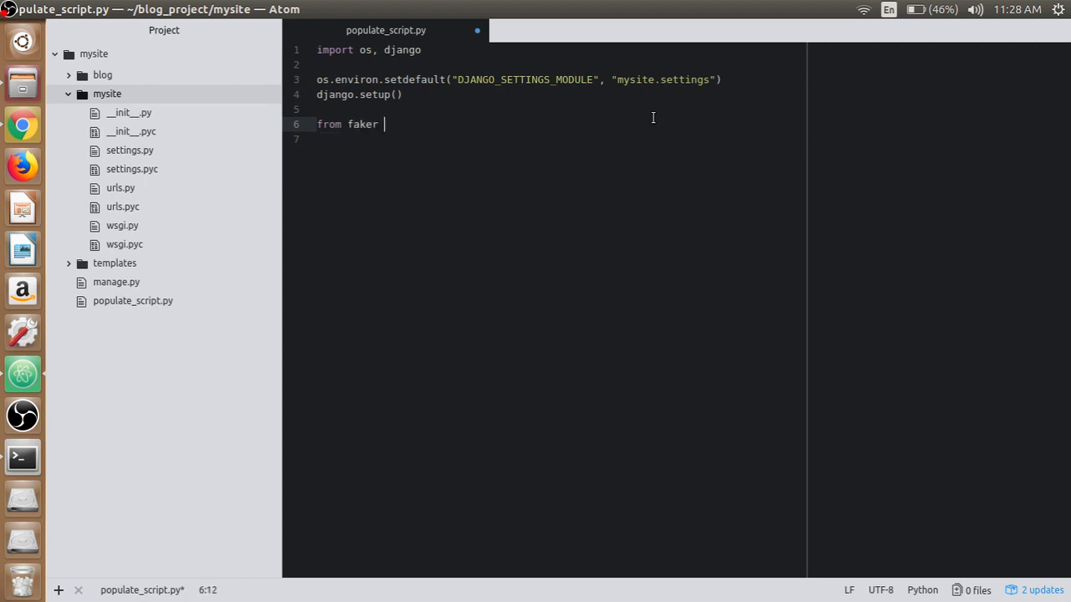
text(import Faker)
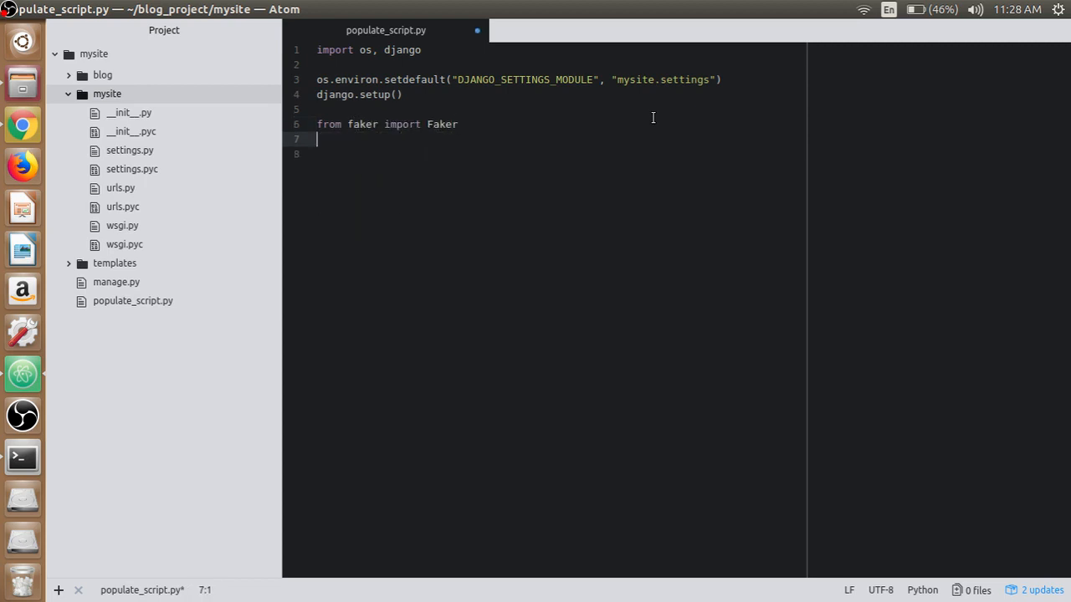
text(f)
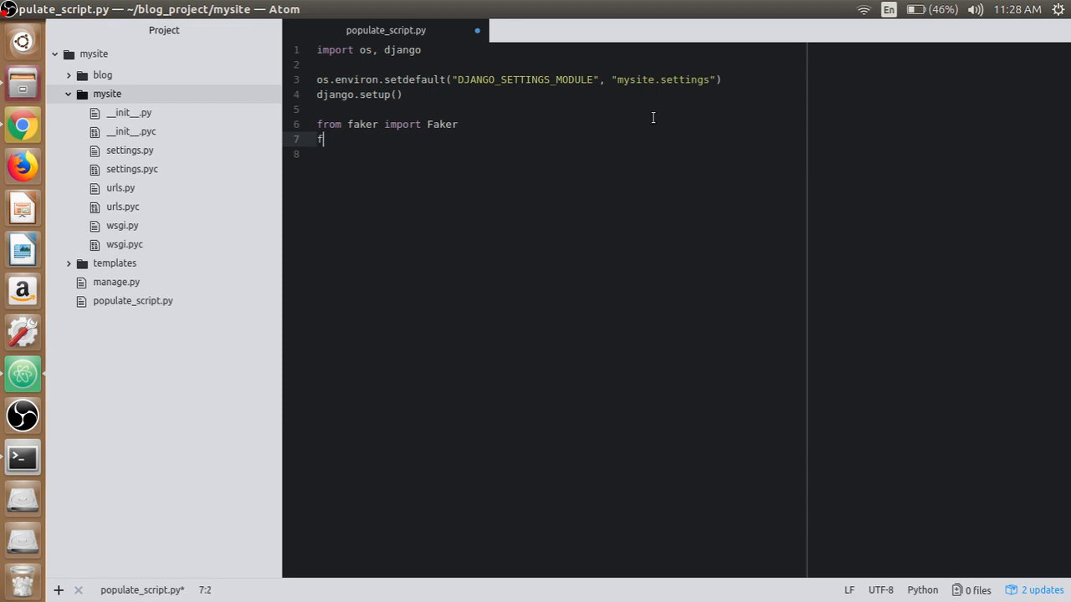
text(rom blog.)
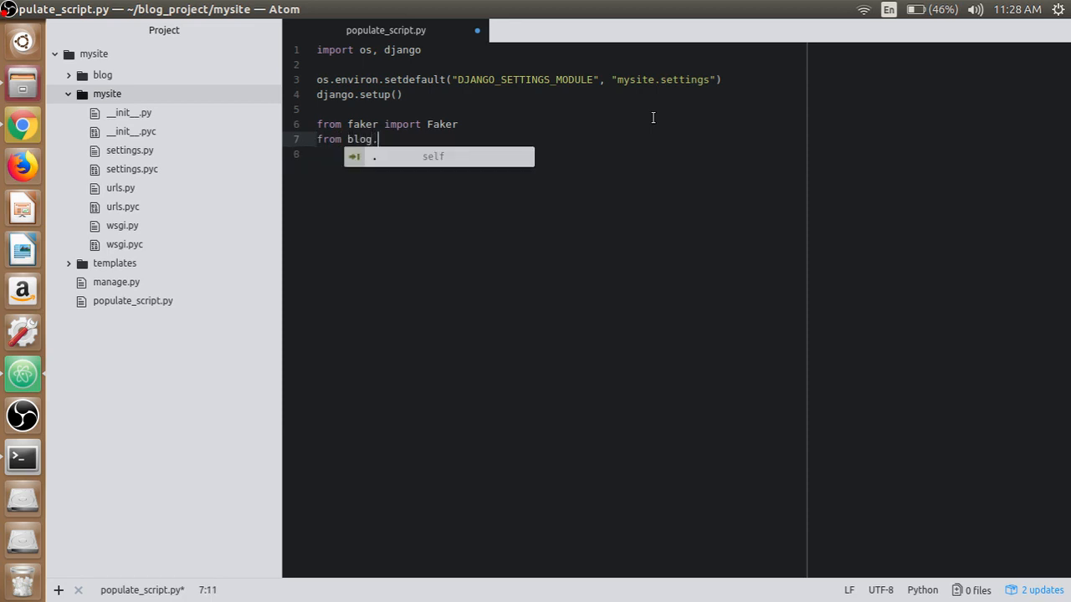
text(models import Post)
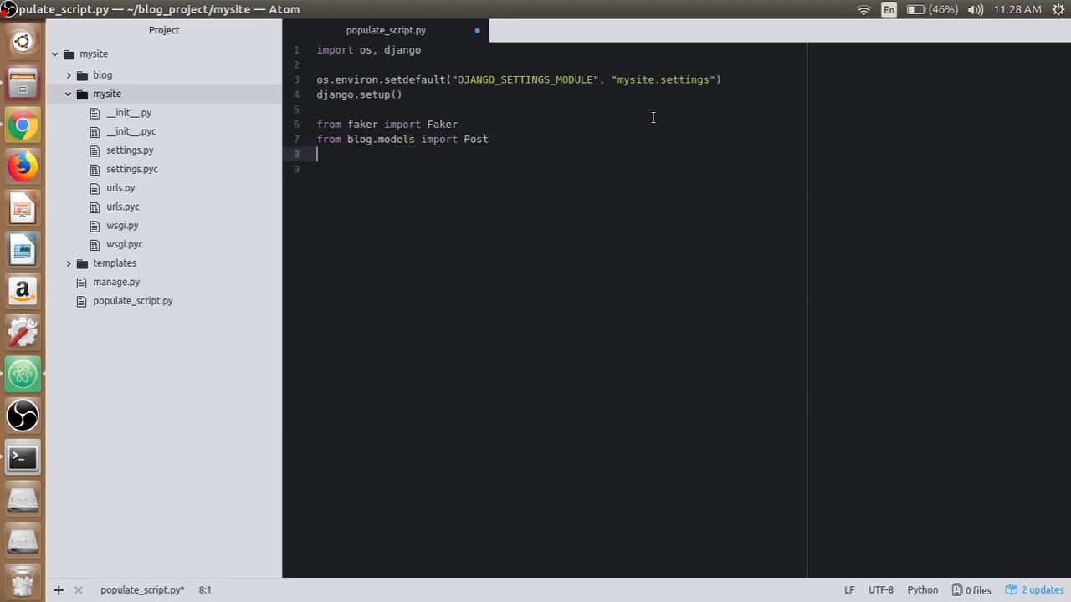
Step: Import User from django.contrib.auth.models
text(from)
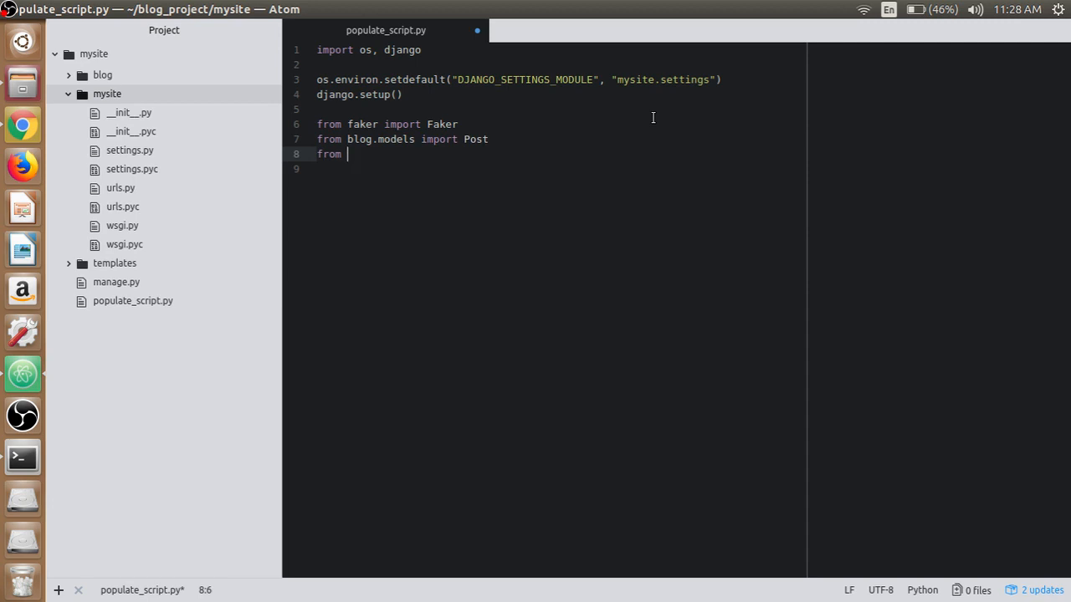
text(django)
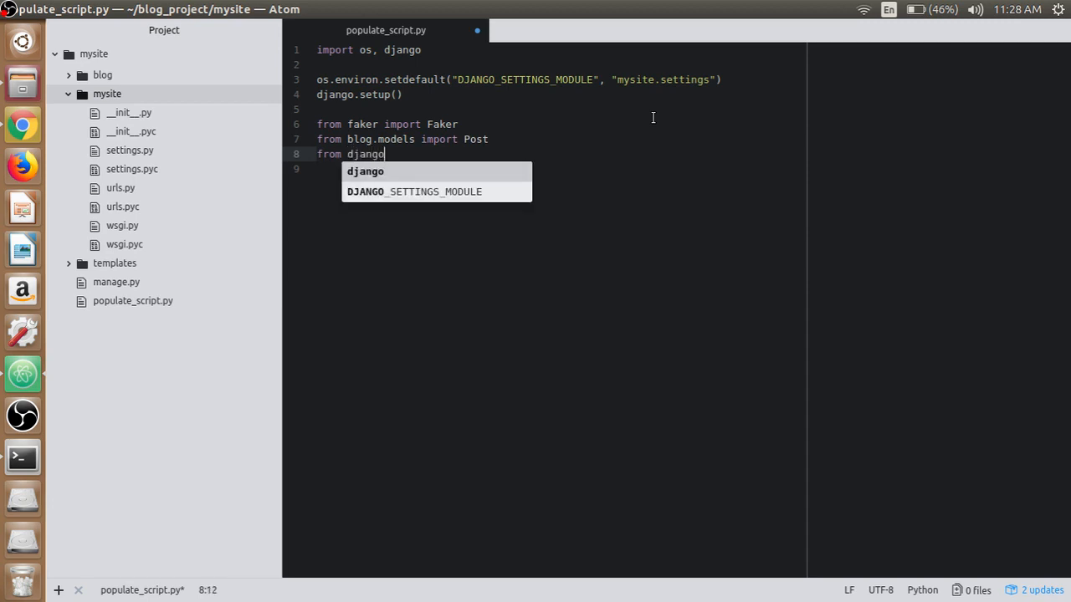
text(.contrib)
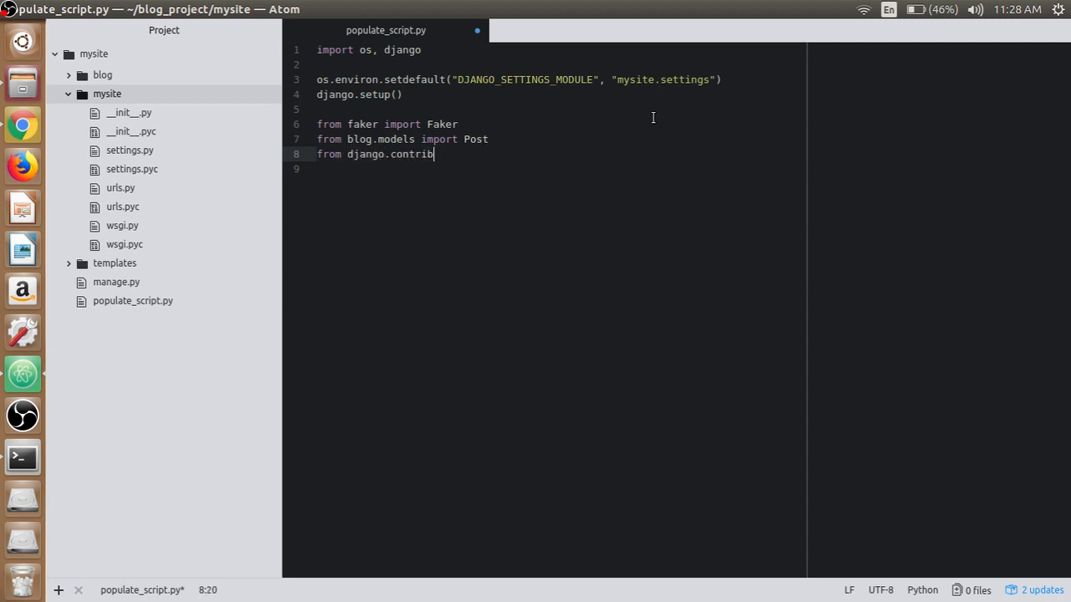
text(.auth.mo)
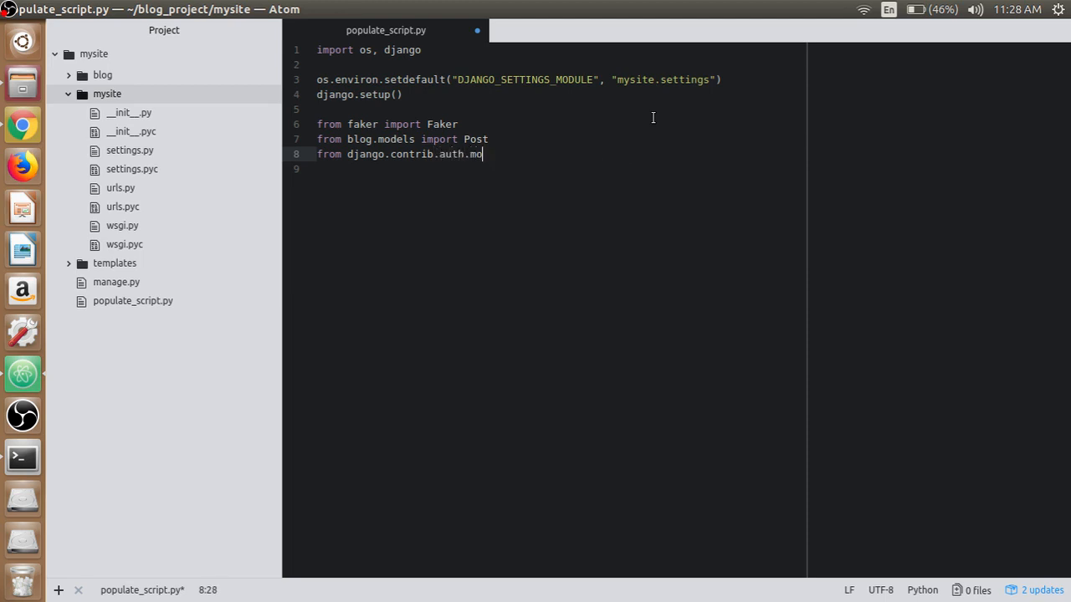
text(dels import)
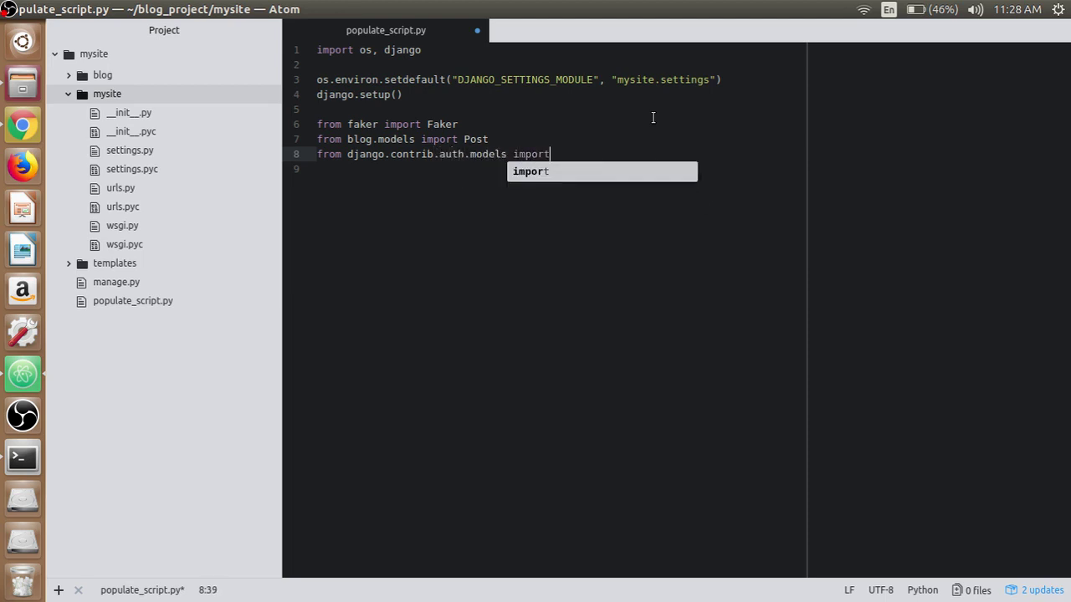
text(User)
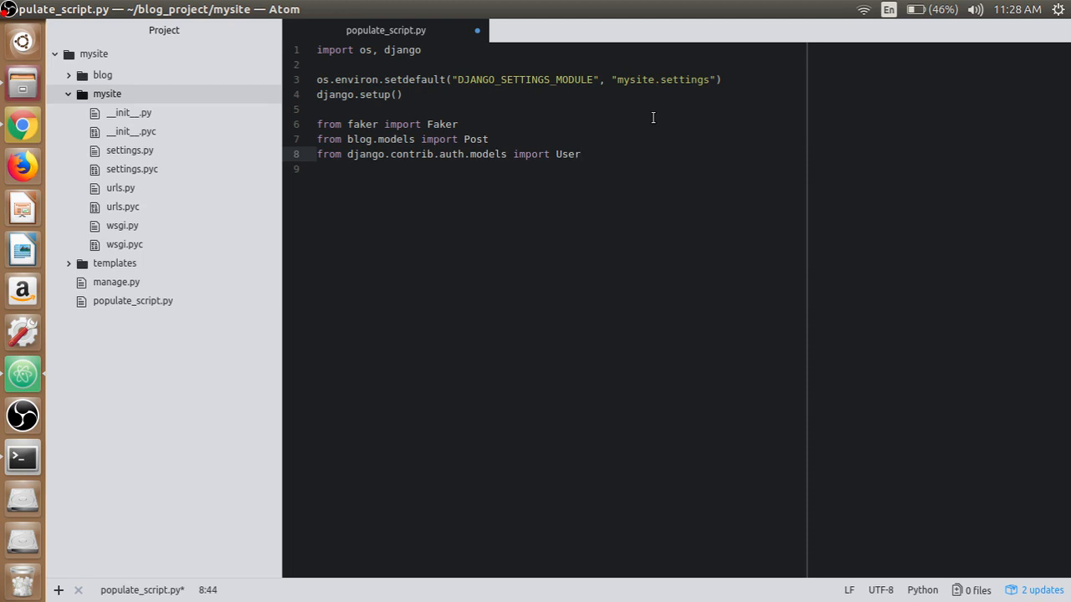
Step: Import timezone from django.utils
text(f)
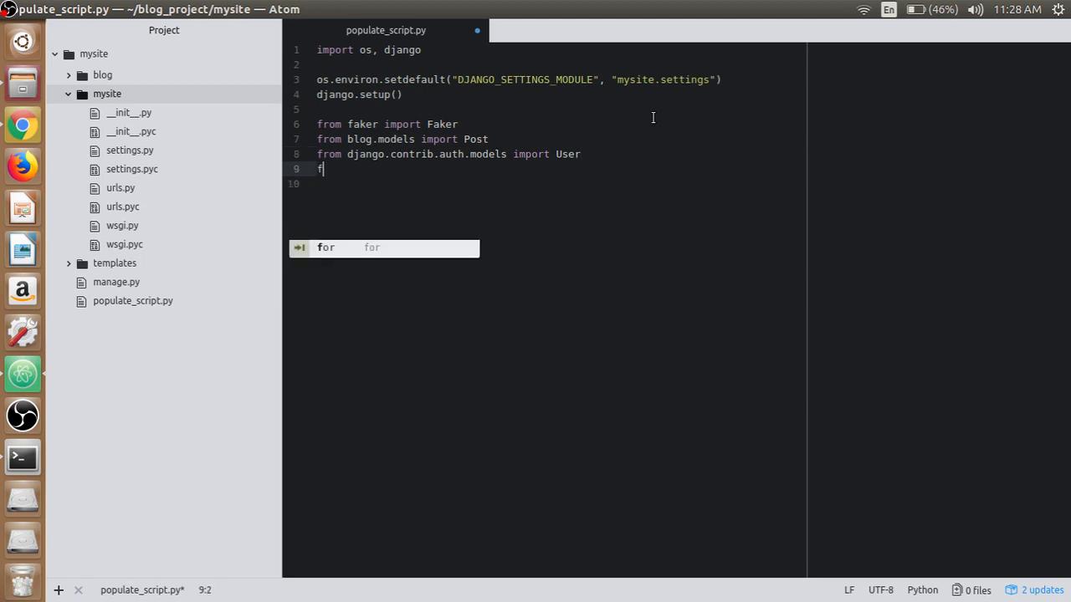
text(rom django.)
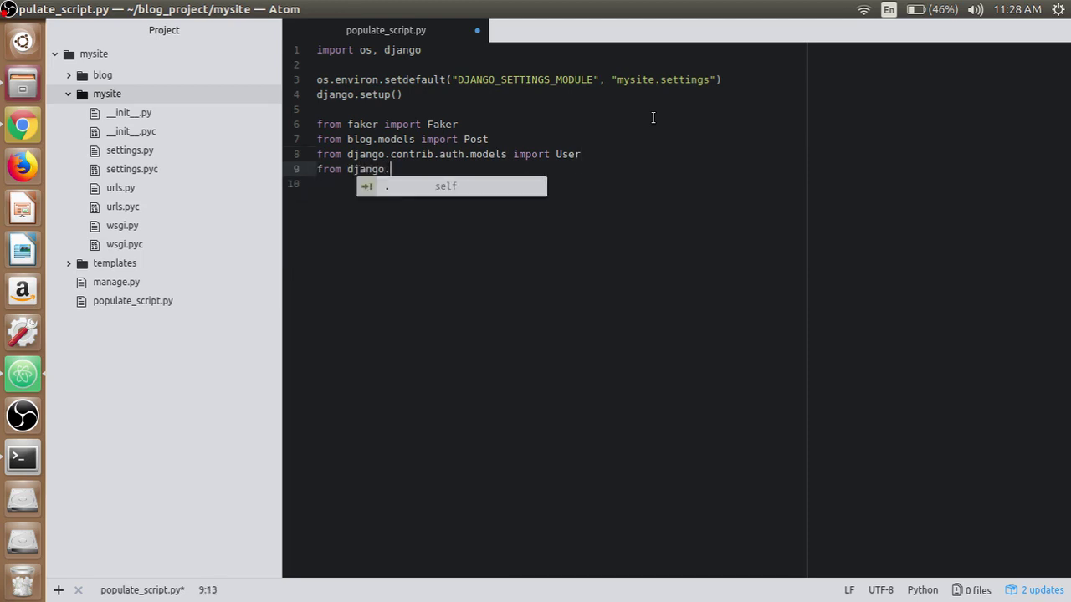
text(utils import time)
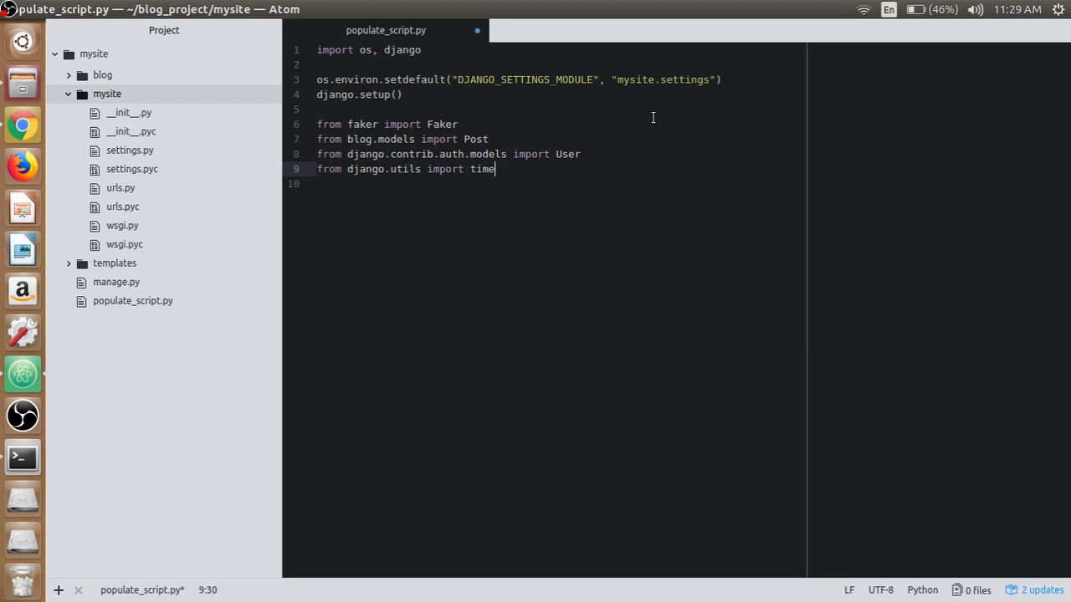
text(zone)
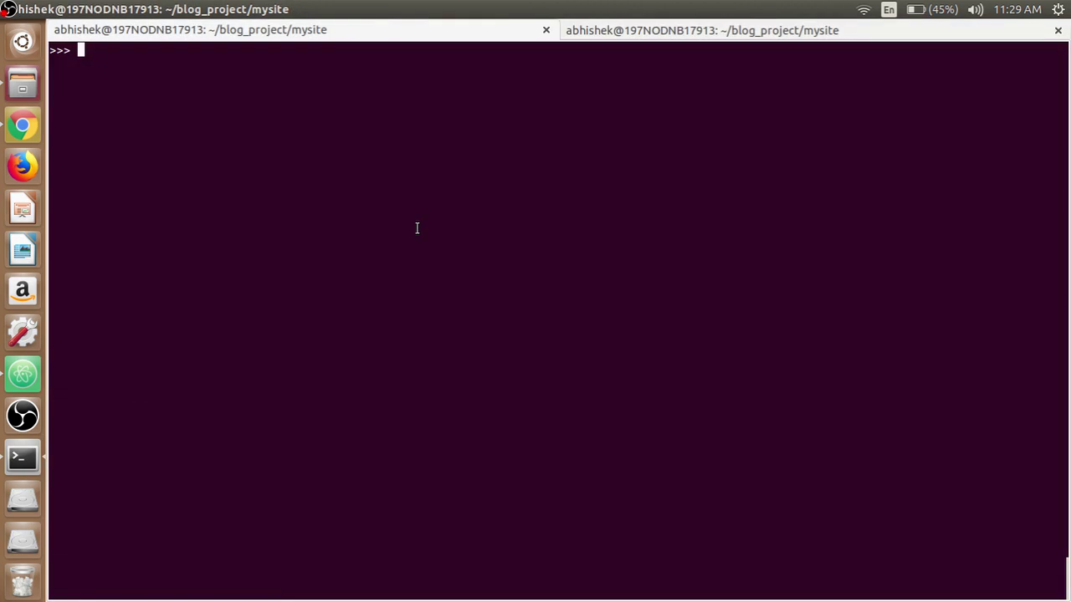
Step: Run 'from django.contrib.auth.models import User' in the Django shell
text(from django.contrib.auth.models import User)
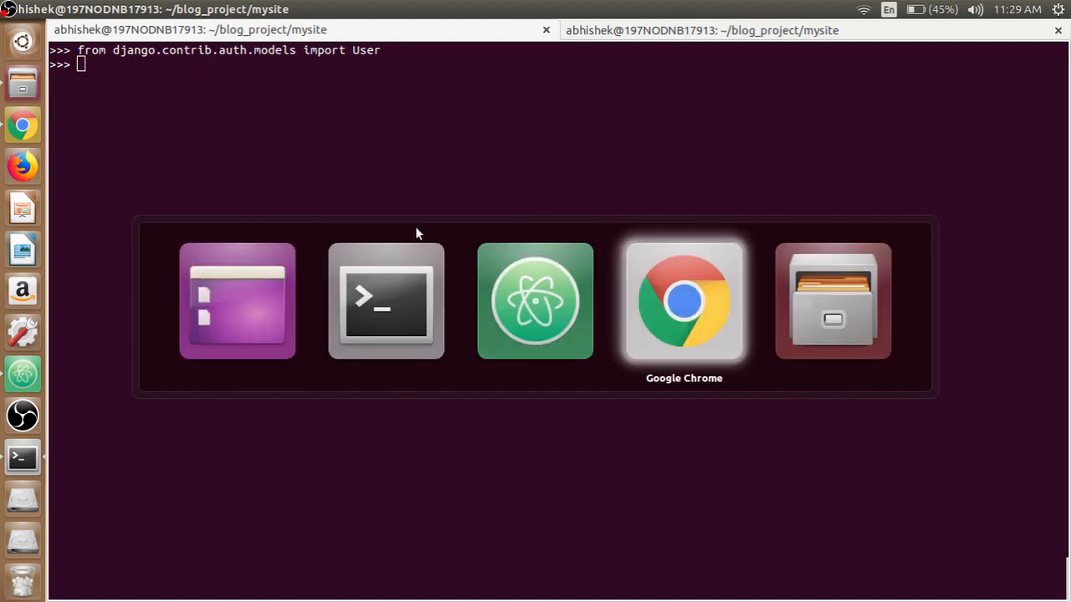
Step: Scroll the Django authentication docs to the create_user() example under Creating users
click(684, 300)
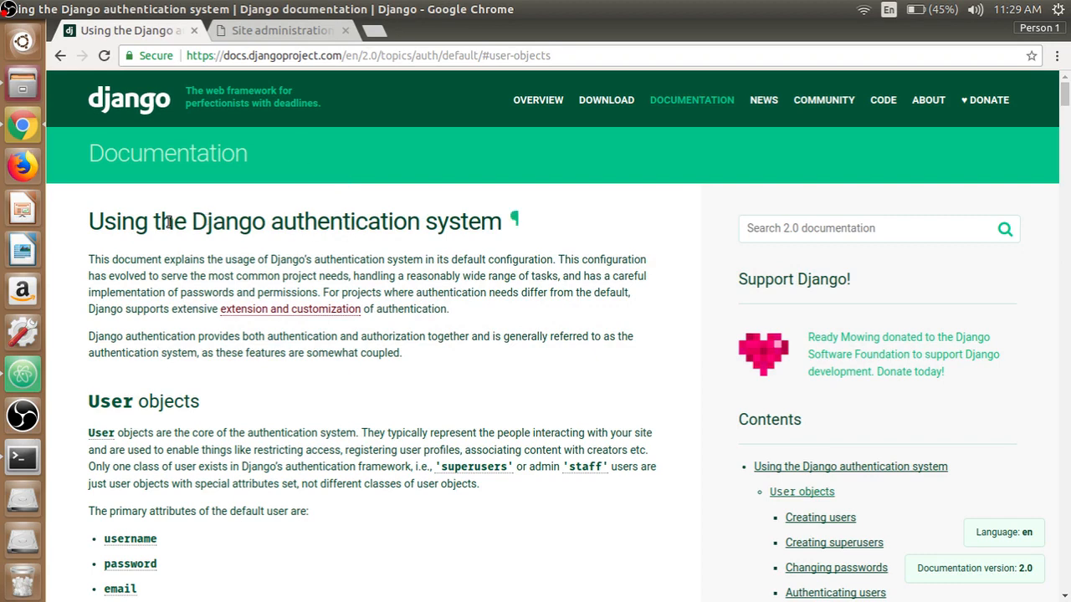
mouse_move(120, 244)
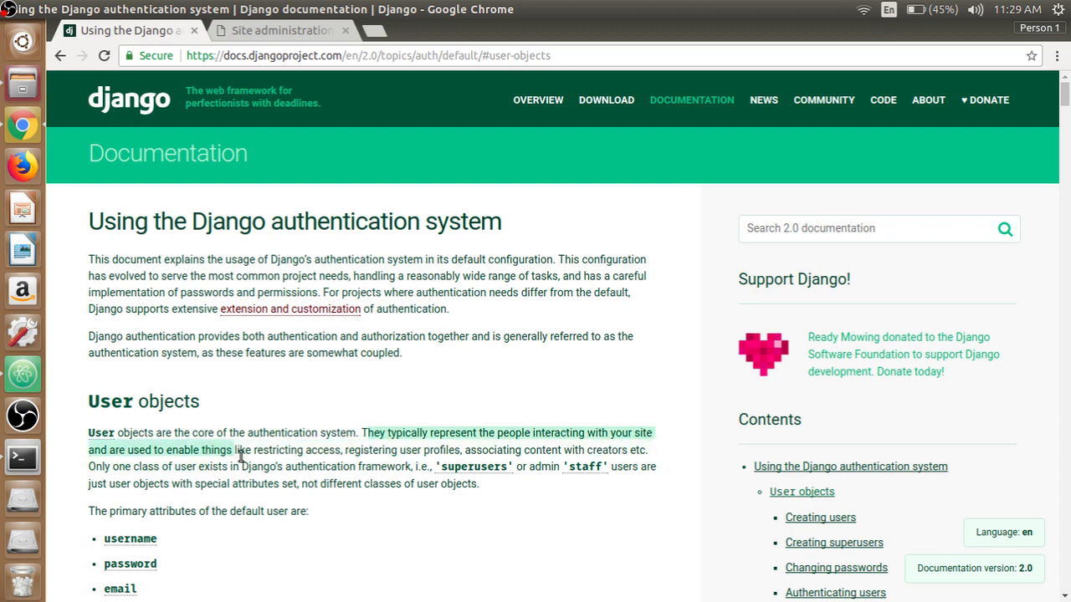
mouse_move(346, 450)
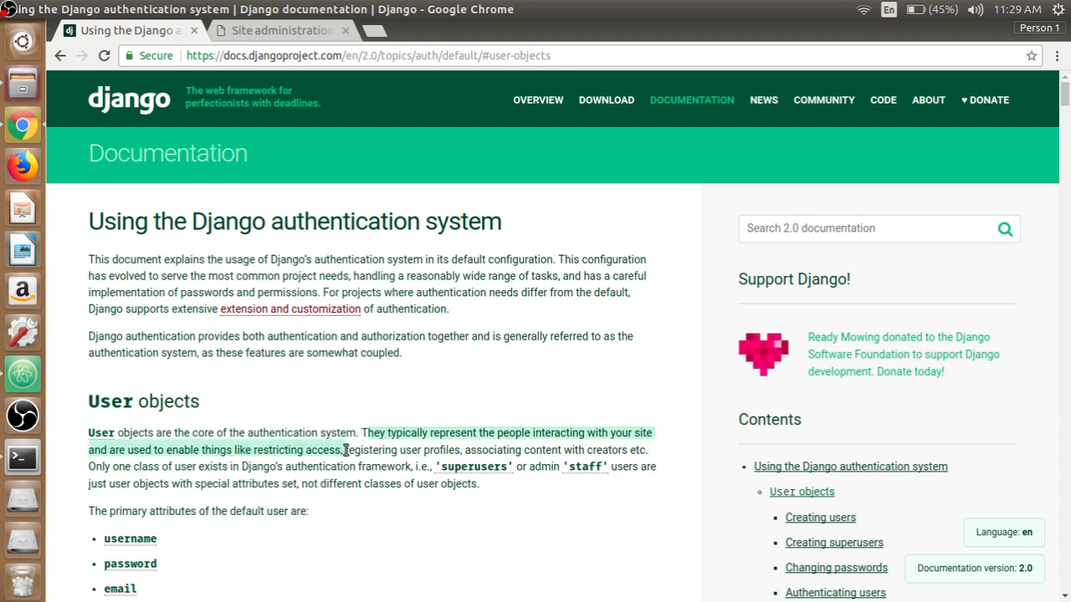
mouse_move(410, 450)
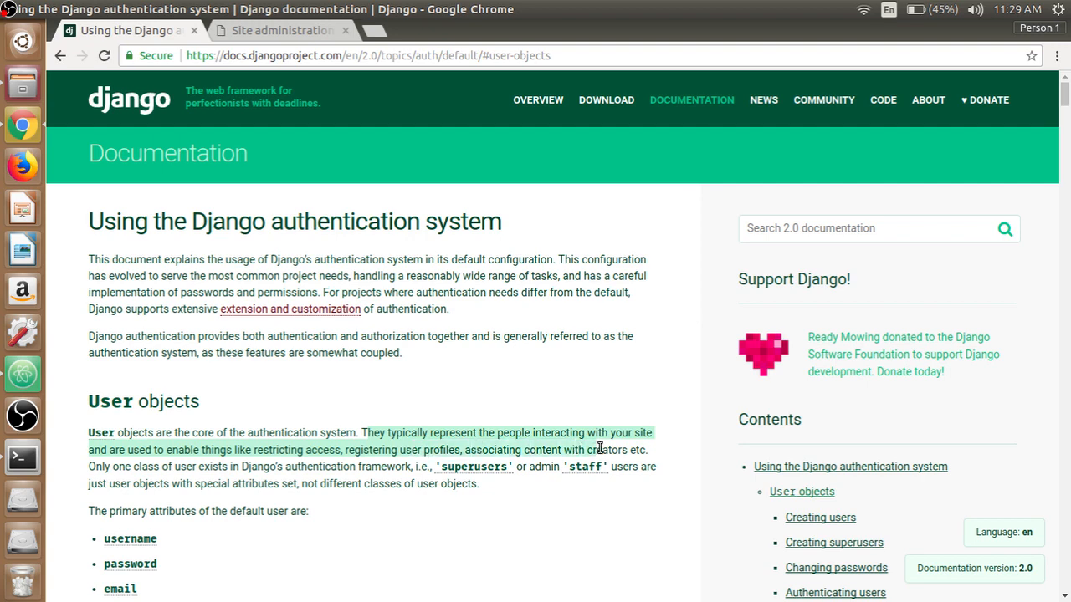
mouse_move(447, 530)
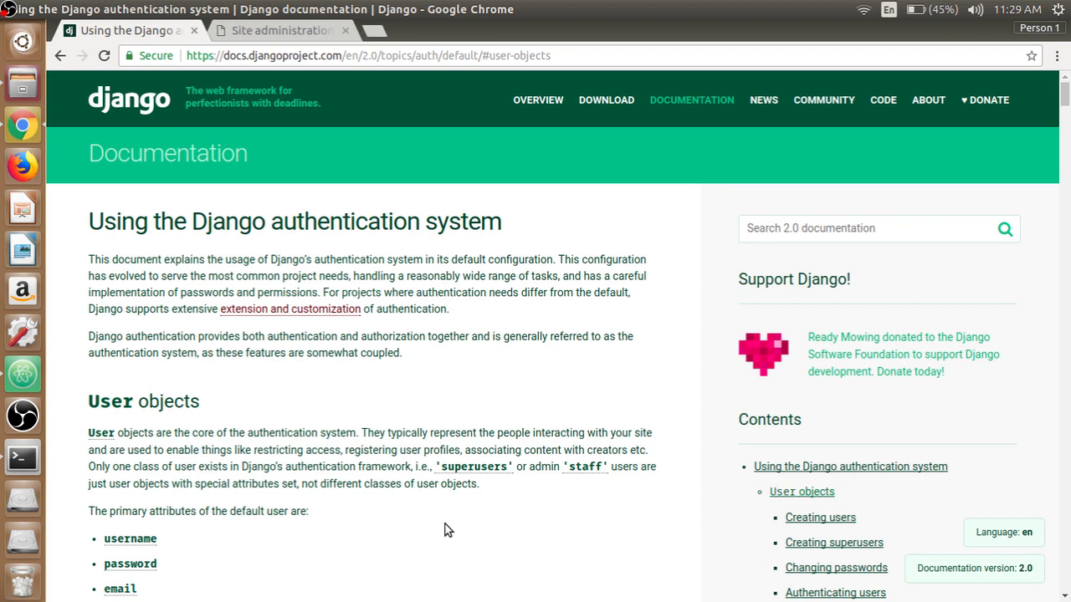
mouse_move(336, 520)
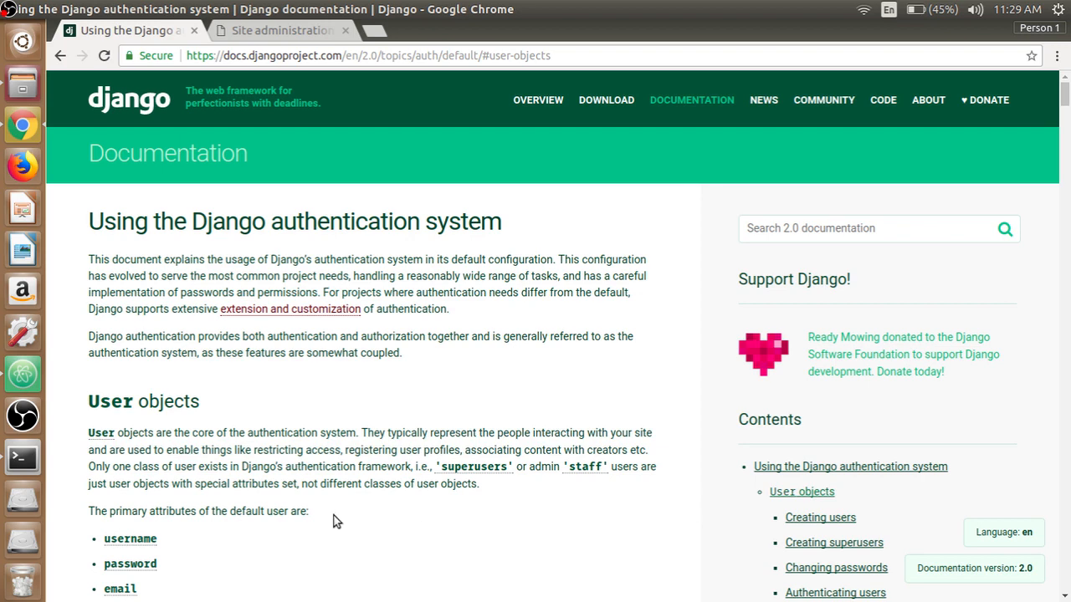
mouse_move(192, 511)
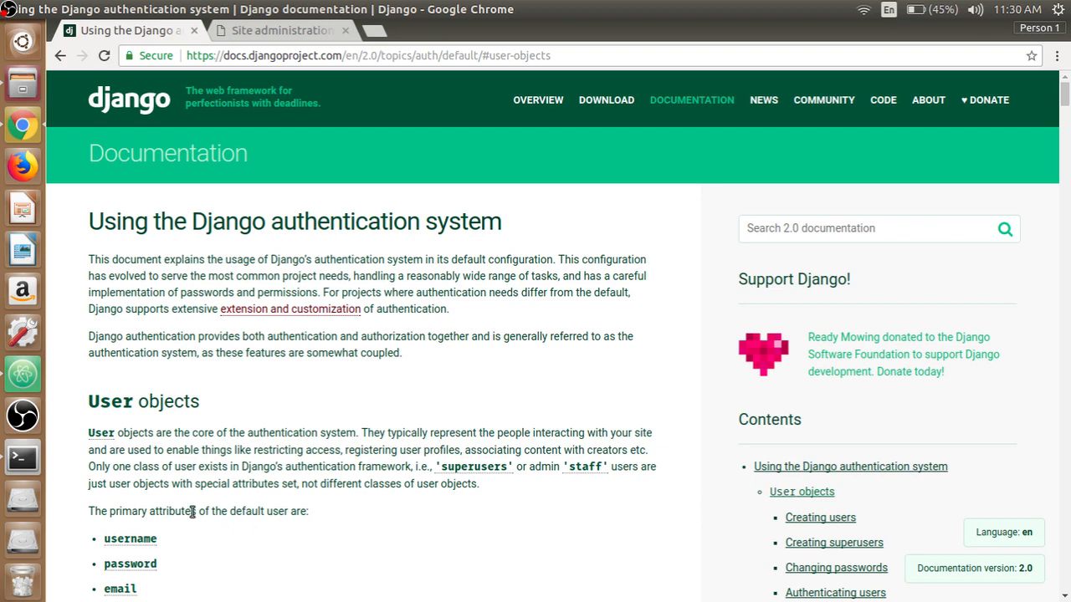
scroll(down, 3)
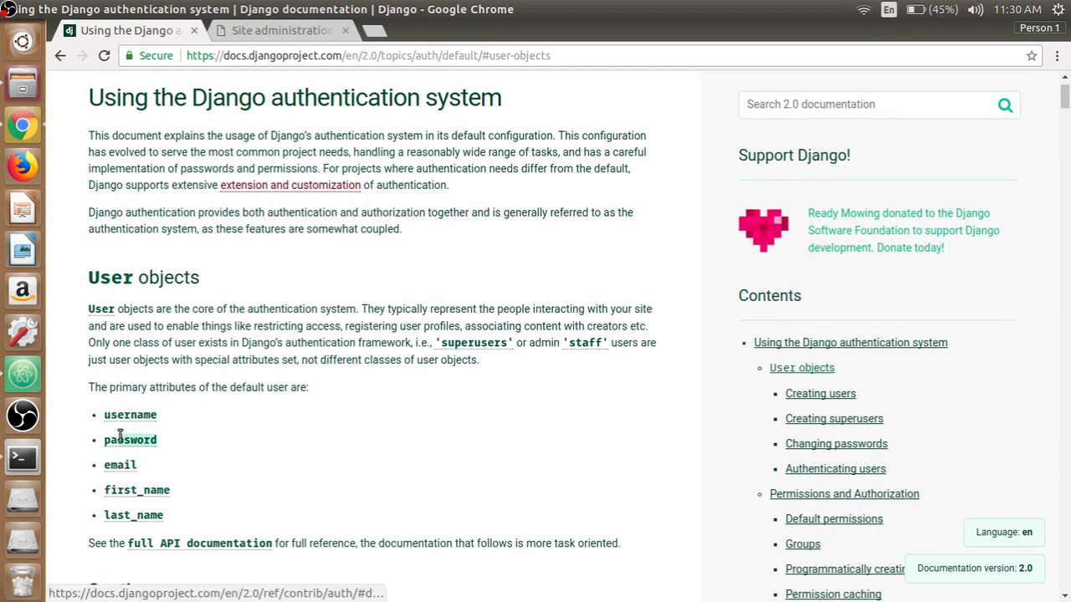
mouse_move(138, 490)
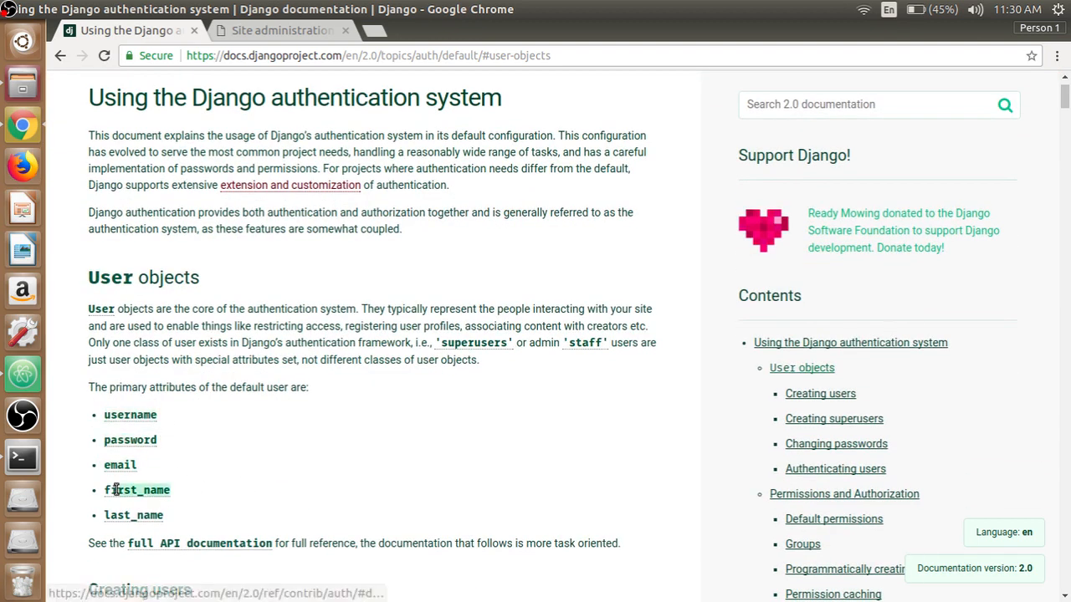
scroll(down, 3)
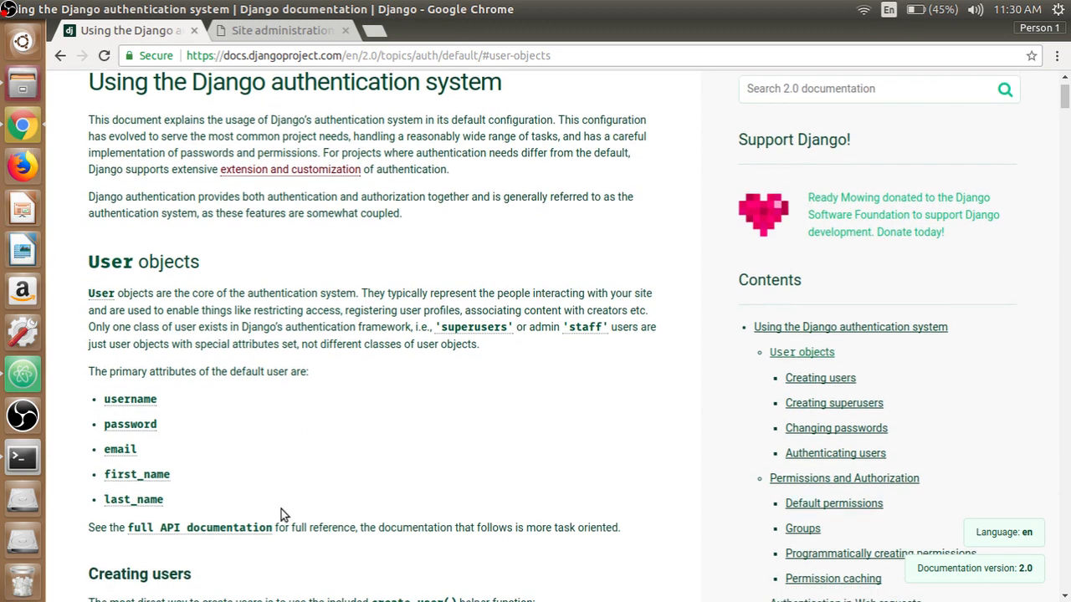
scroll(down, 3)
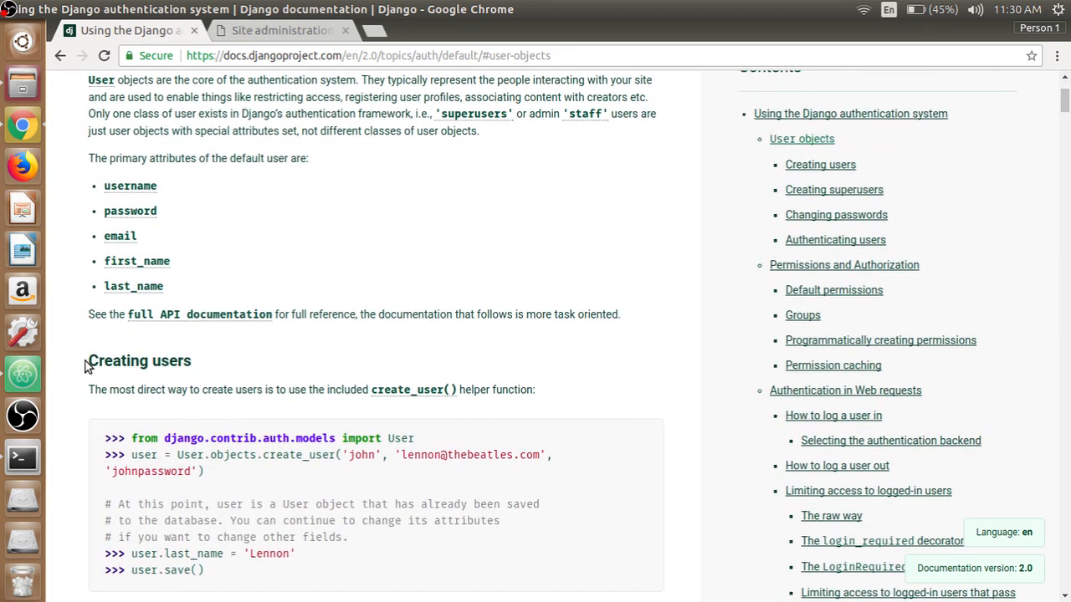
mouse_move(212, 386)
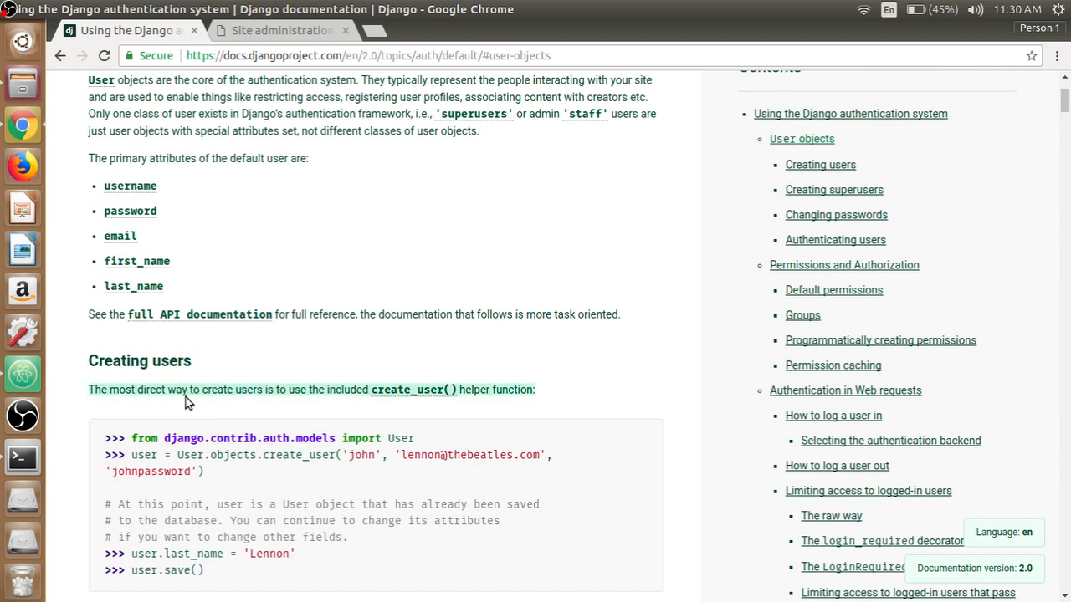
mouse_move(376, 390)
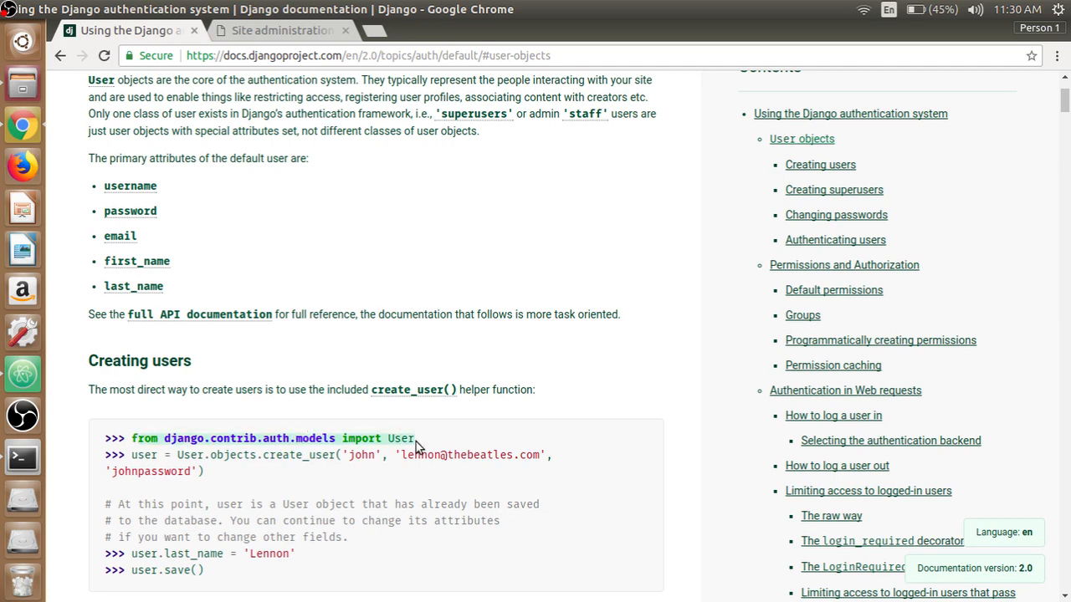
scroll(down, 3)
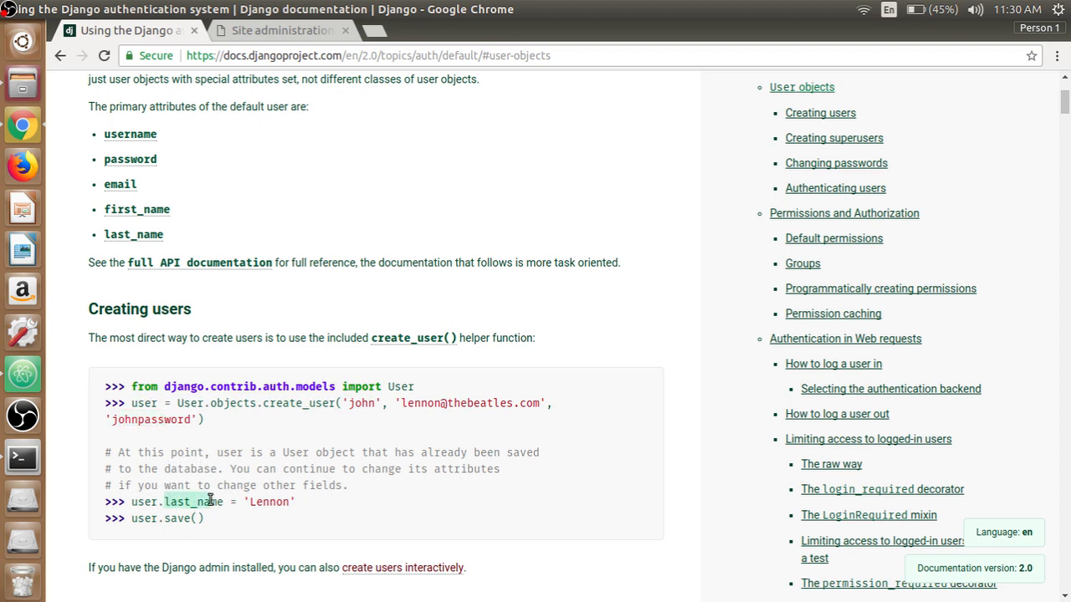
mouse_move(245, 451)
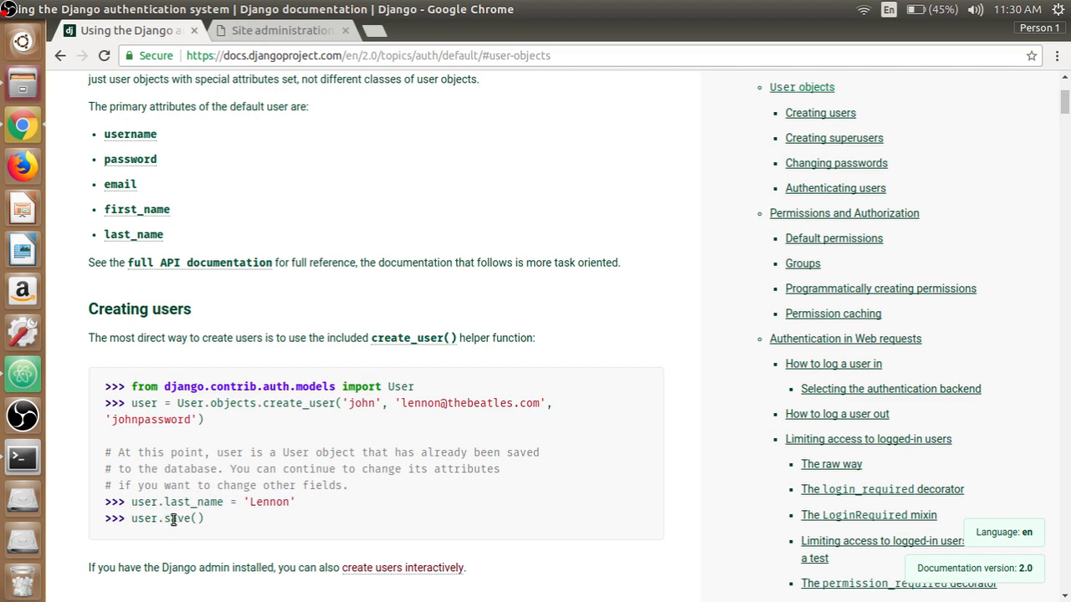
mouse_move(270, 522)
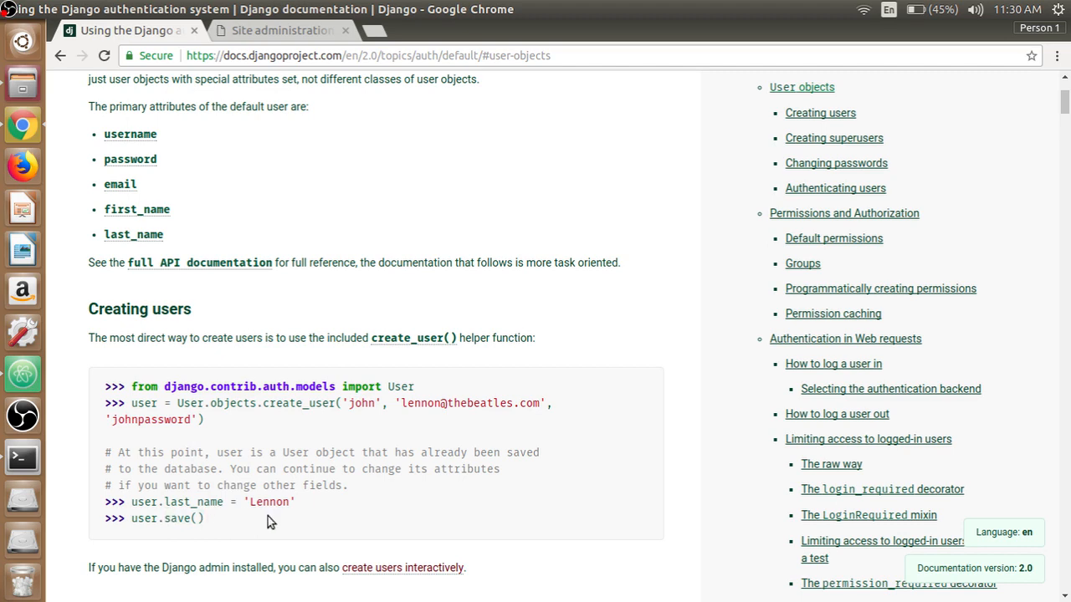
mouse_move(317, 516)
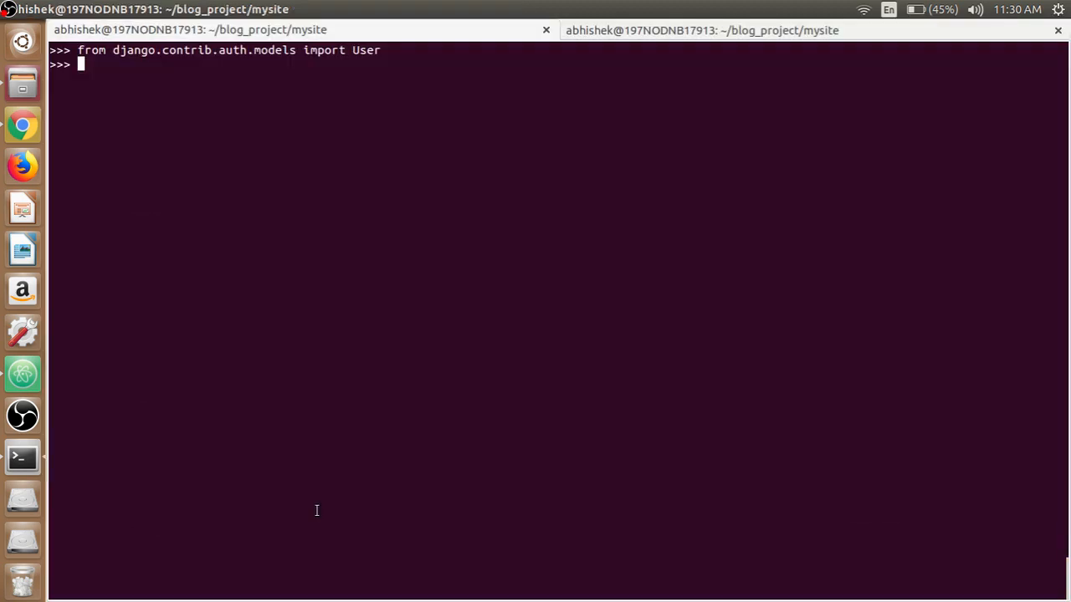
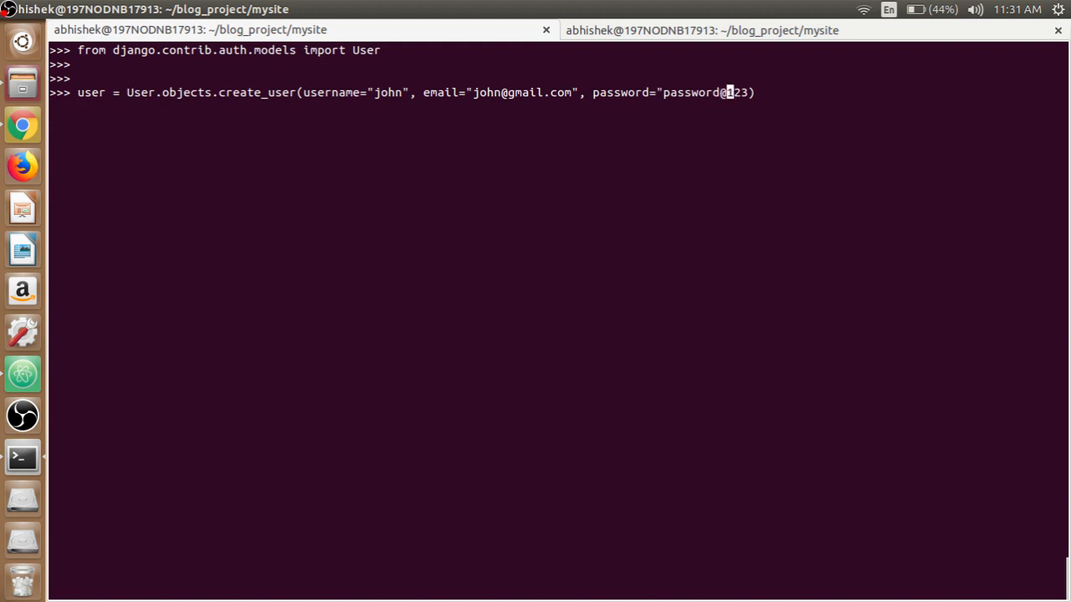
key(Return)
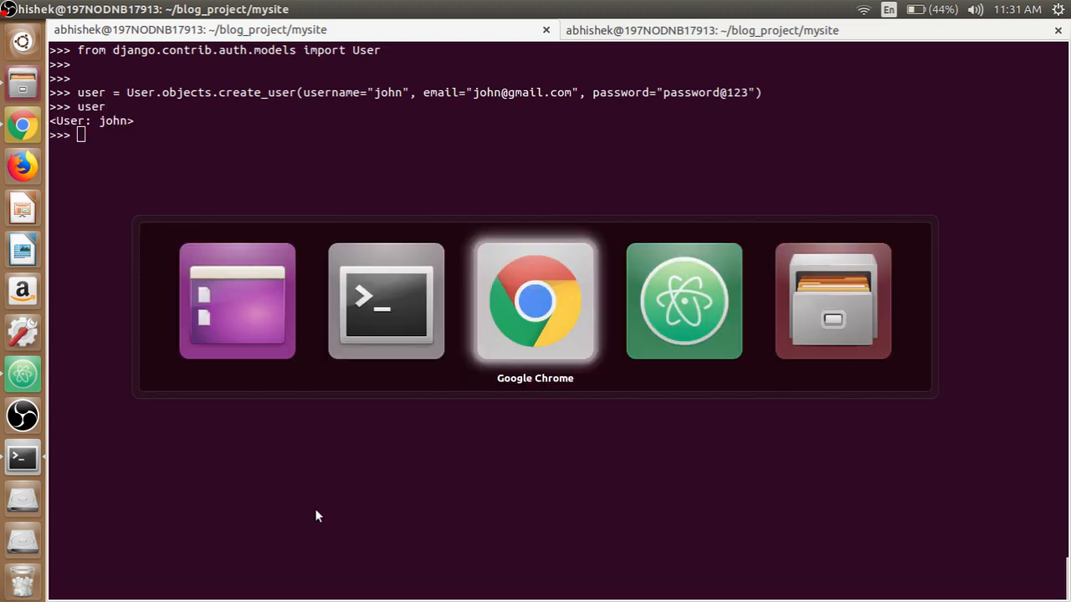
click(535, 301)
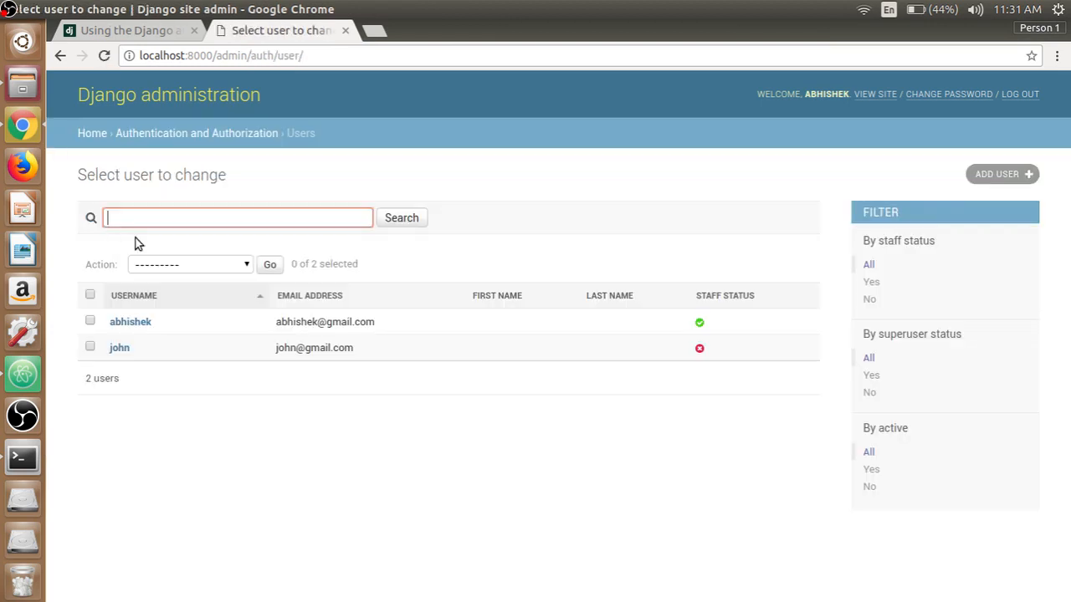
mouse_move(255, 374)
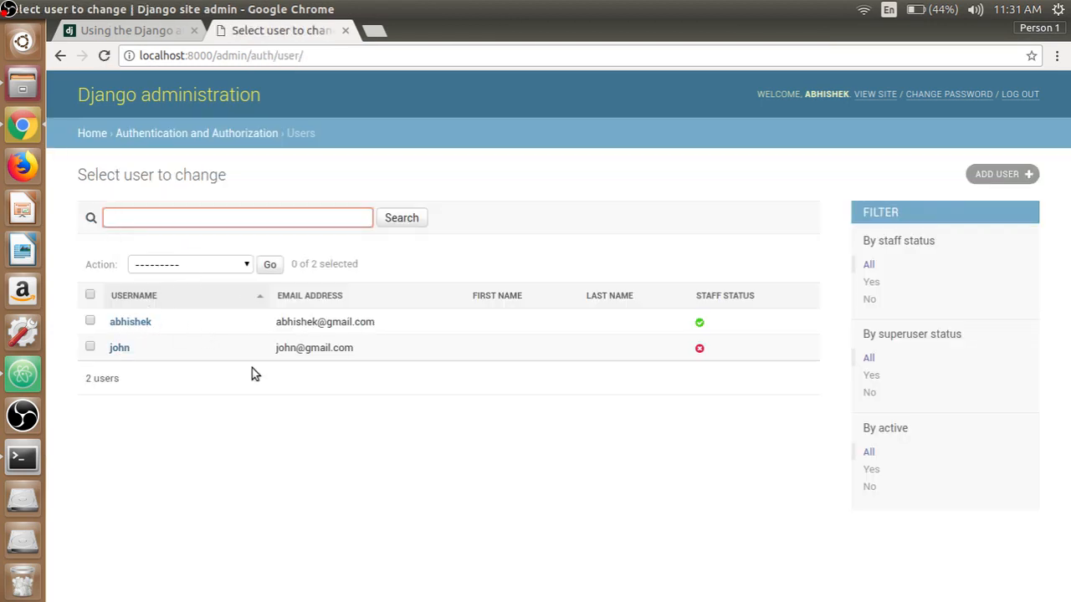
mouse_move(757, 358)
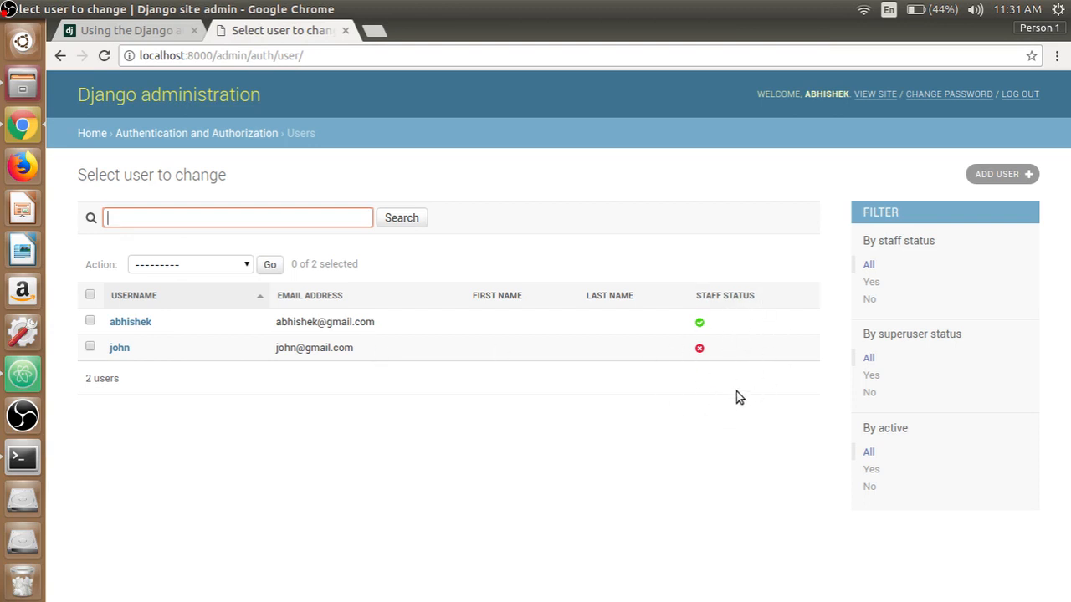
mouse_move(717, 385)
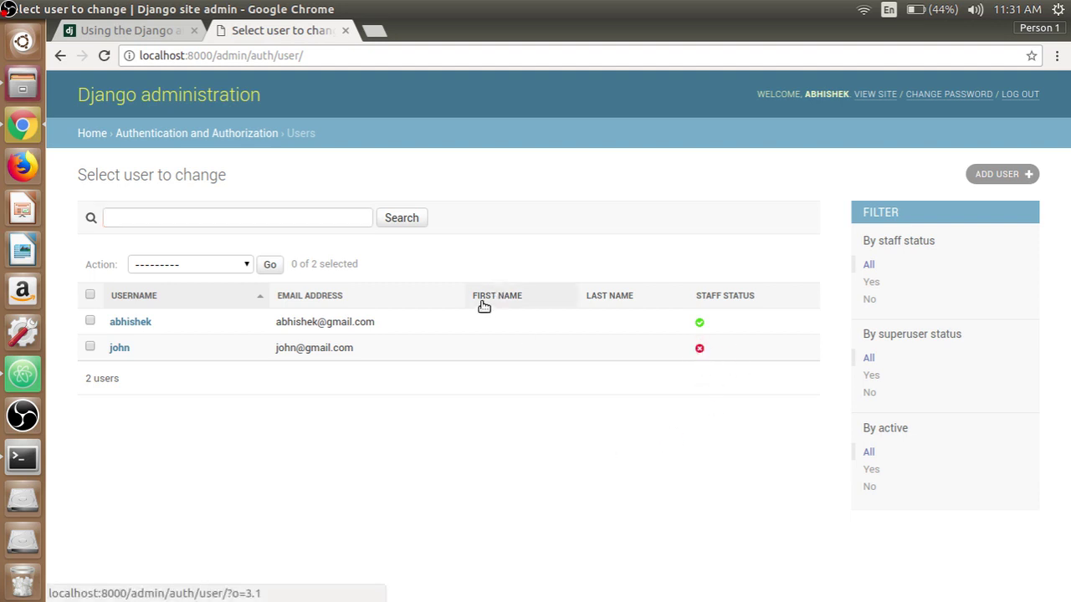
mouse_move(527, 390)
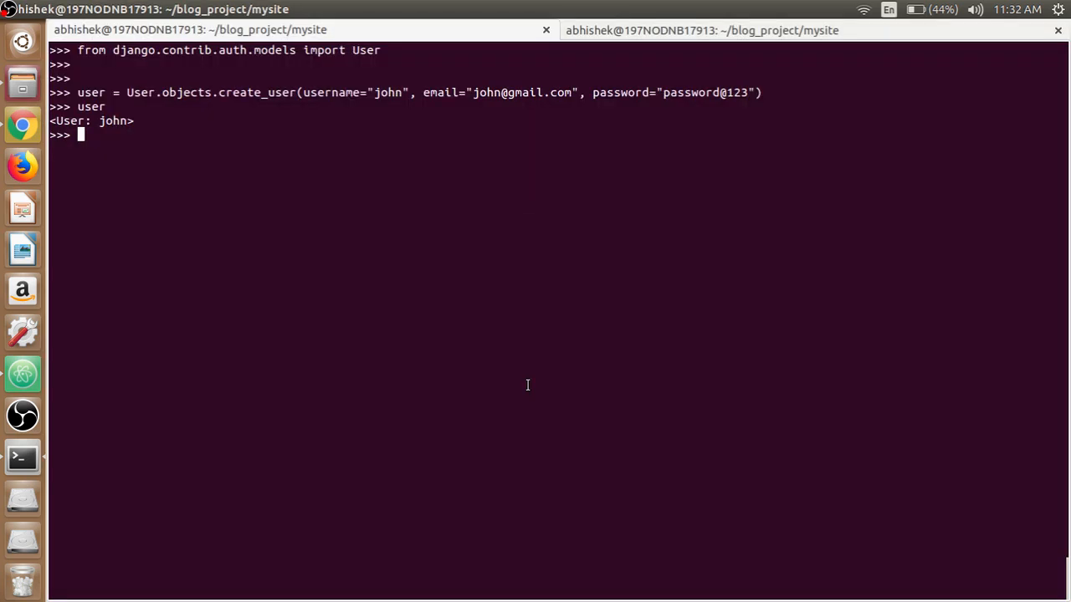
Step: In the Django shell, set the new user's first_name to "John"
text(user.)
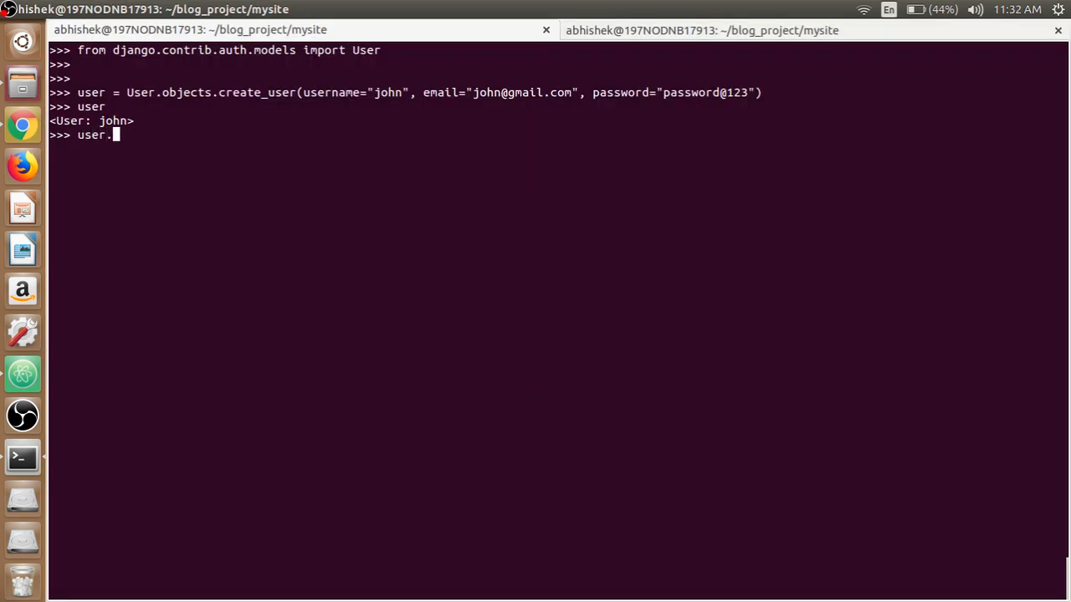
text(first_nam)
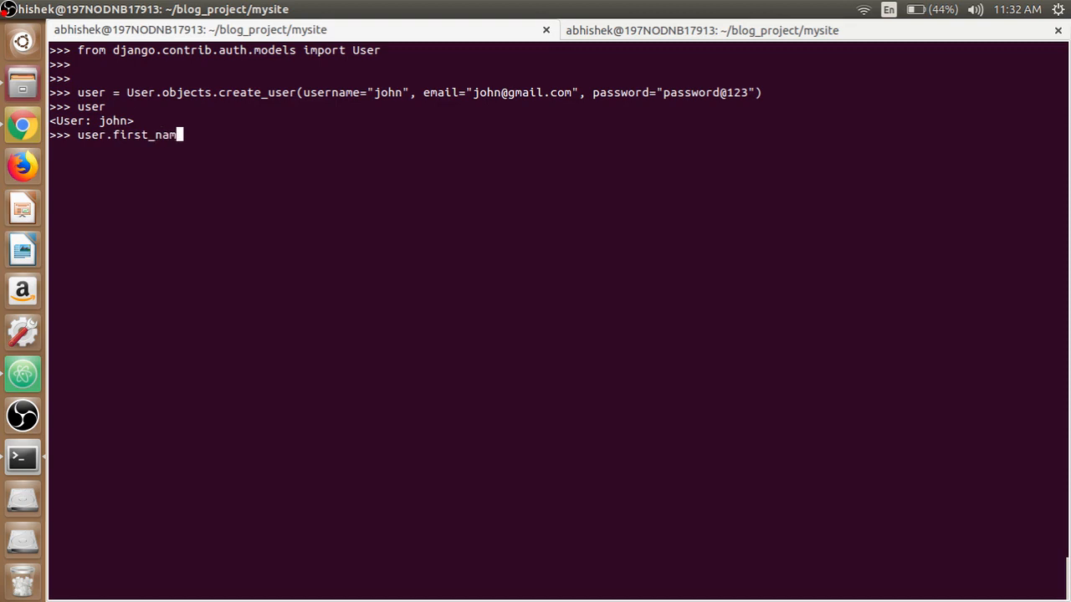
text(e=")
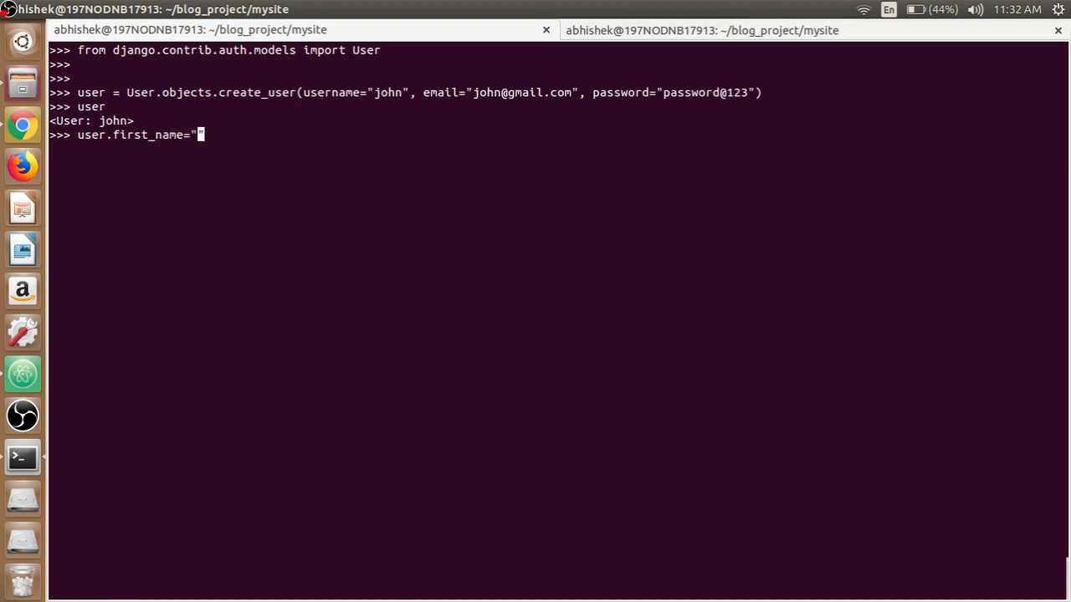
text(Jo)
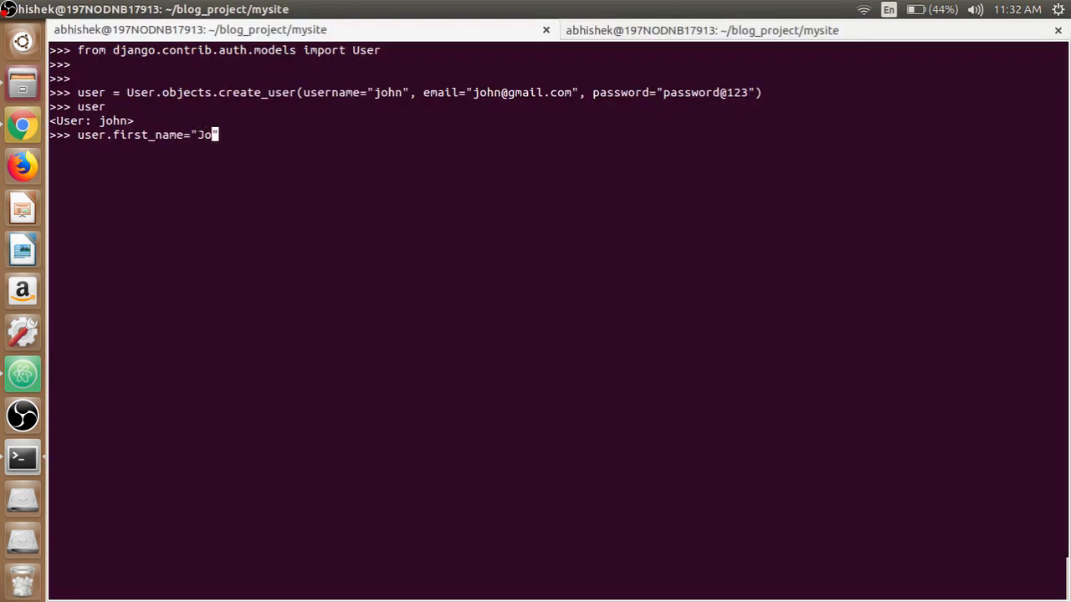
key(Return)
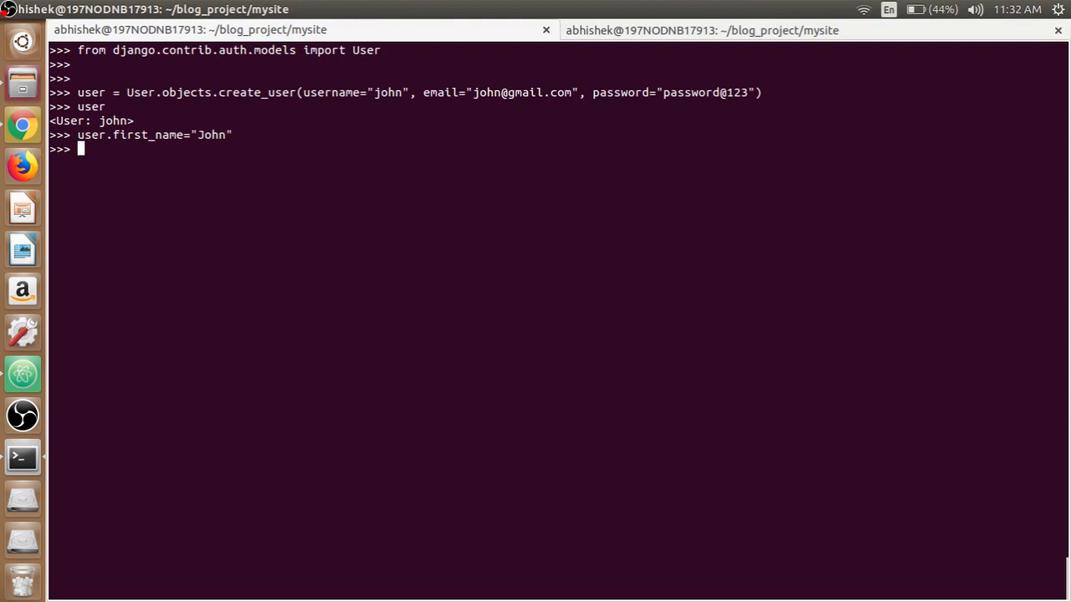
Step: Set the user's last_name to "wick" and call user.save()
text(user.)
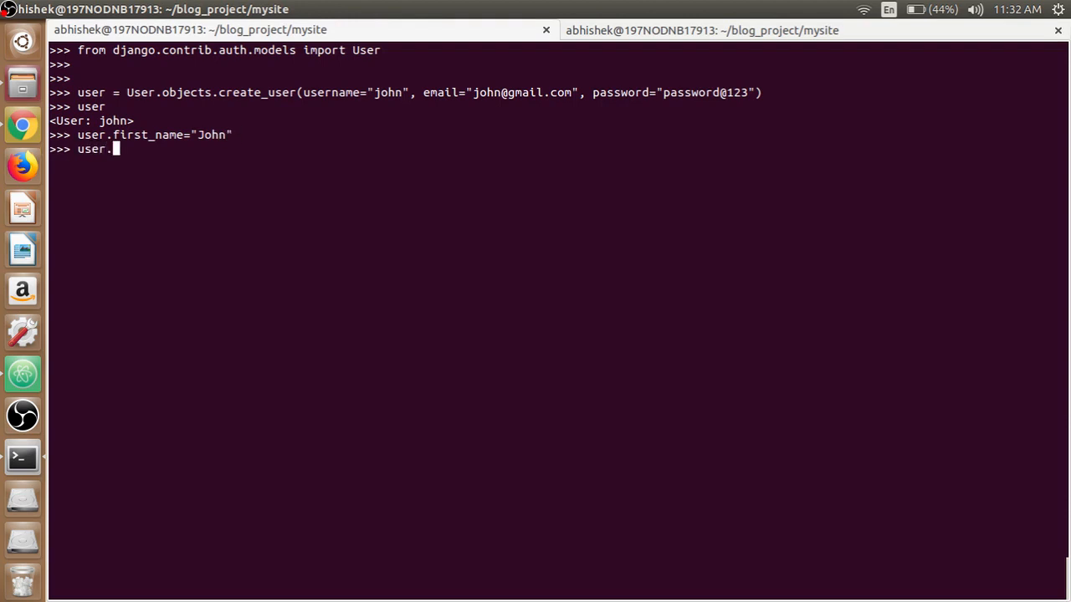
text(last)
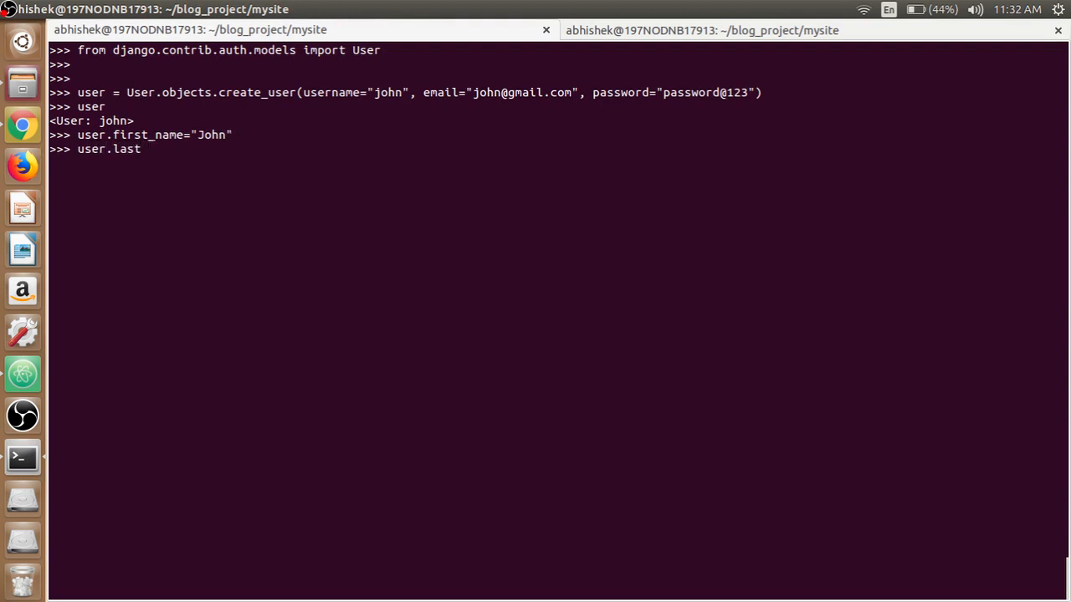
text(_name)
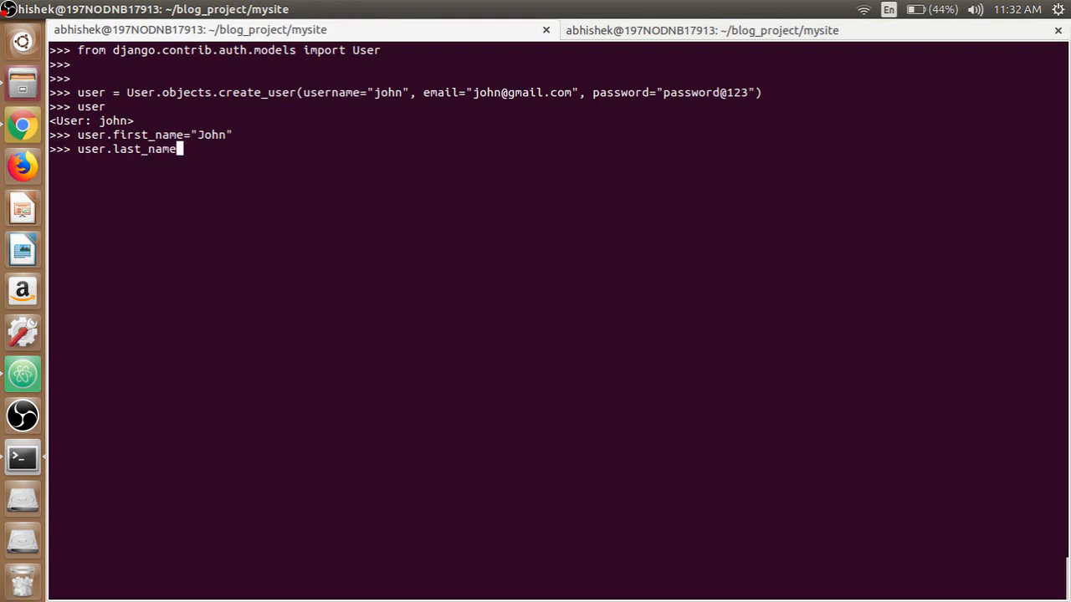
text(="wick)
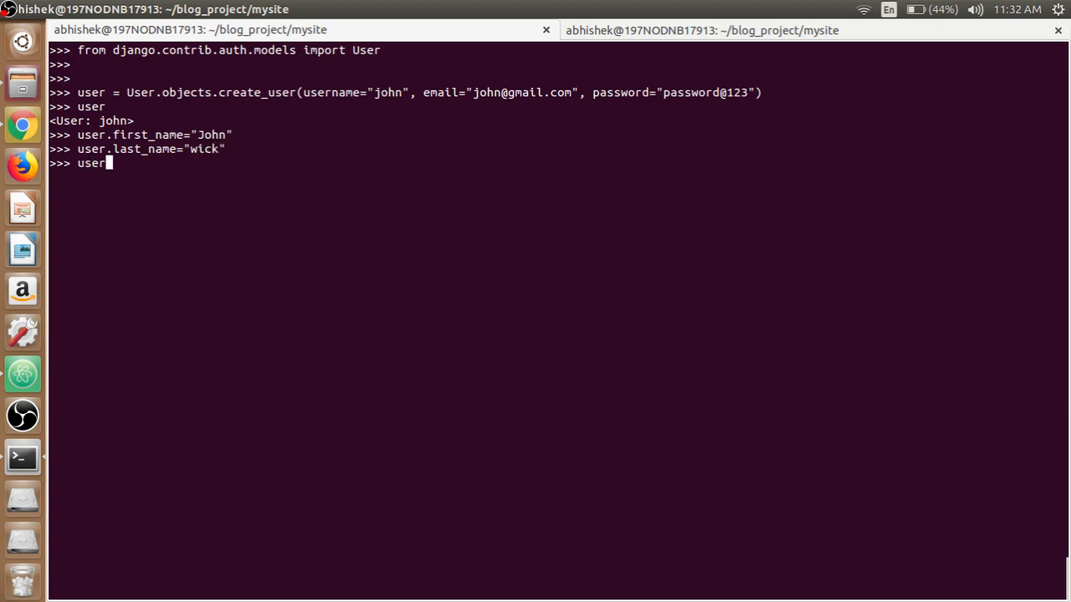
text(save())
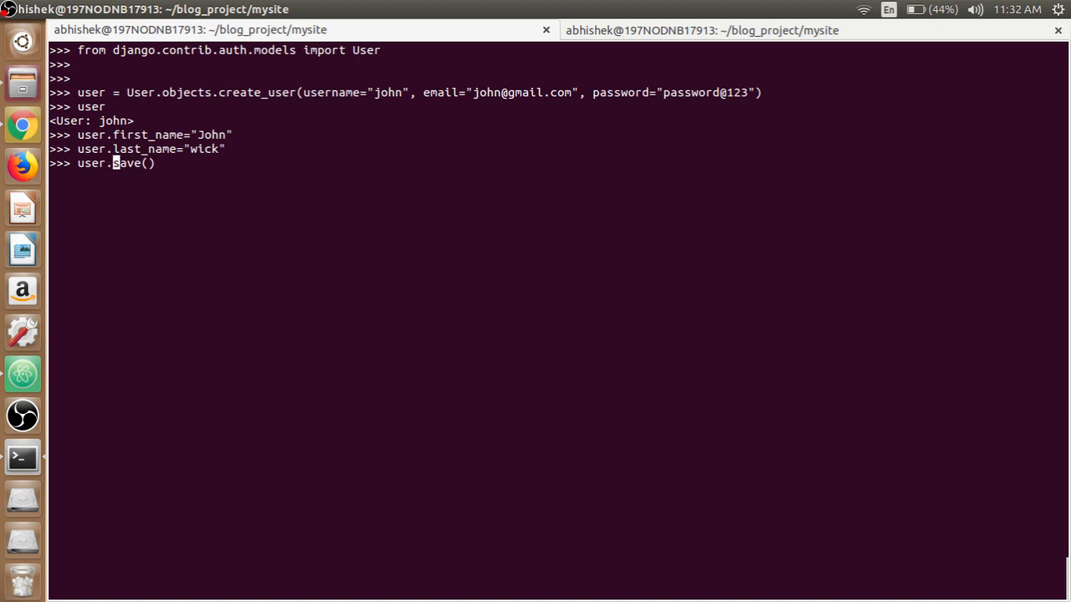
key(Return)
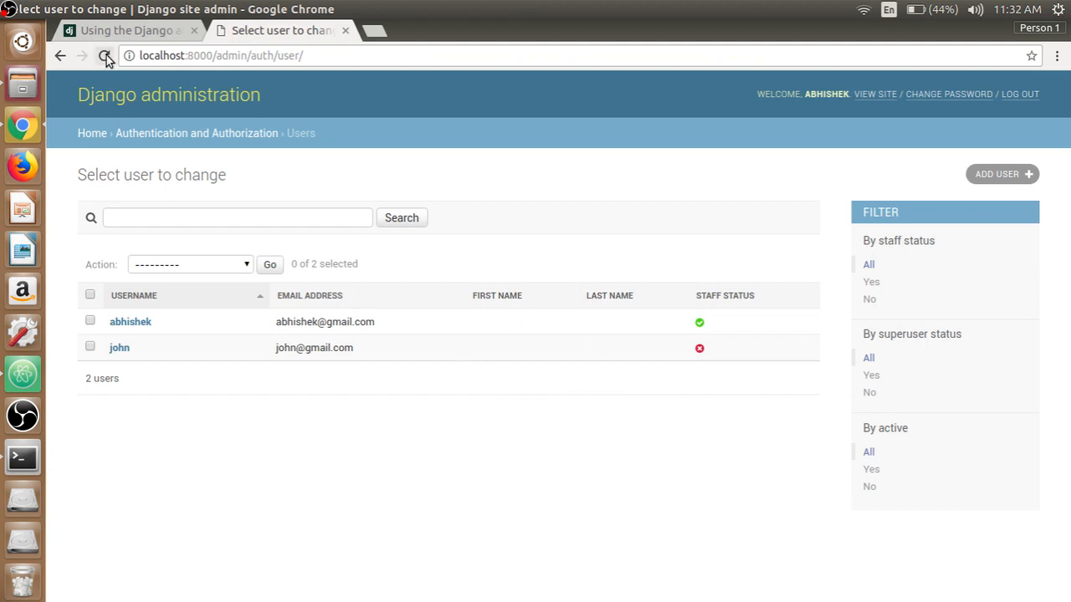
Step: Reload the Django admin users list so john shows first name John, last name wick
click(105, 55)
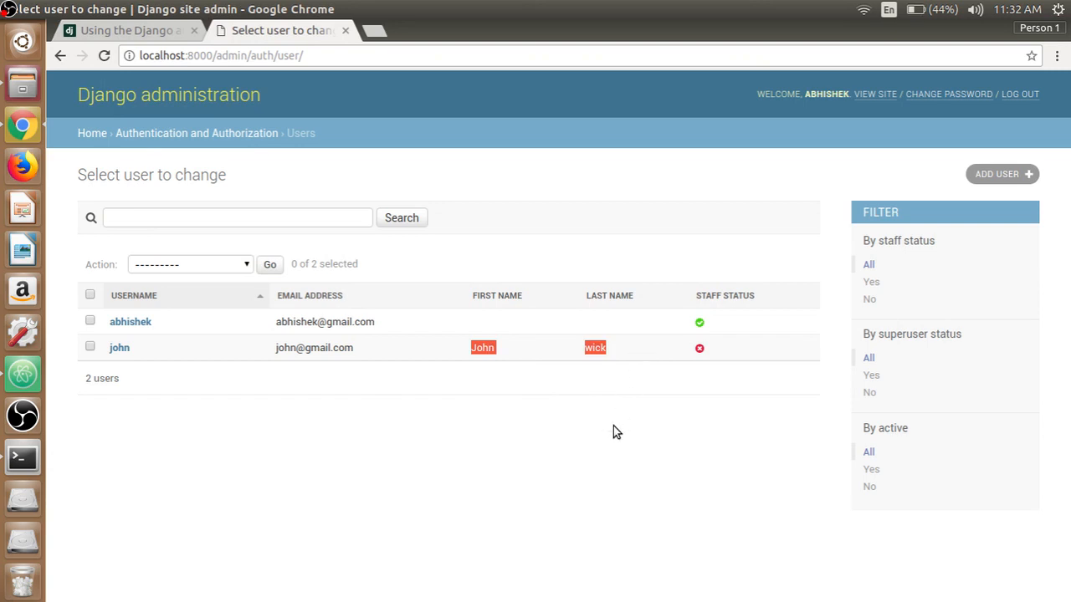
mouse_move(387, 479)
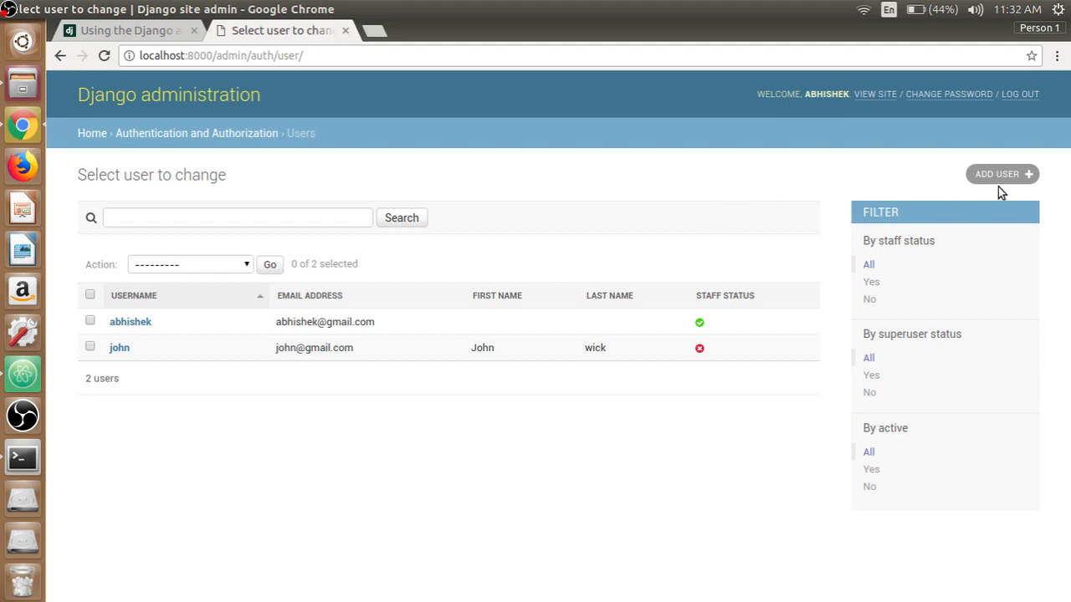
click(1002, 174)
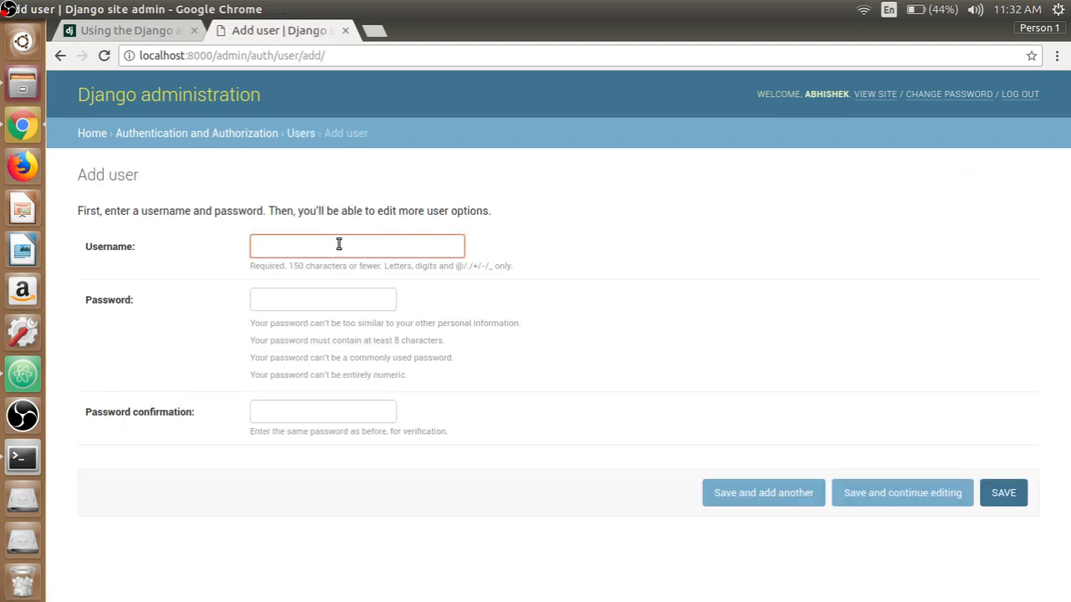
text(An)
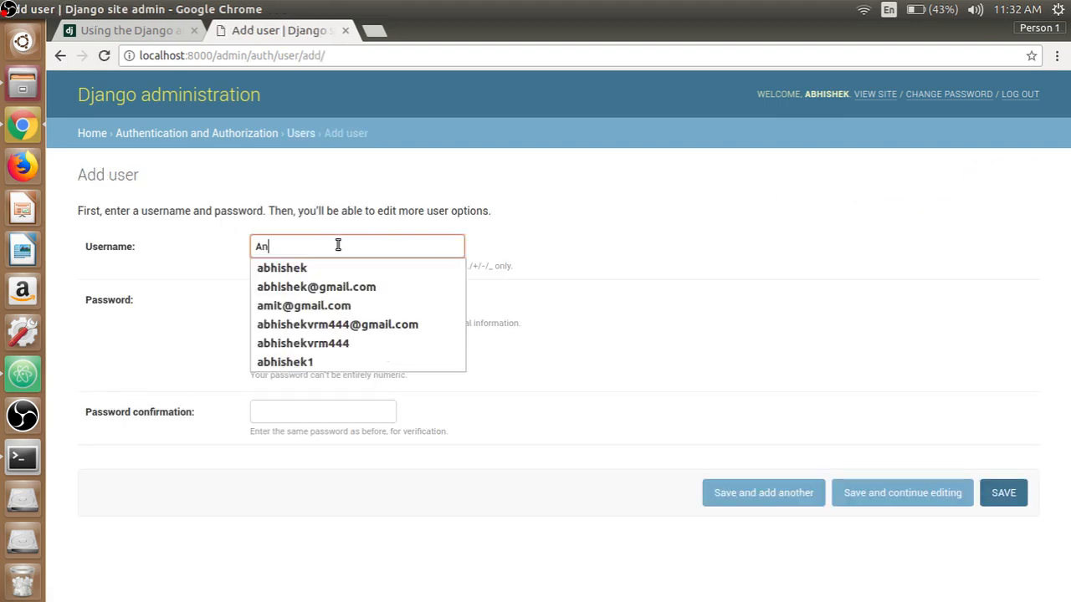
text(kit)
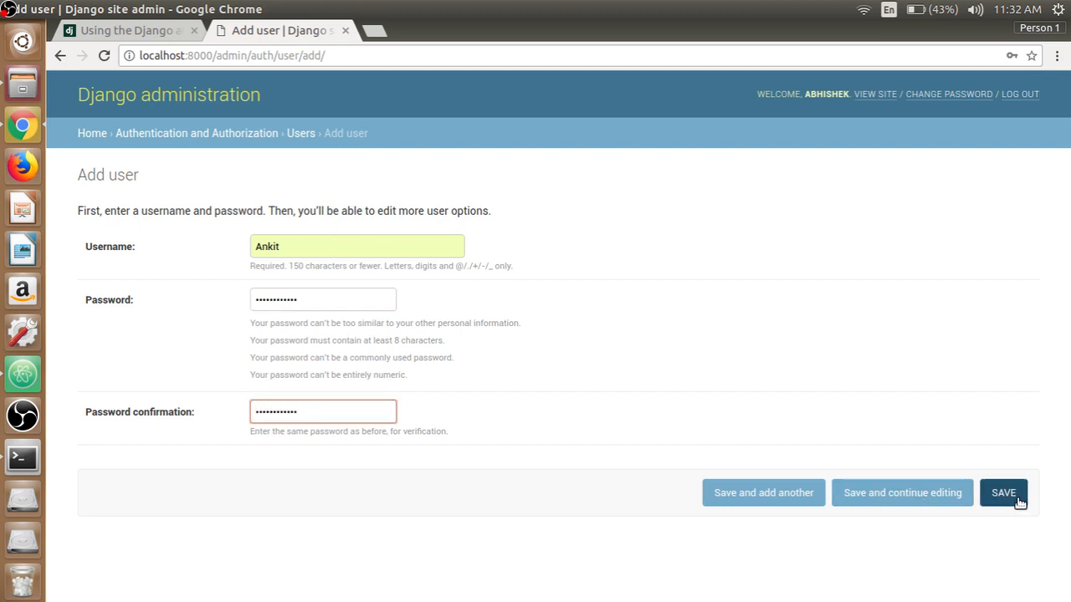
click(1003, 493)
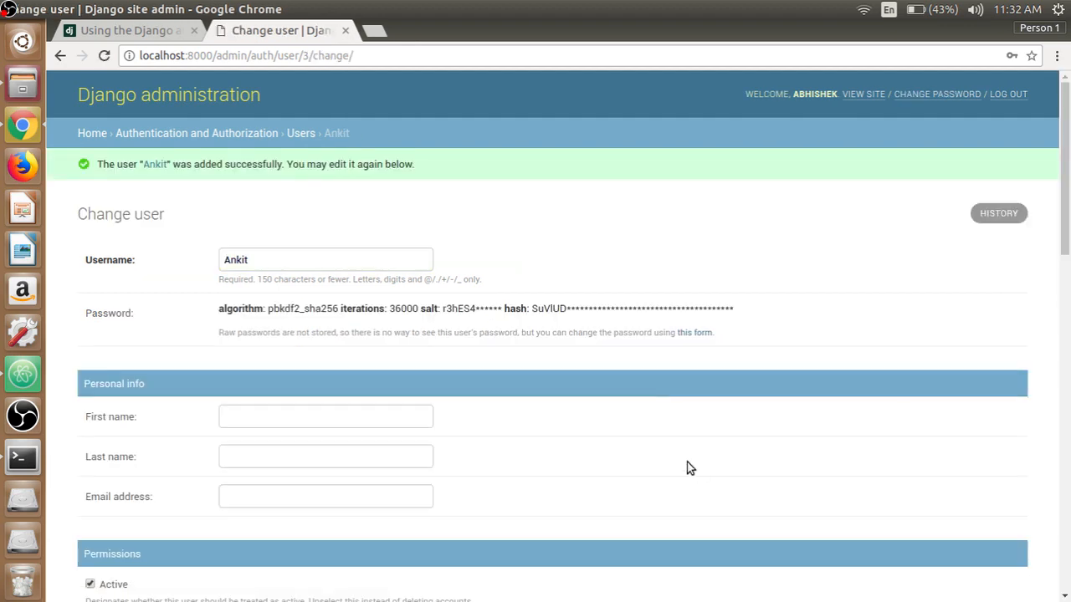
mouse_move(301, 457)
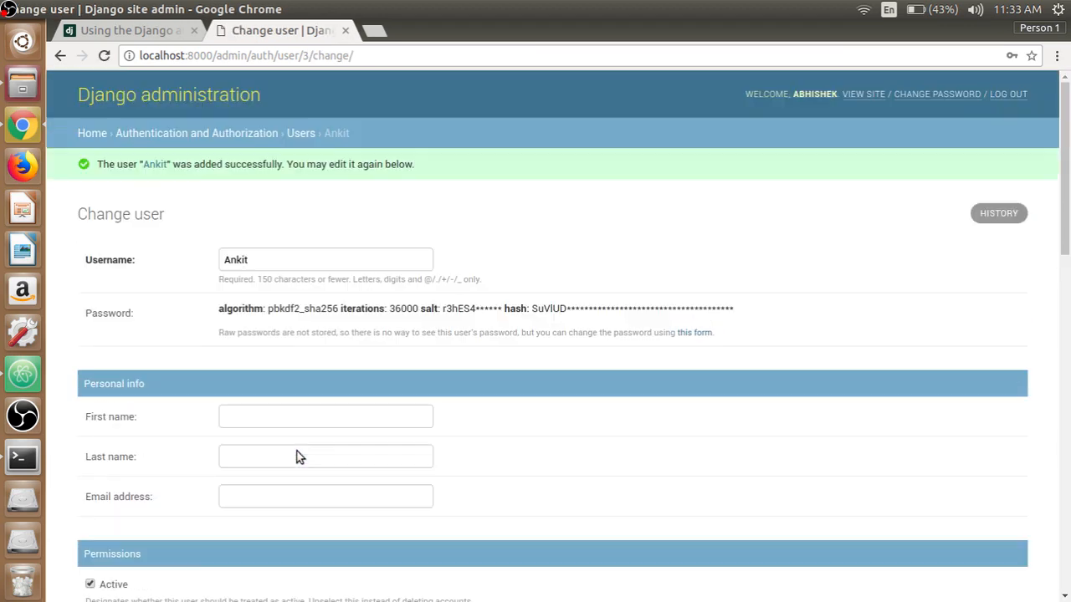
click(326, 456)
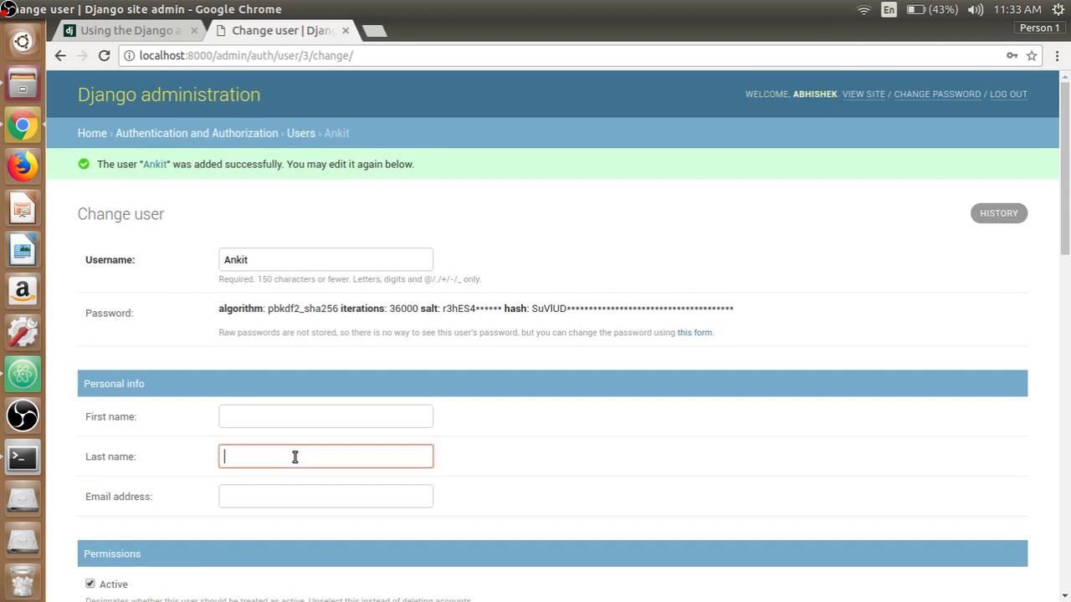
text(ankit@)
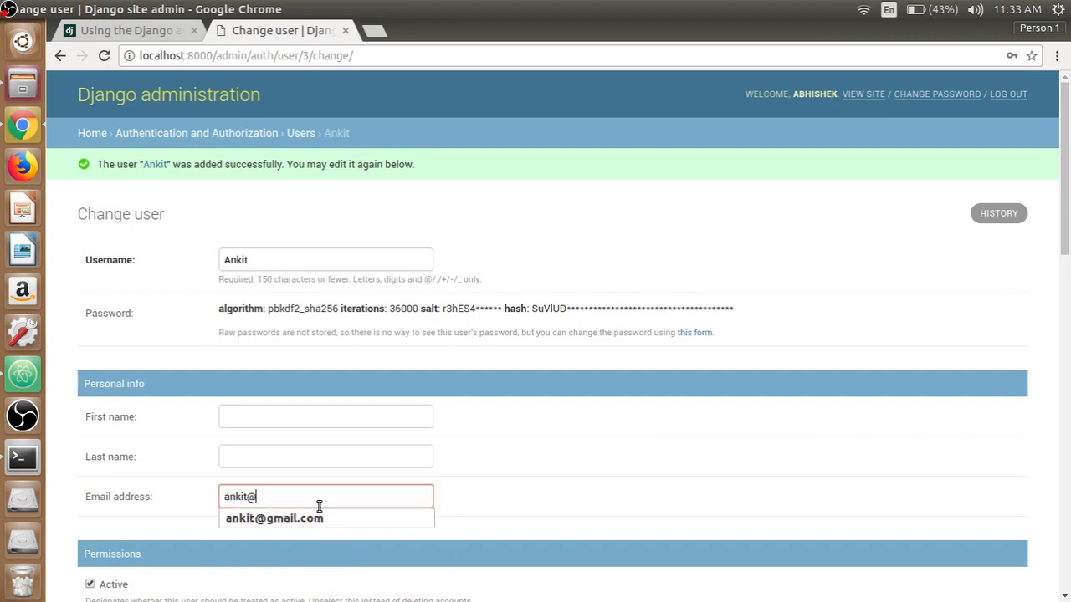
scroll(down, 3)
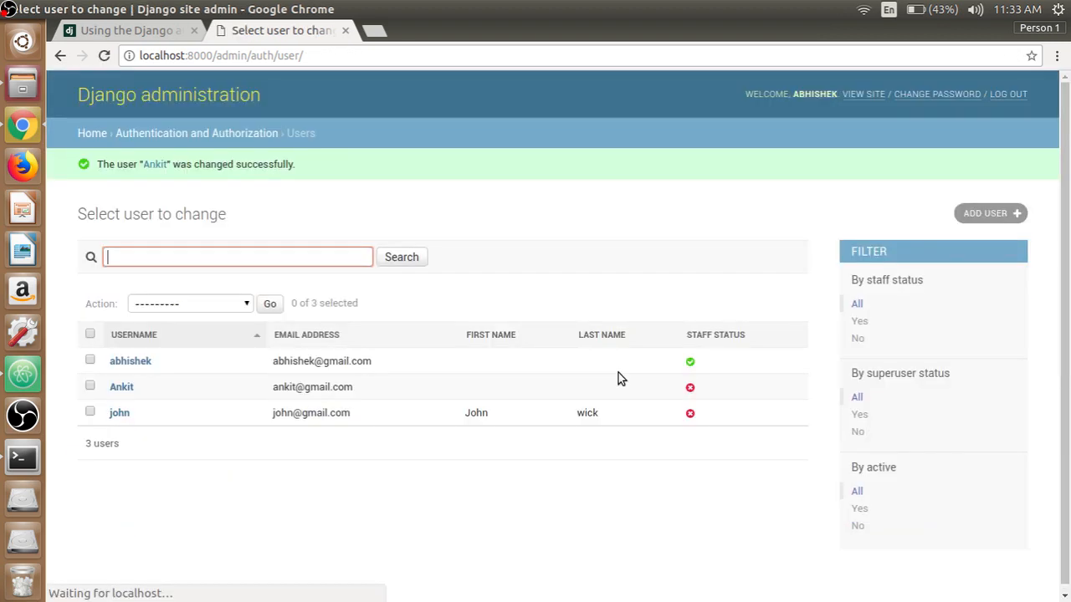
click(990, 213)
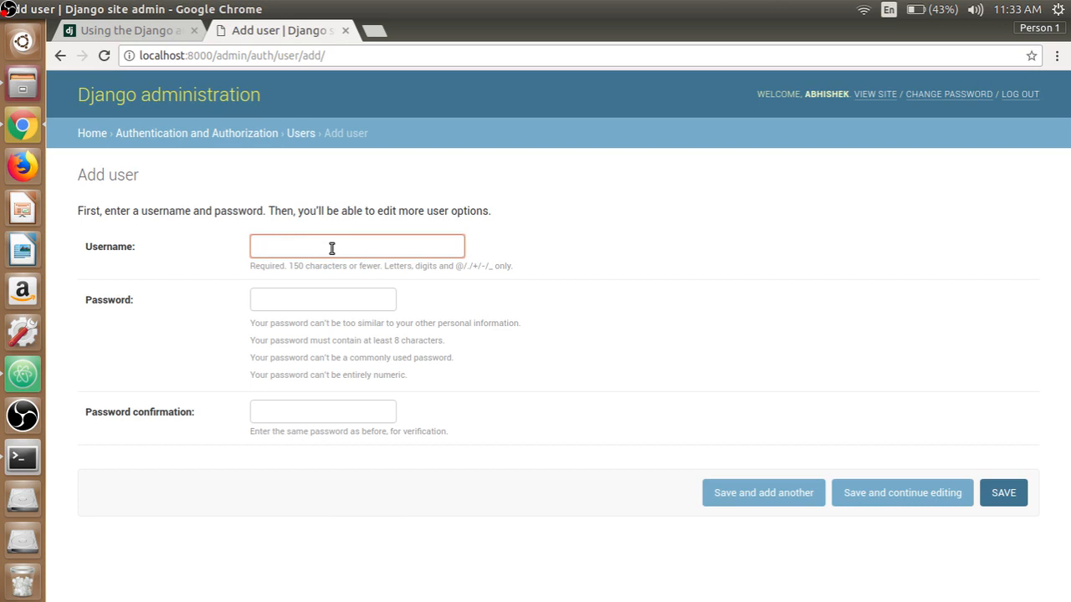
text(Jose)
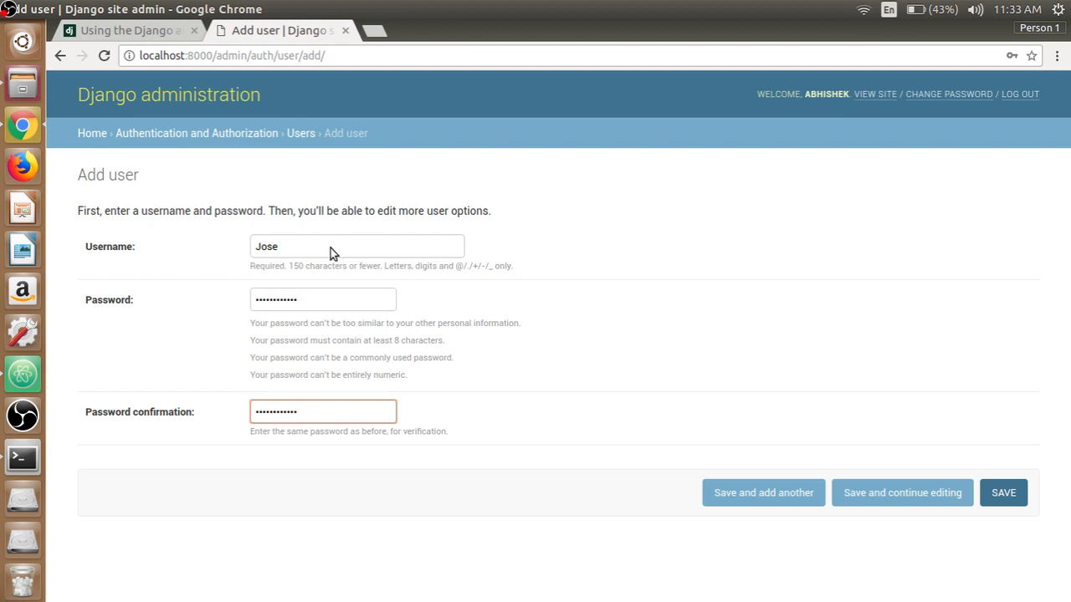
click(1003, 492)
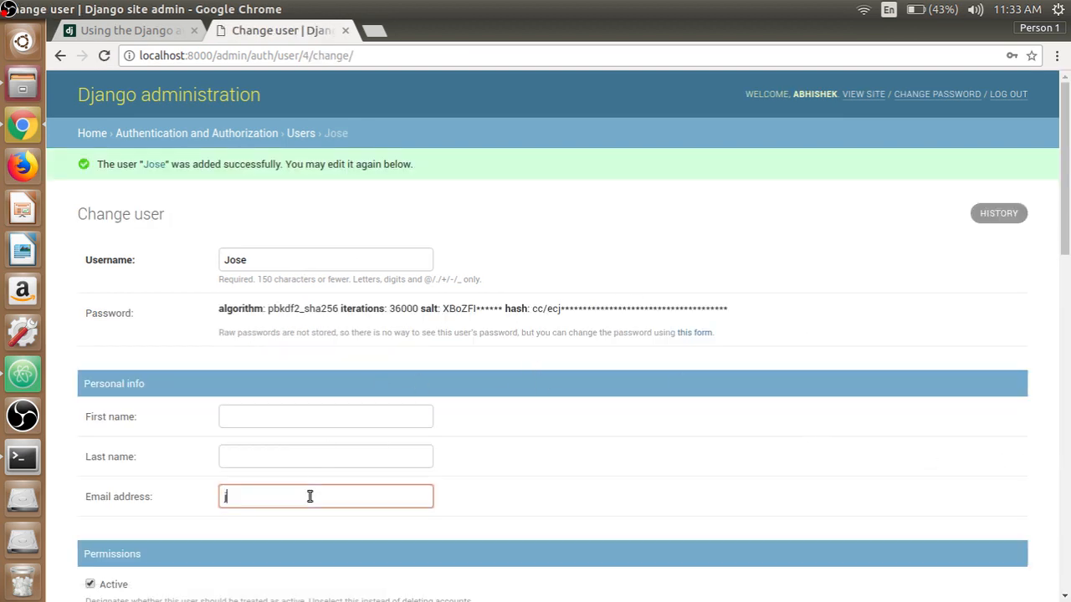
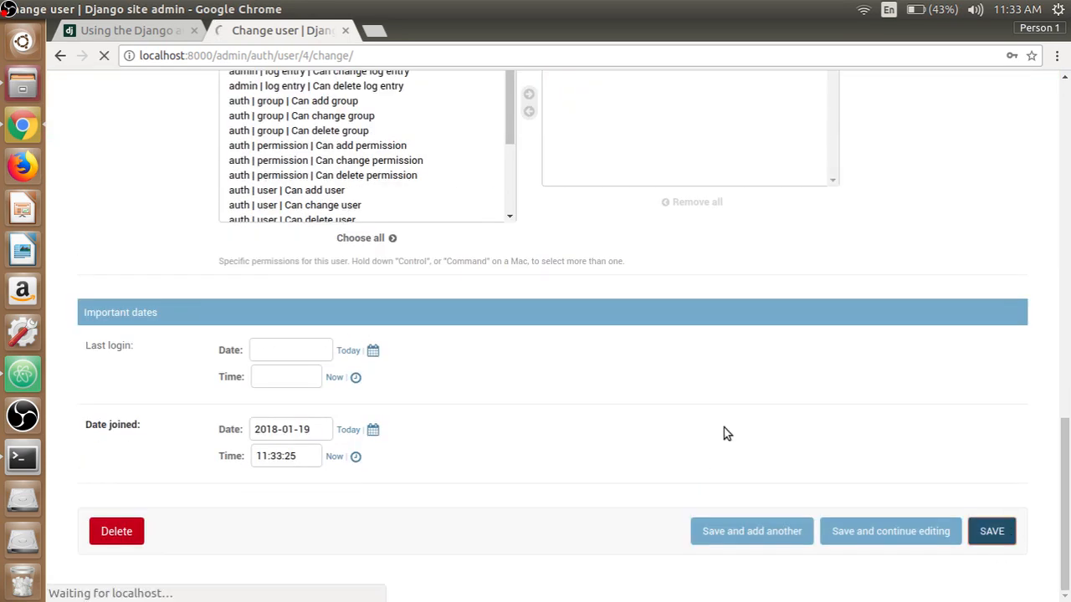
click(991, 532)
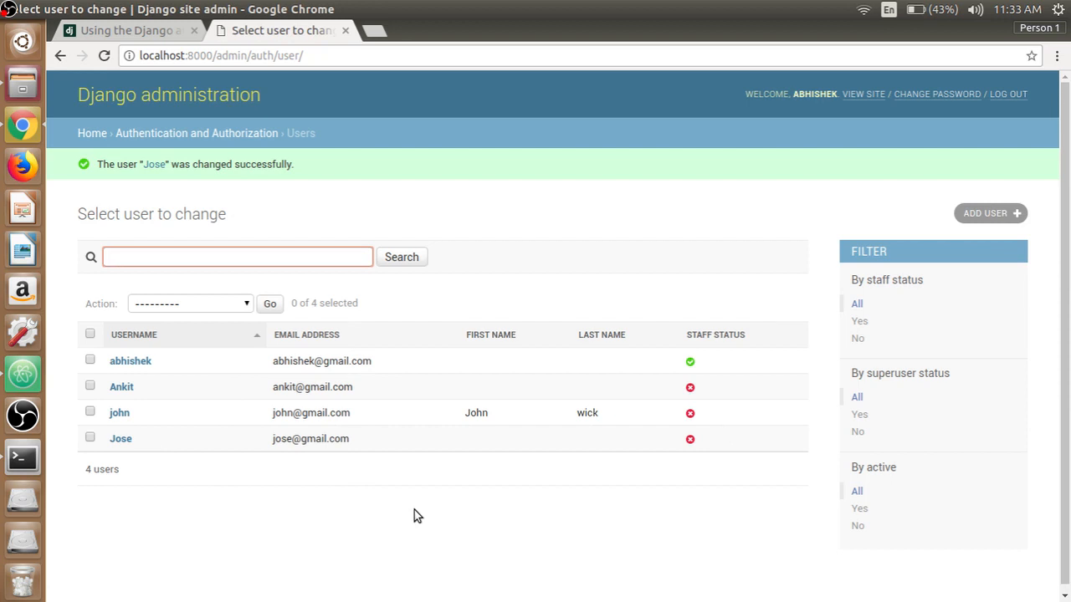
click(237, 257)
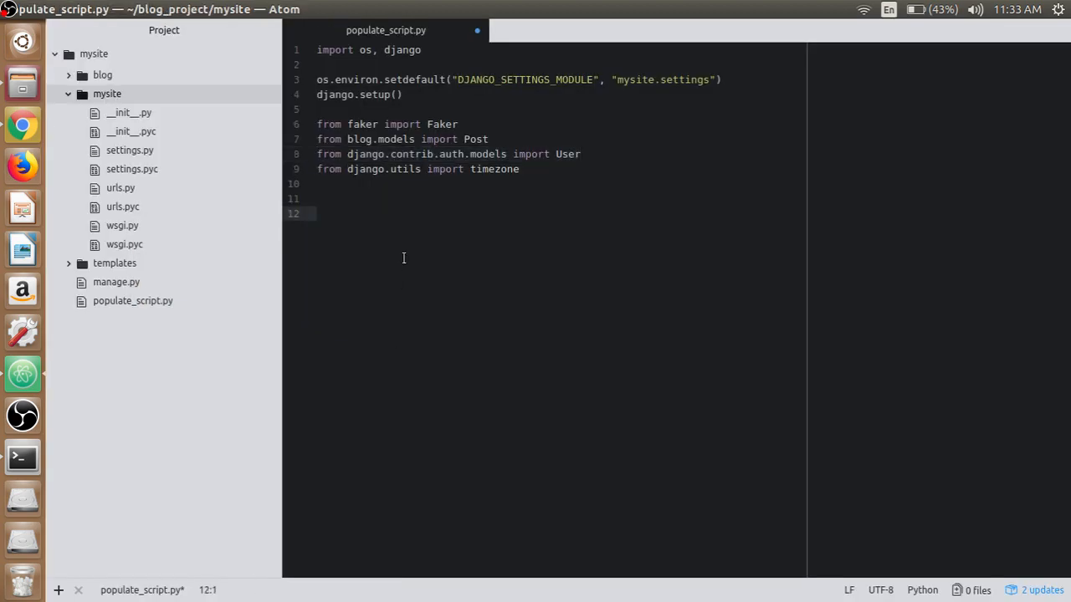
Step: Save populate_script.py and start defining create_post(N)
key(backspace)
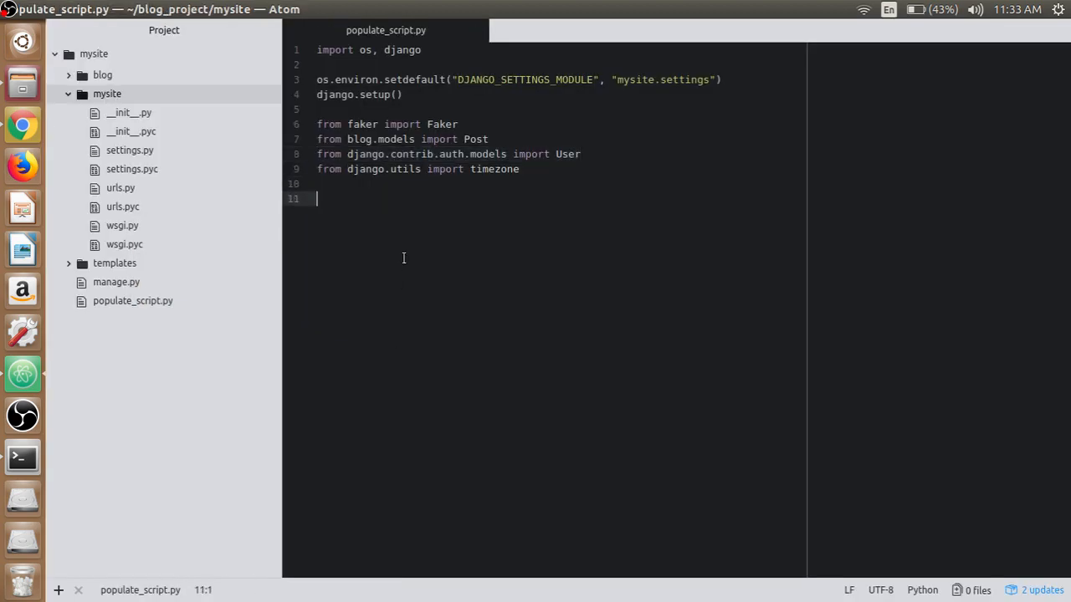
text(def)
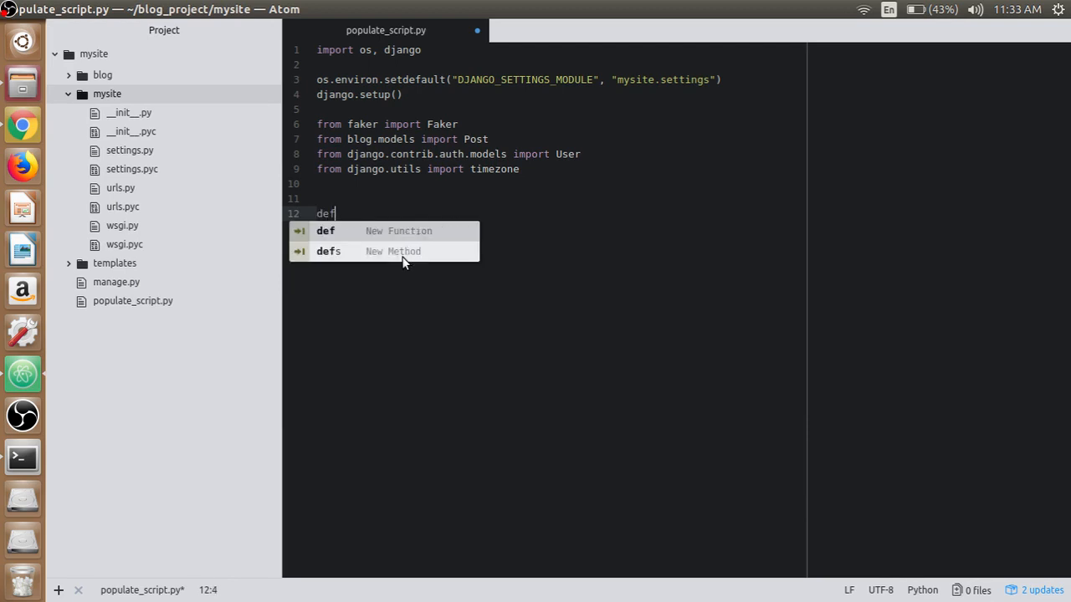
text(craete)
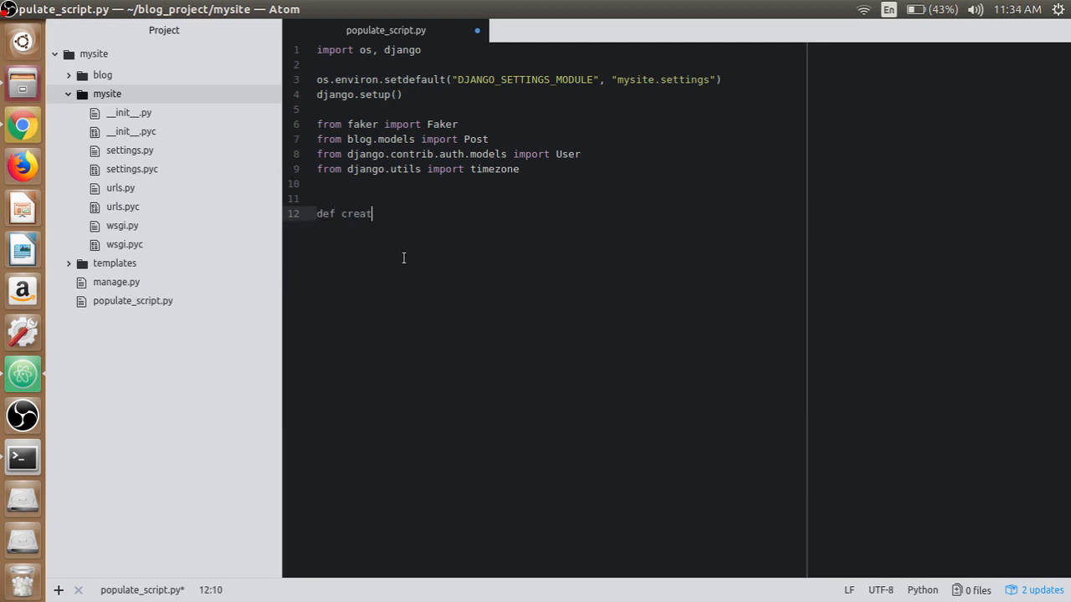
text(e_post())
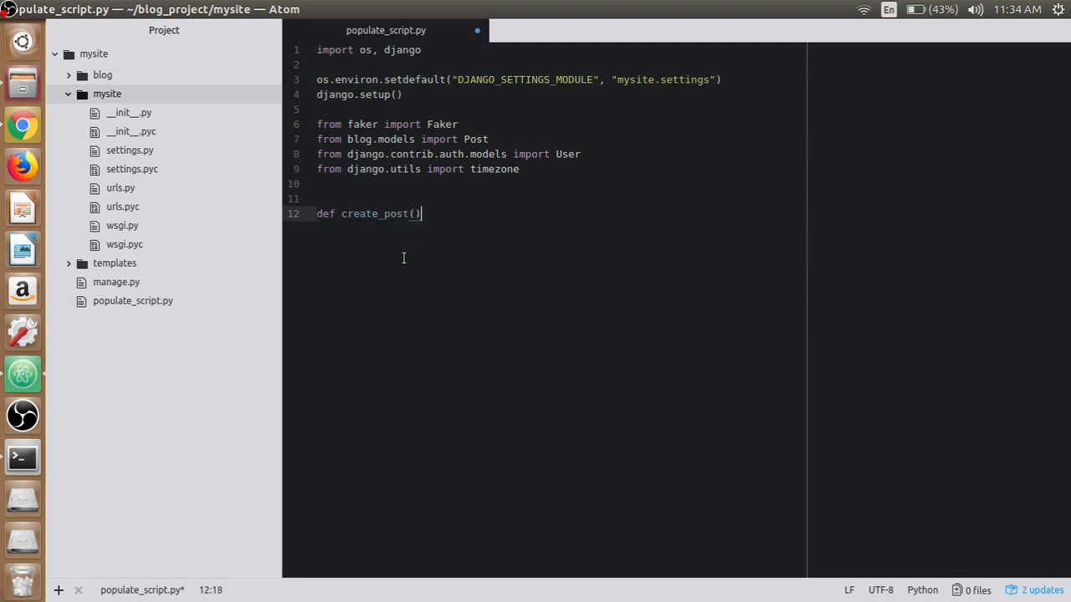
key(Left)
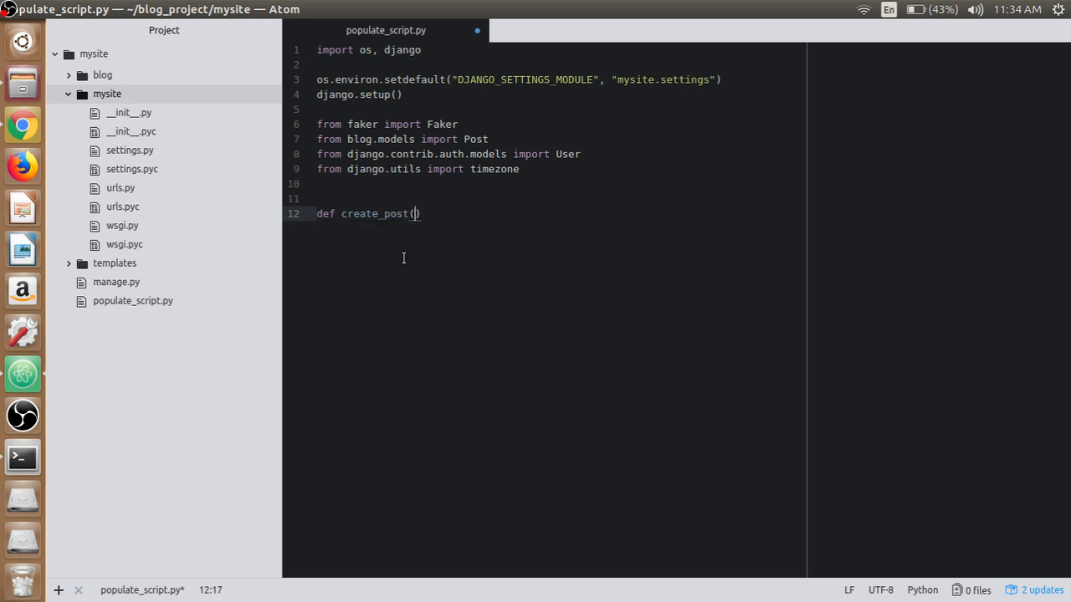
text(N):)
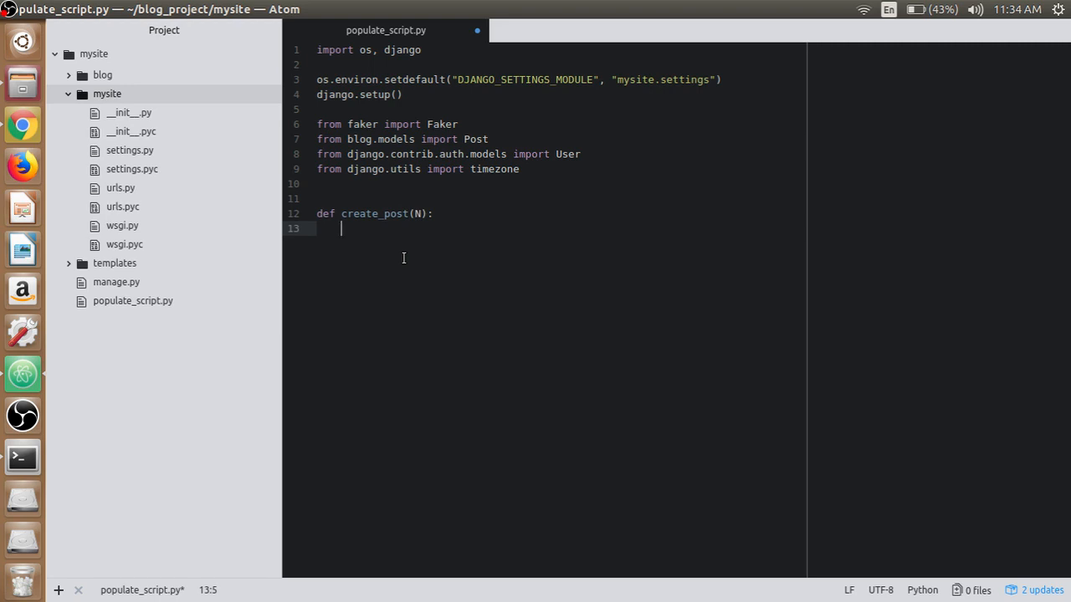
Step: In create_post, create fake = Faker() and begin a loop over range(N)
text(fake =)
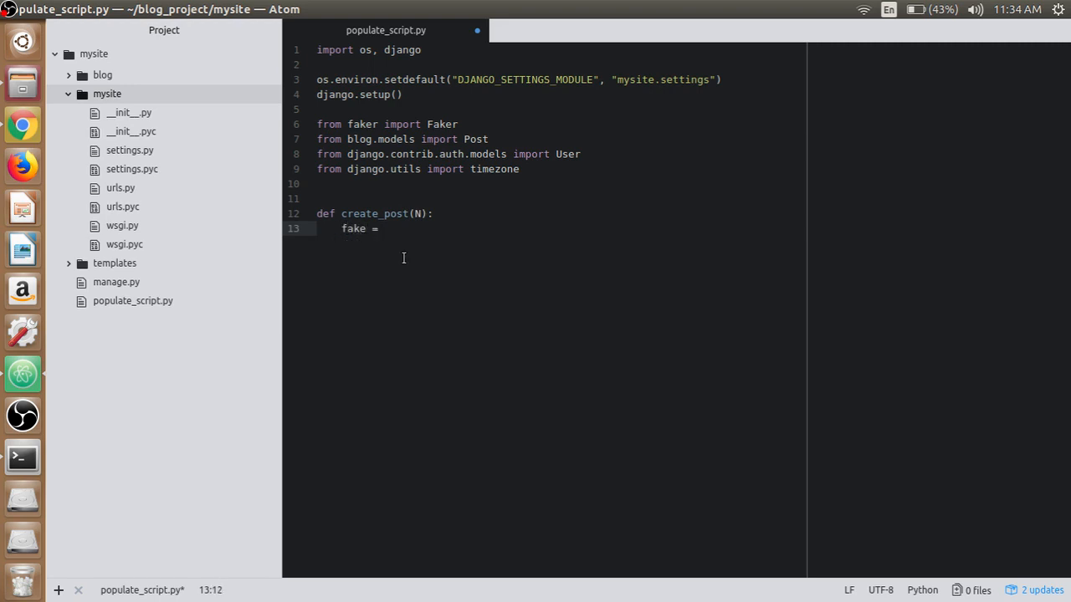
text(Faker())
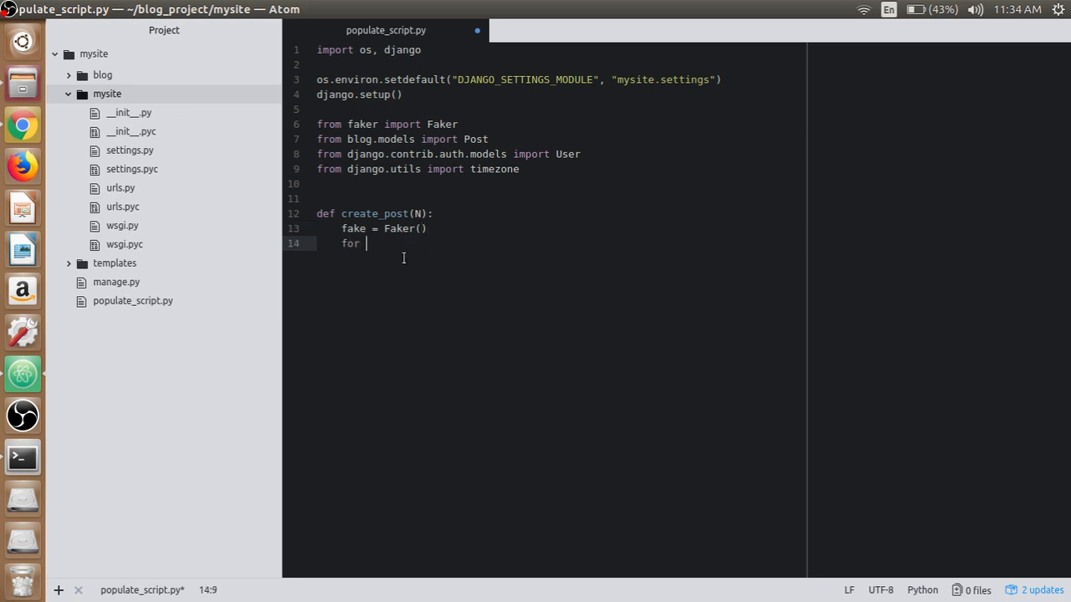
text(_ in)
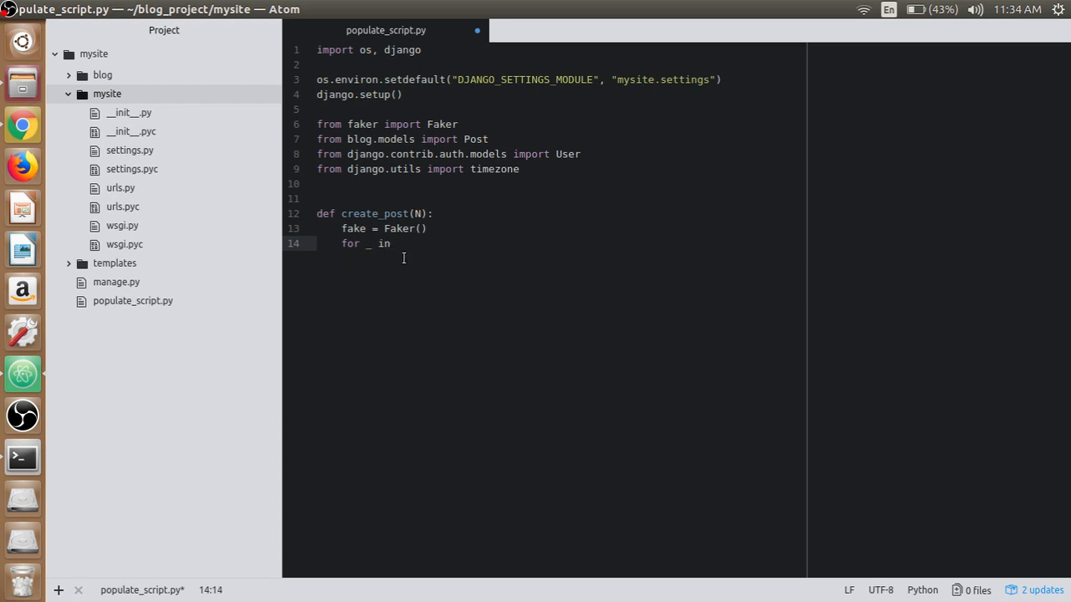
text(range())
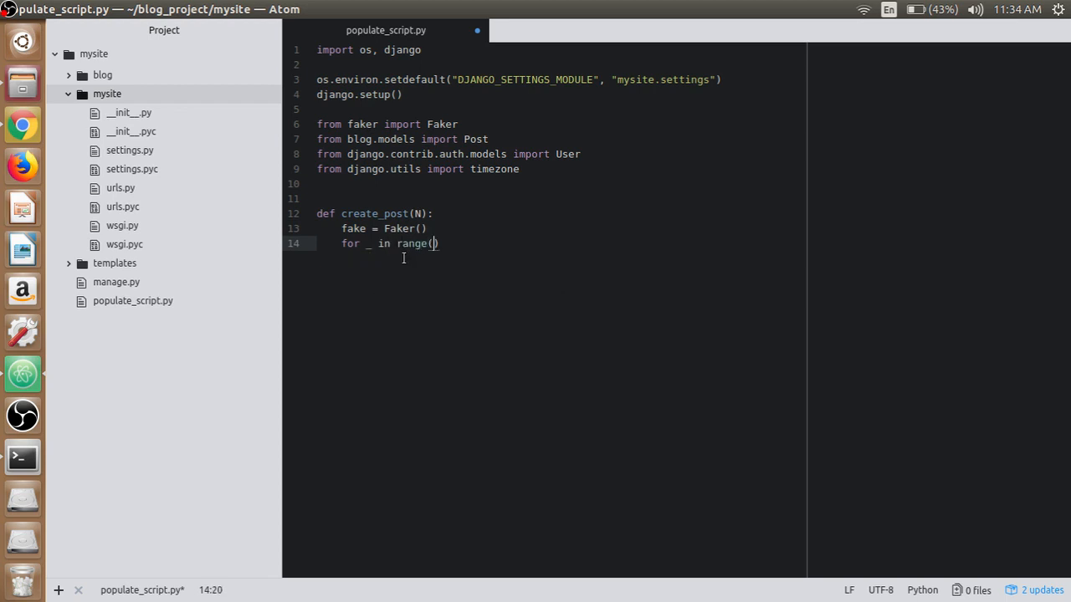
text(N):)
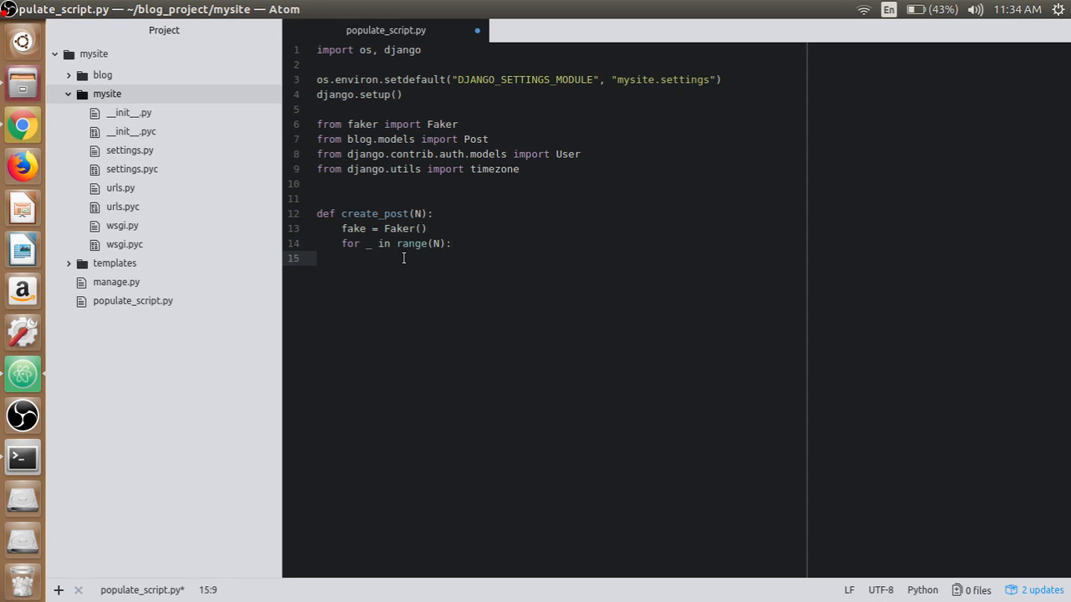
Step: Inside the loop, assign id = random.randint(1,4) and save the file
text(id =)
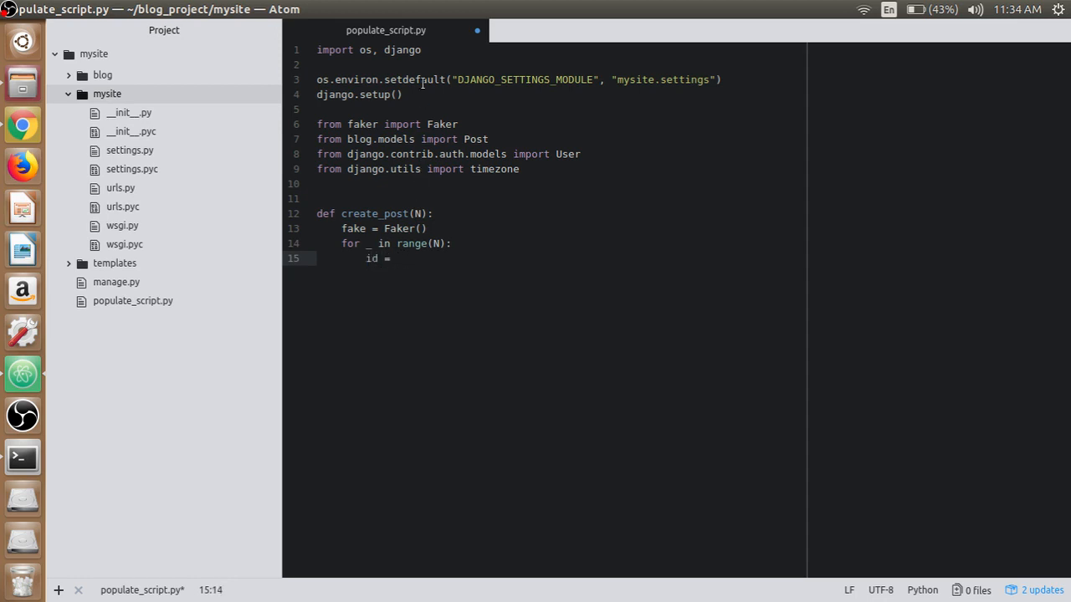
text(, random)
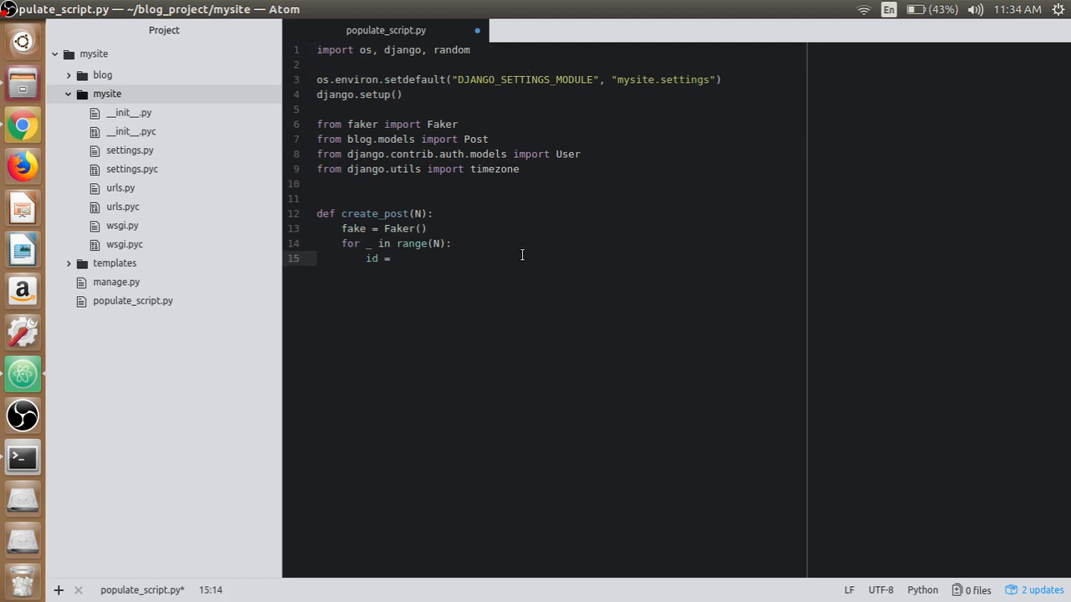
text(random.ra)
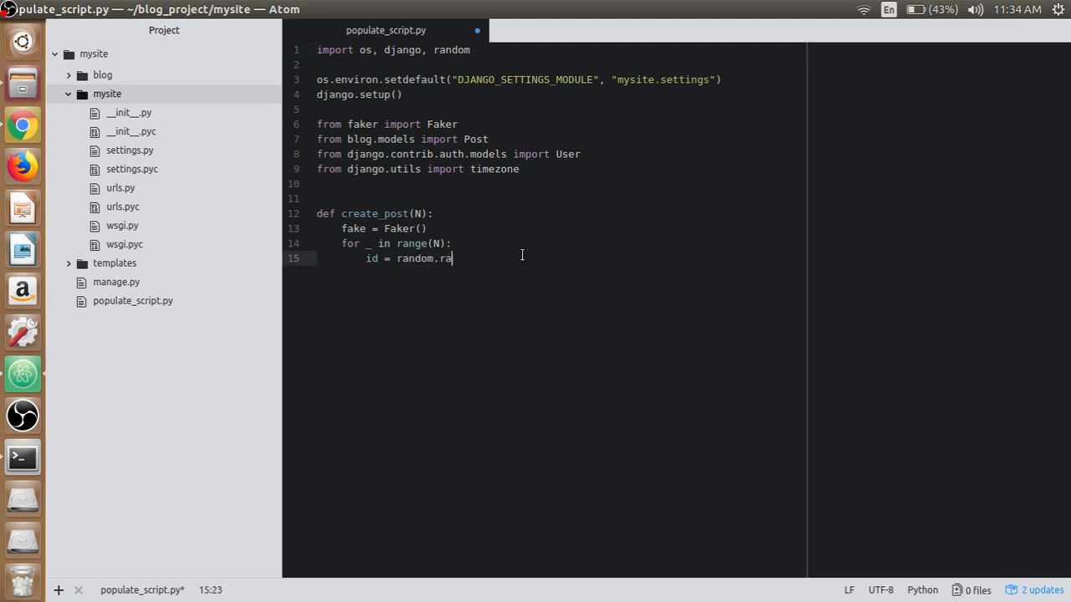
text(ndint())
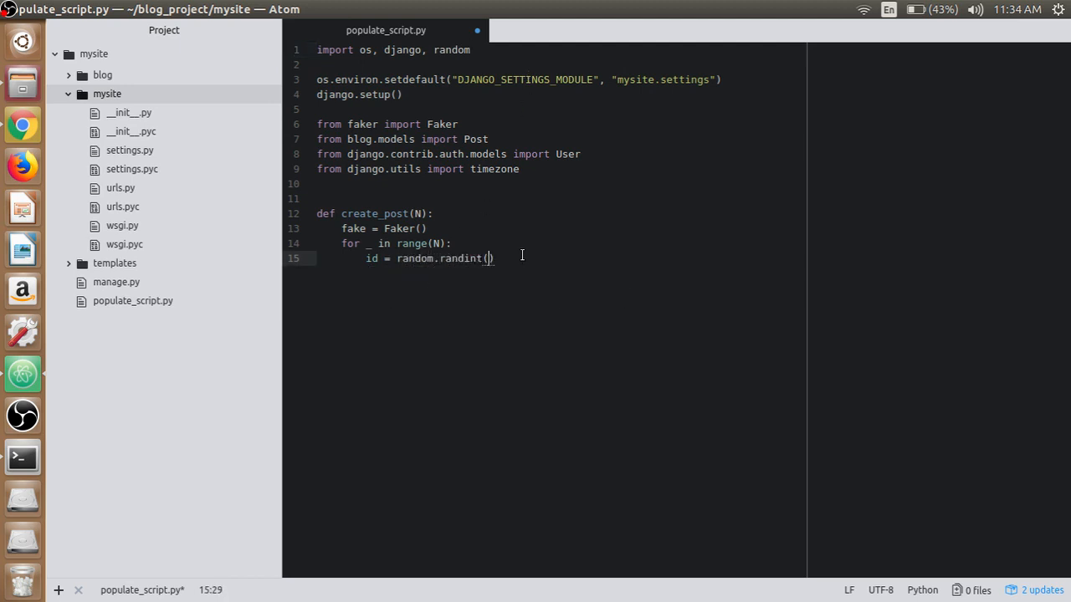
mouse_move(490, 257)
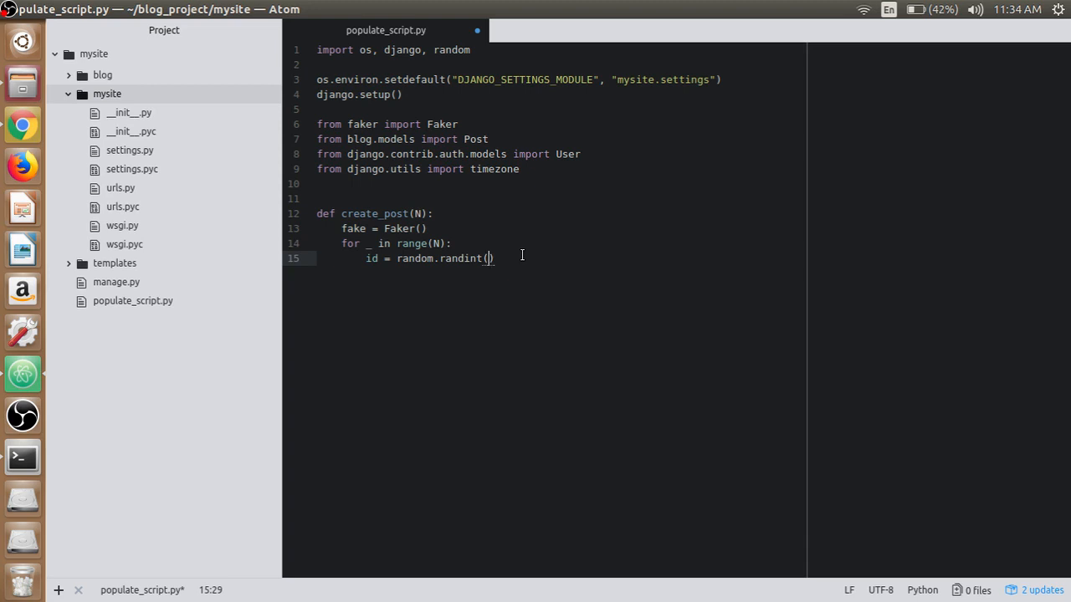
mouse_move(495, 257)
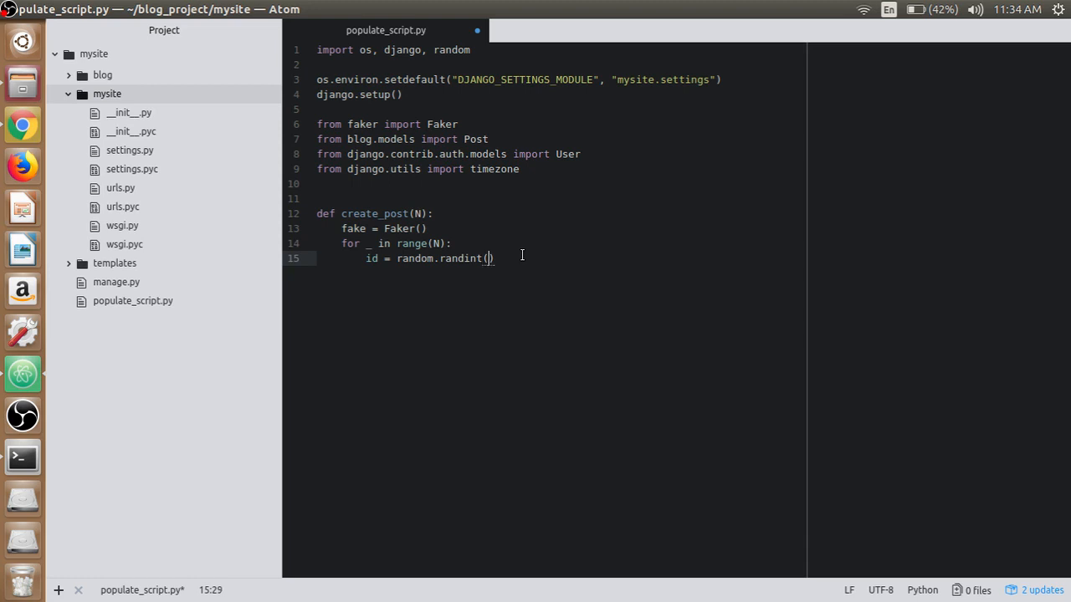
mouse_move(491, 259)
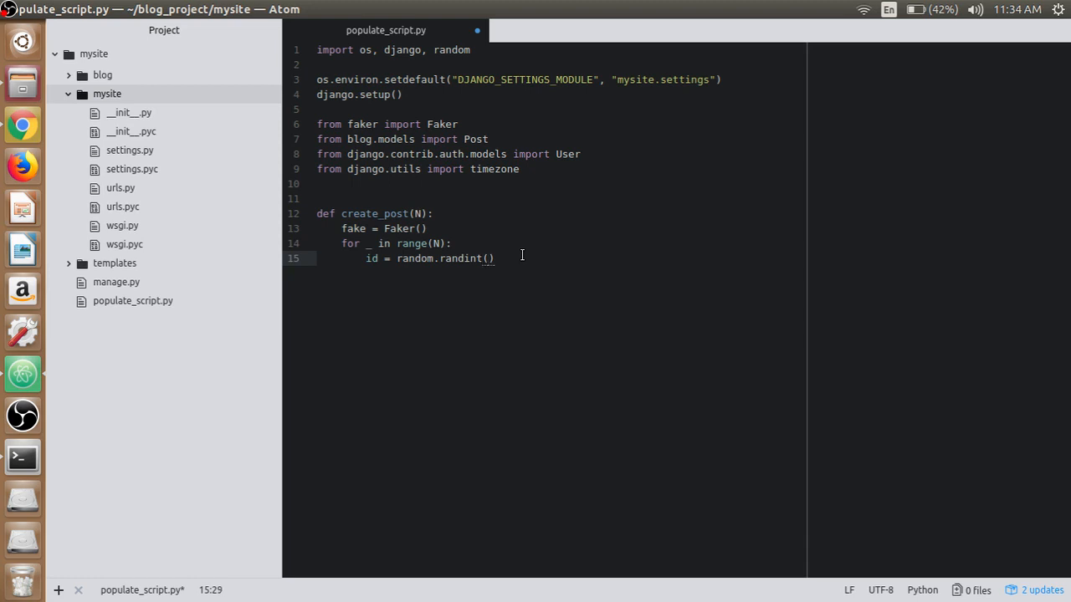
text(54)
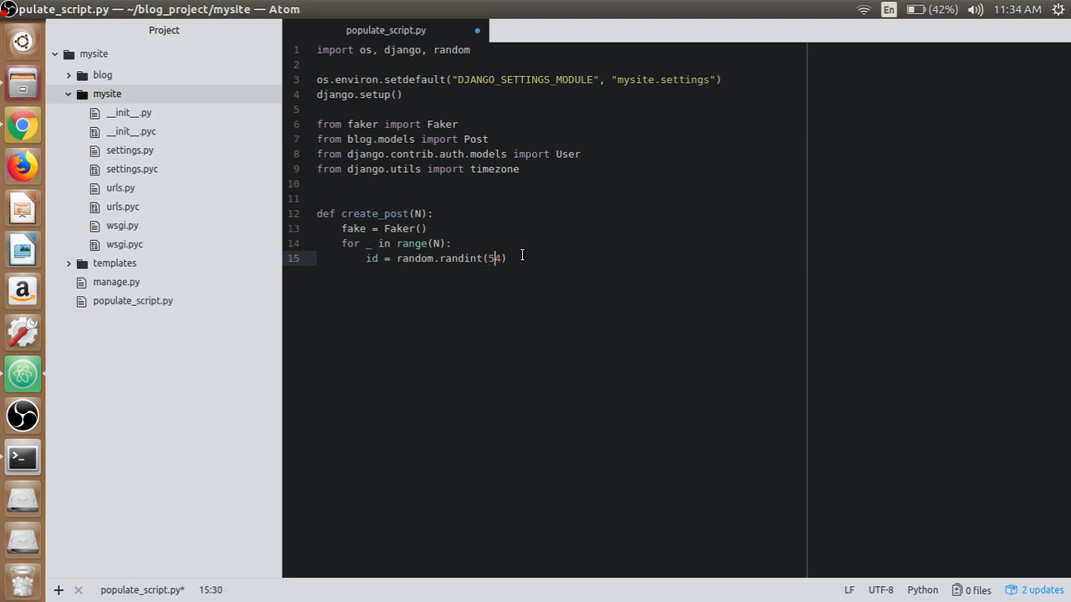
text(1,)
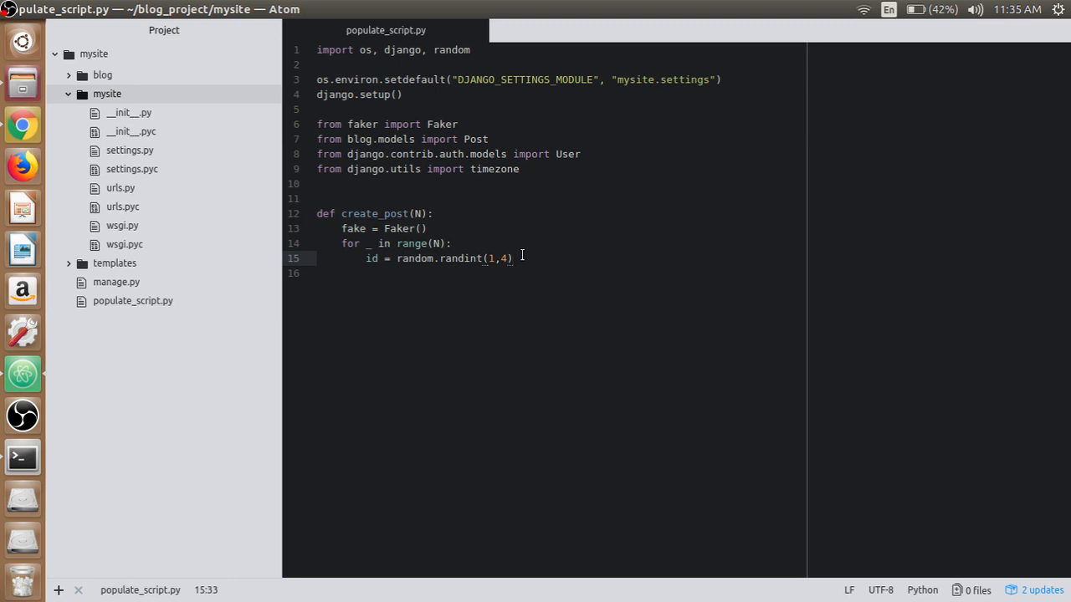
Step: Add a loop line setting title = fake.name()
key(Return)
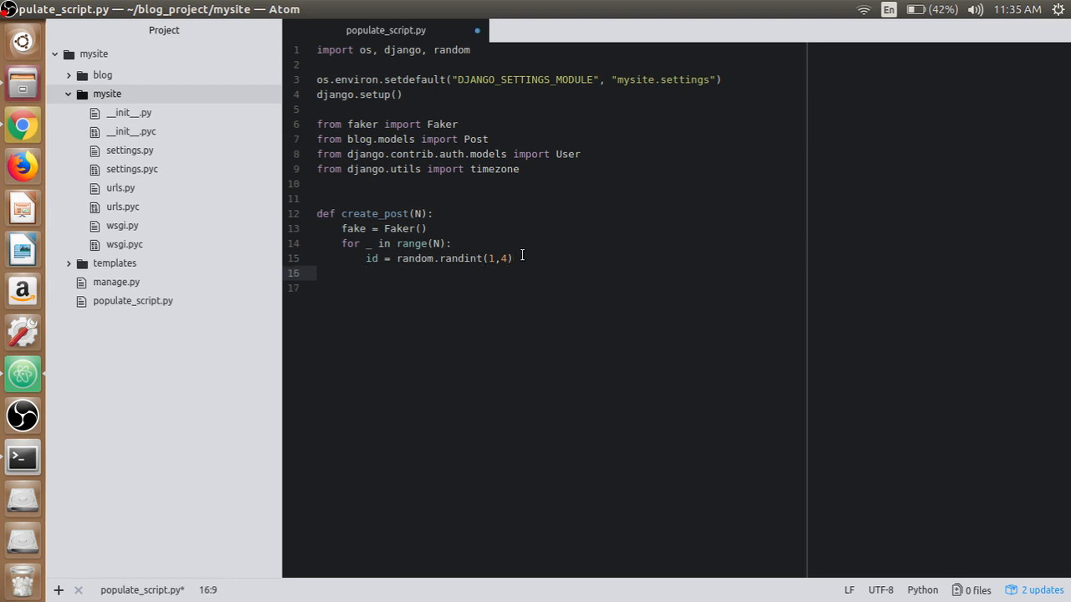
text(title =)
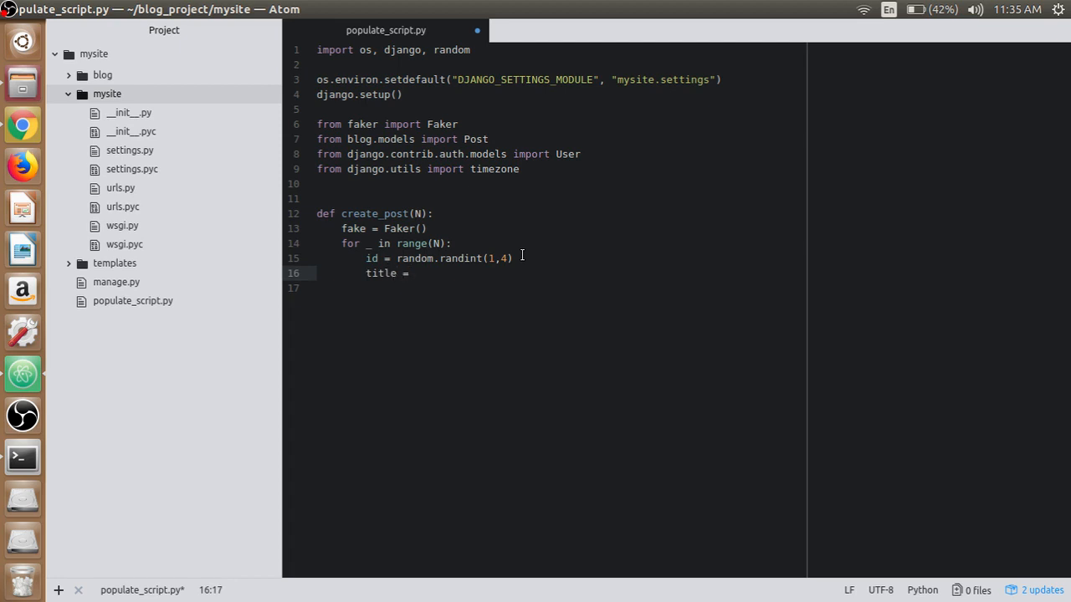
text(f)
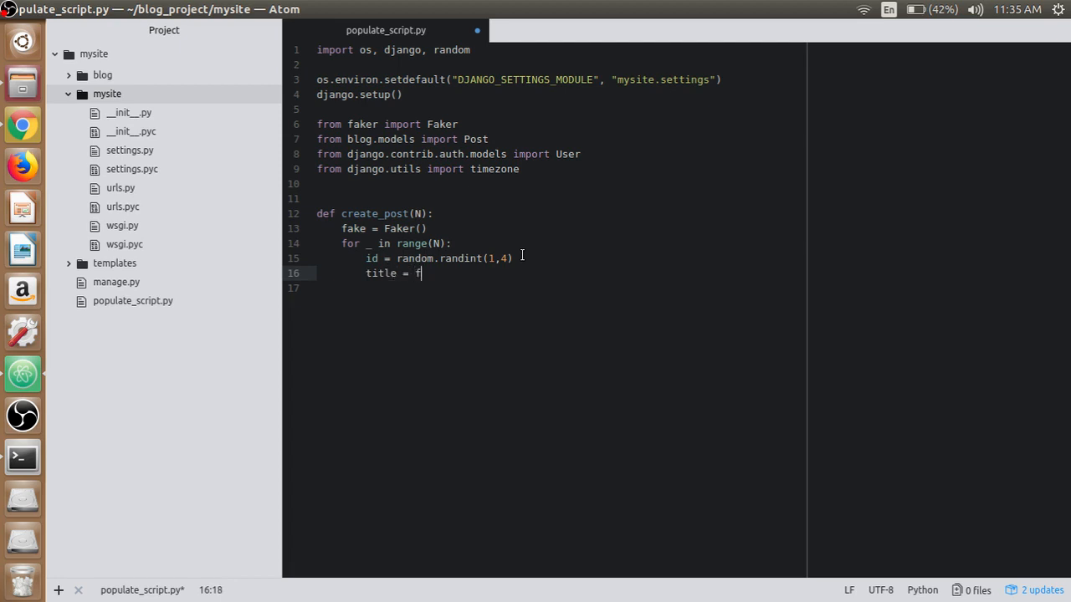
text(ake.name)
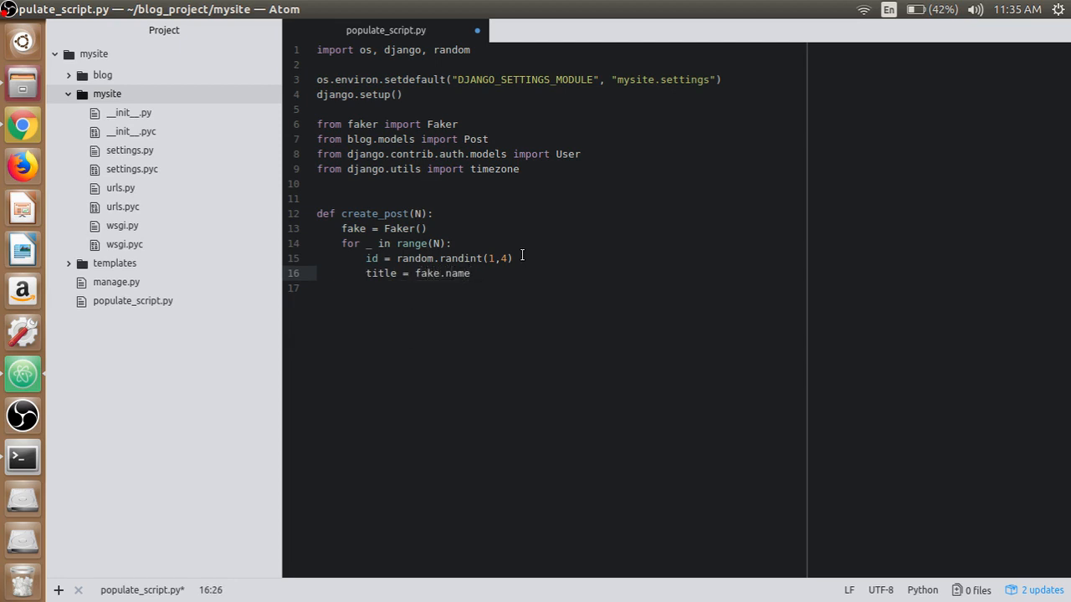
text(())
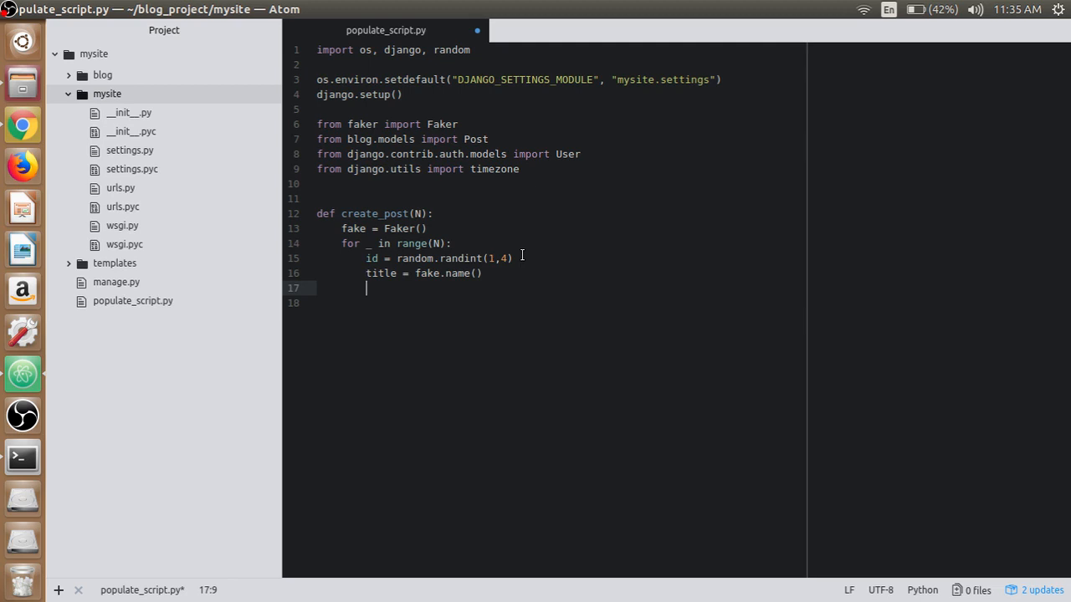
Step: Set status to randome.choice(['published', 'draft'])
text(status=)
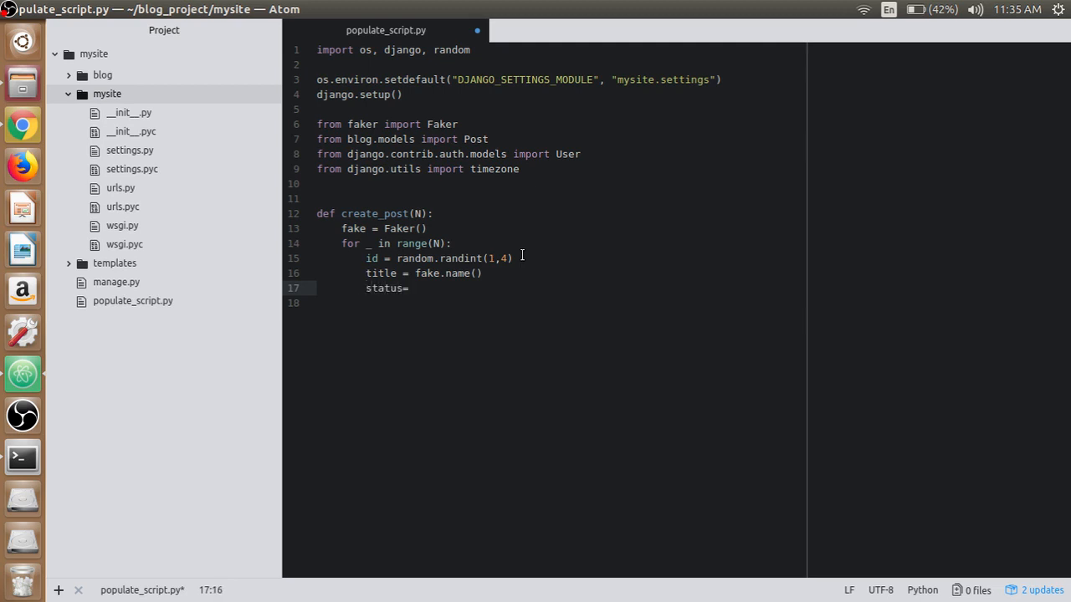
text(= ran)
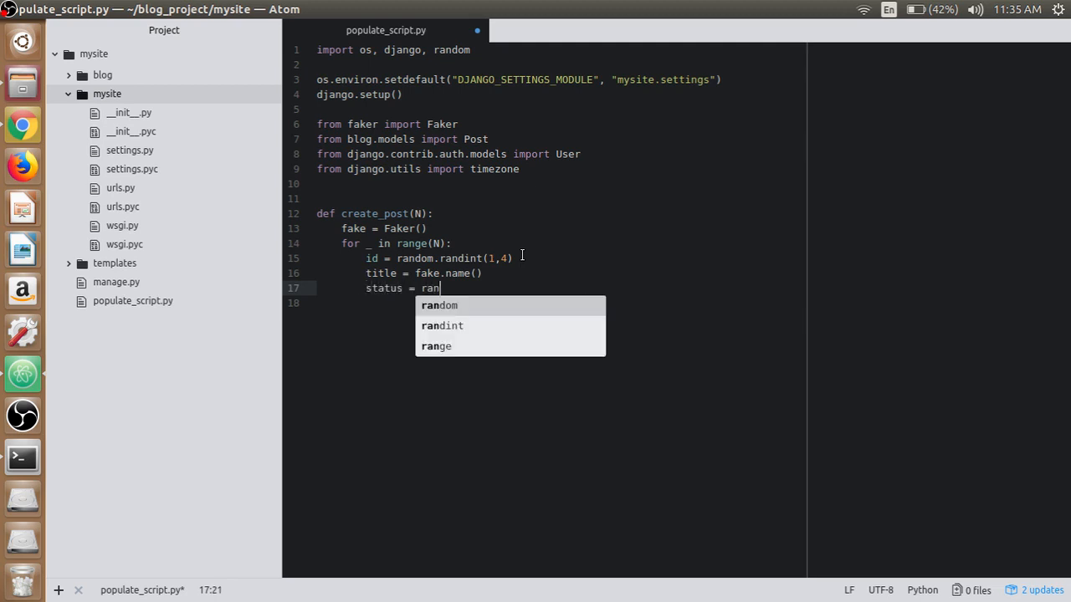
text(dome.cho)
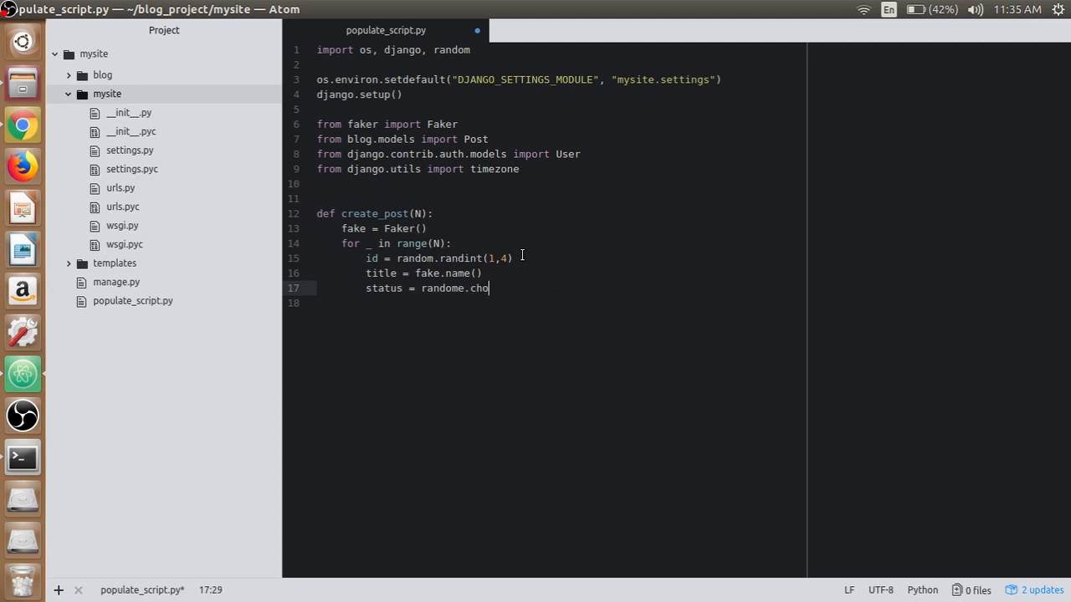
text(ice())
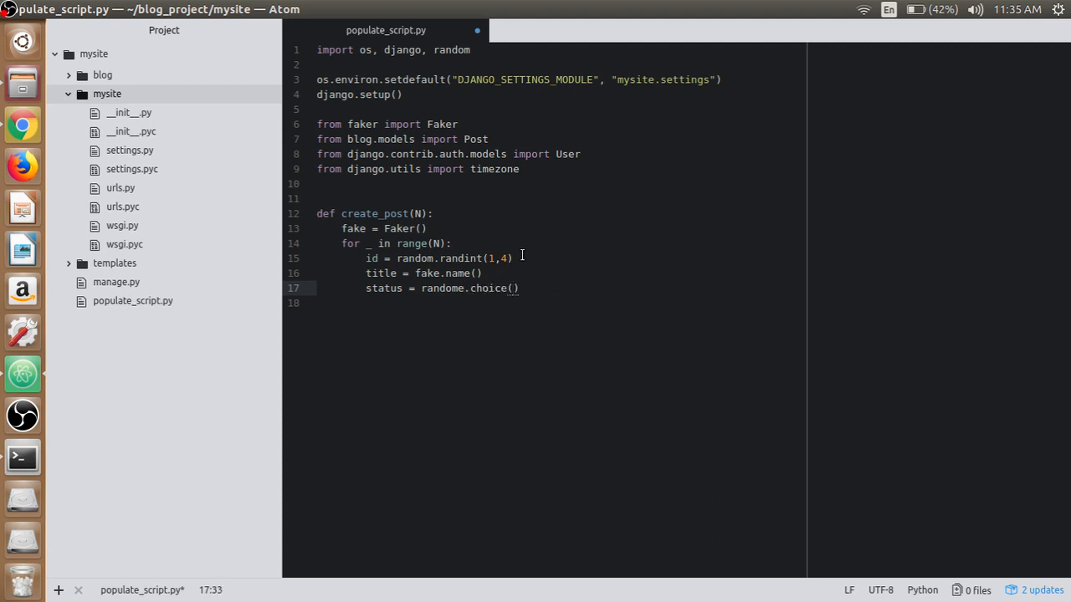
text([)
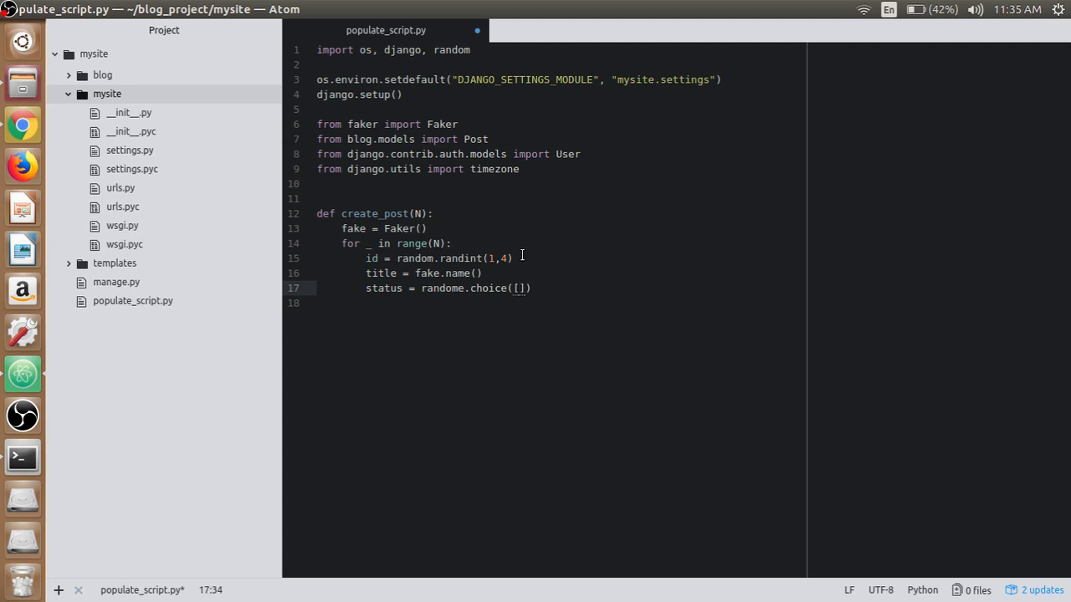
text('public')
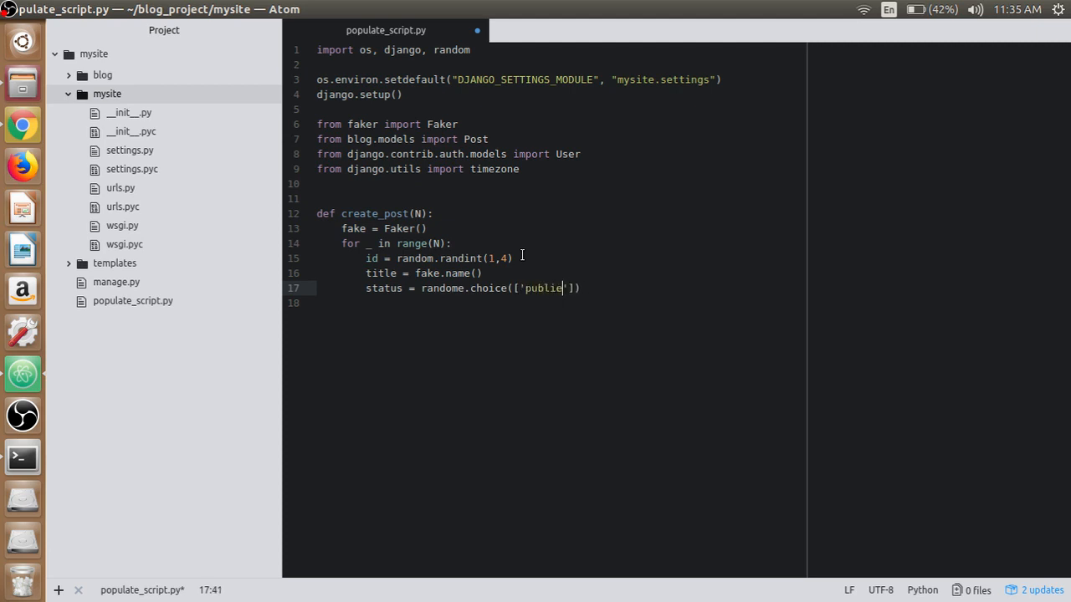
text(she)
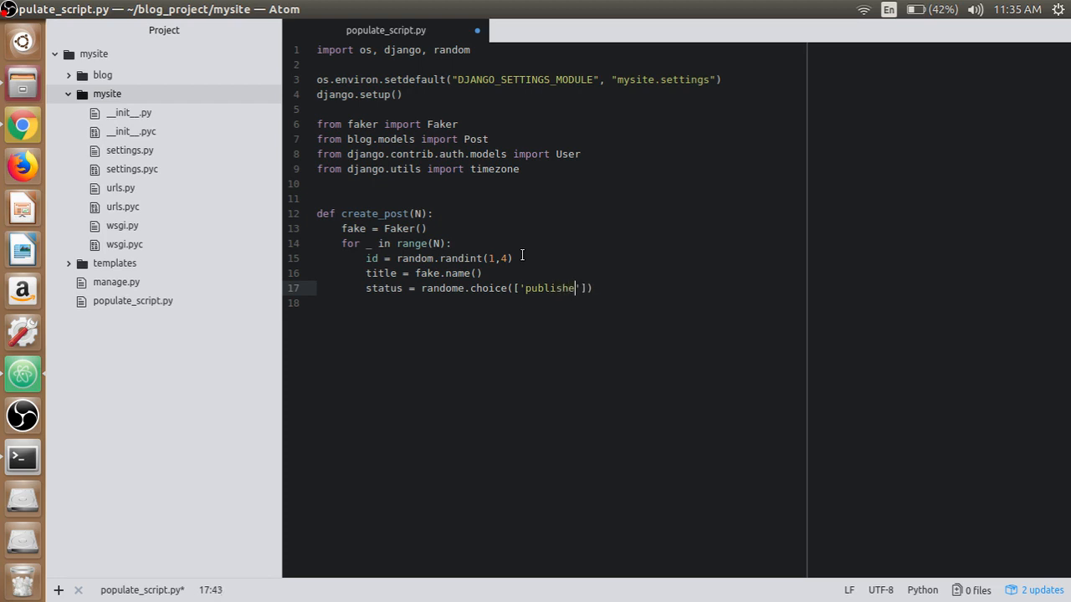
text(d',)
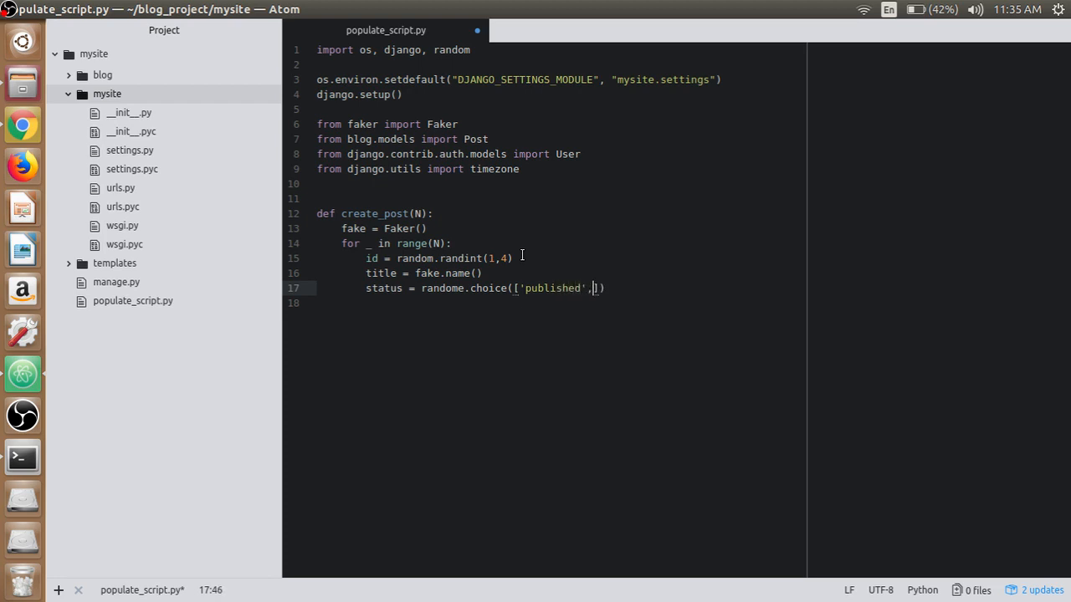
text('draft')
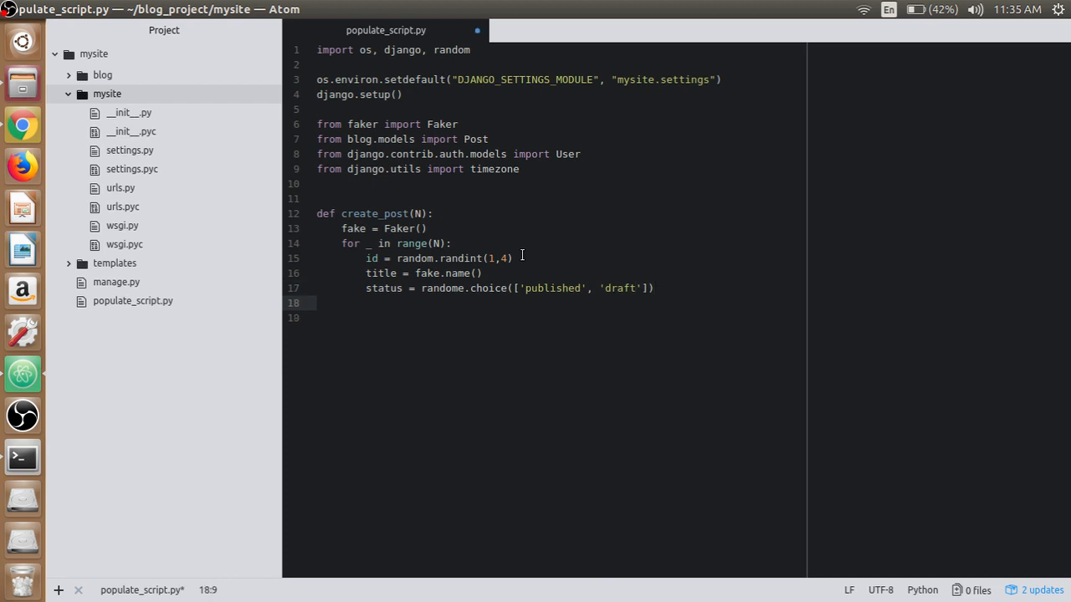
Step: Start Post.objects.create with title = title + " Post!!!"
text(Post)
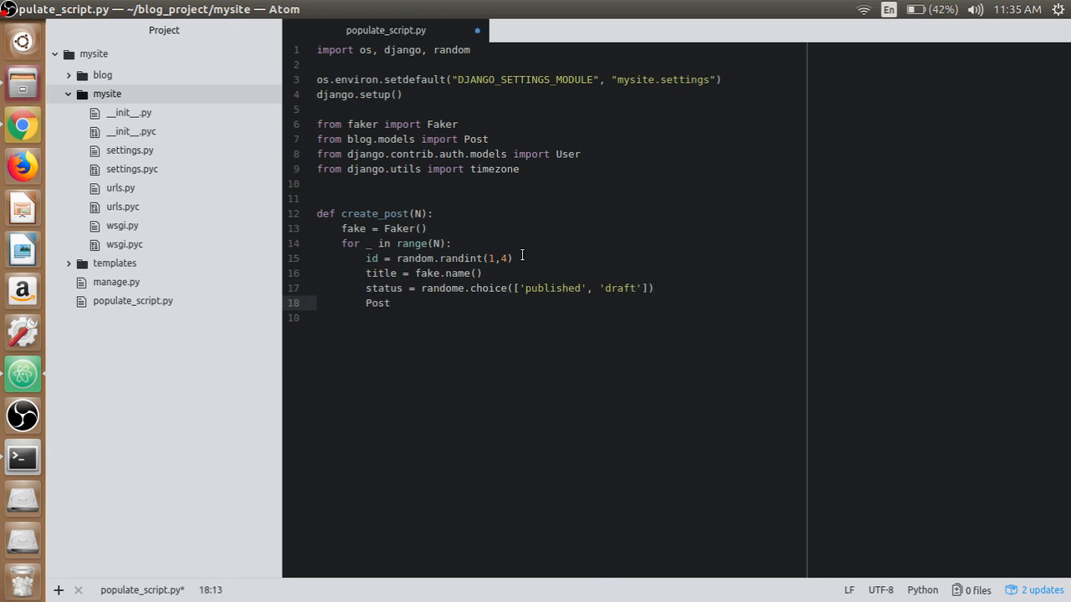
text(.objects)
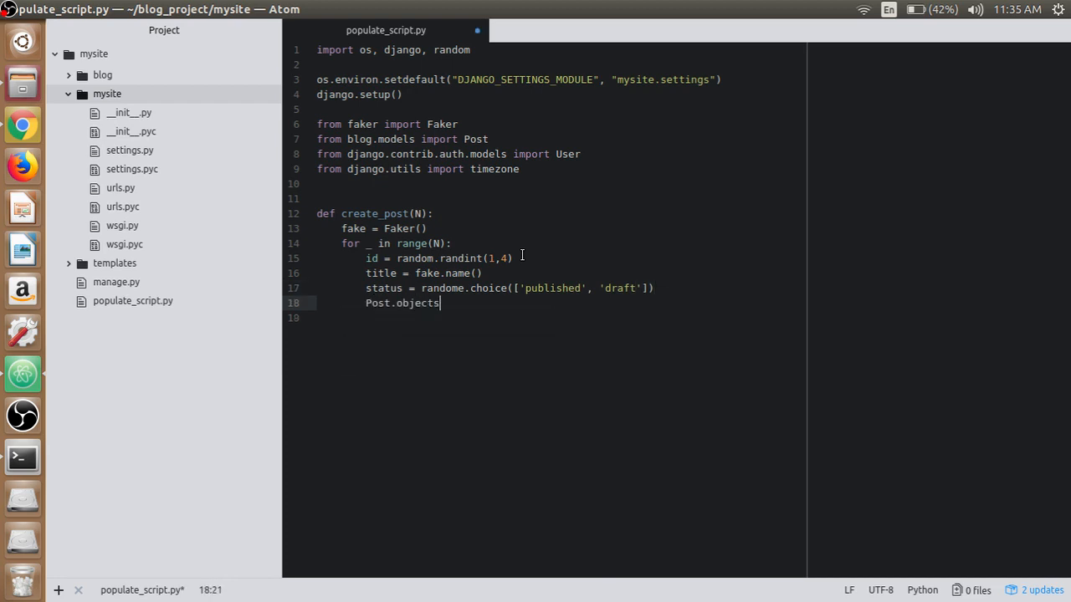
text(.create())
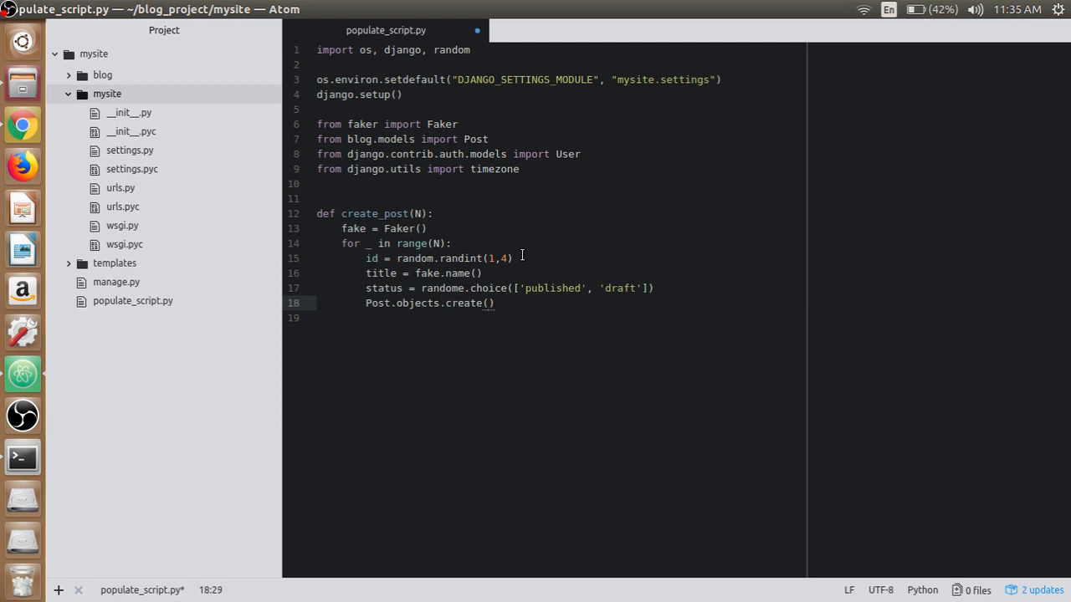
text(ti)
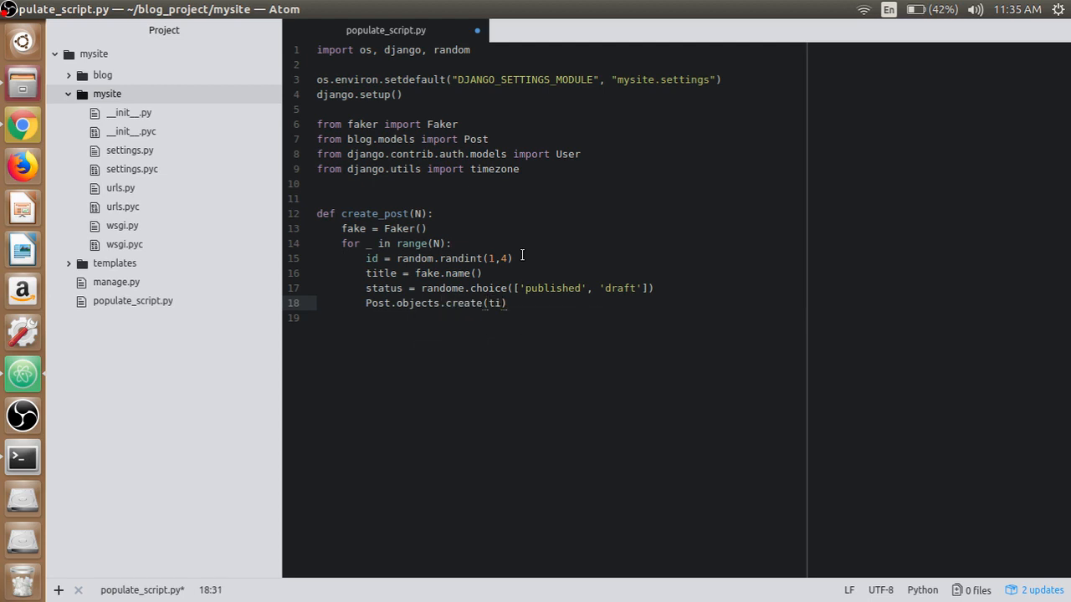
text(tle=)
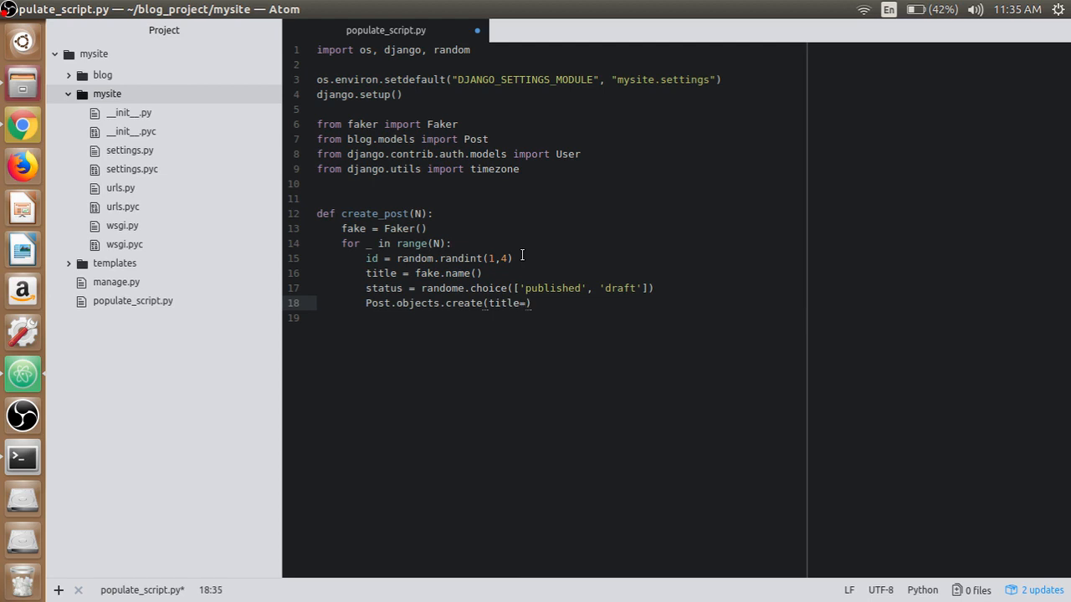
text(t)
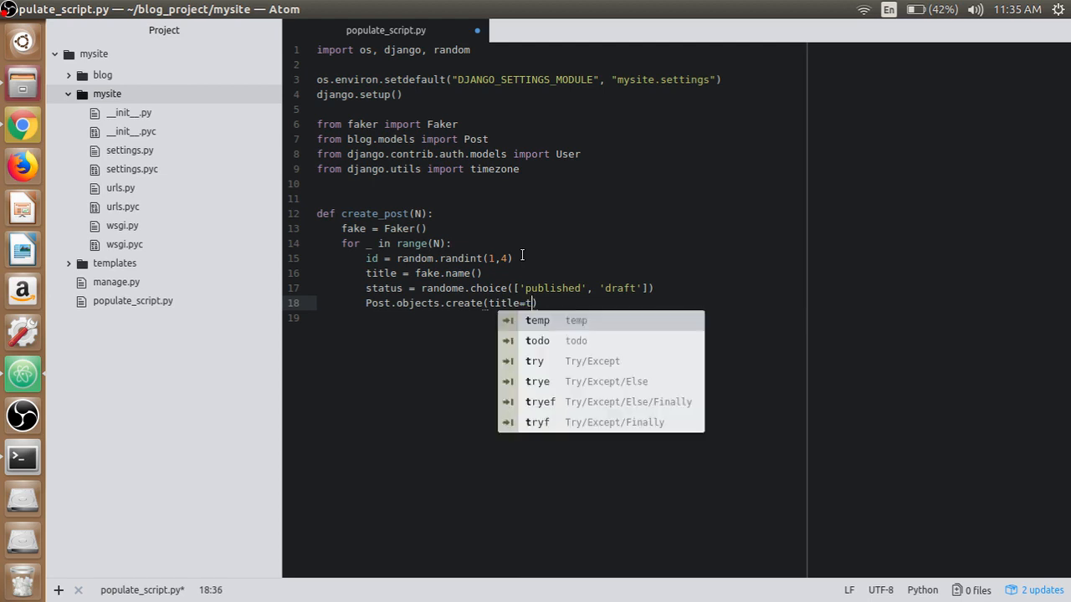
text(itle)
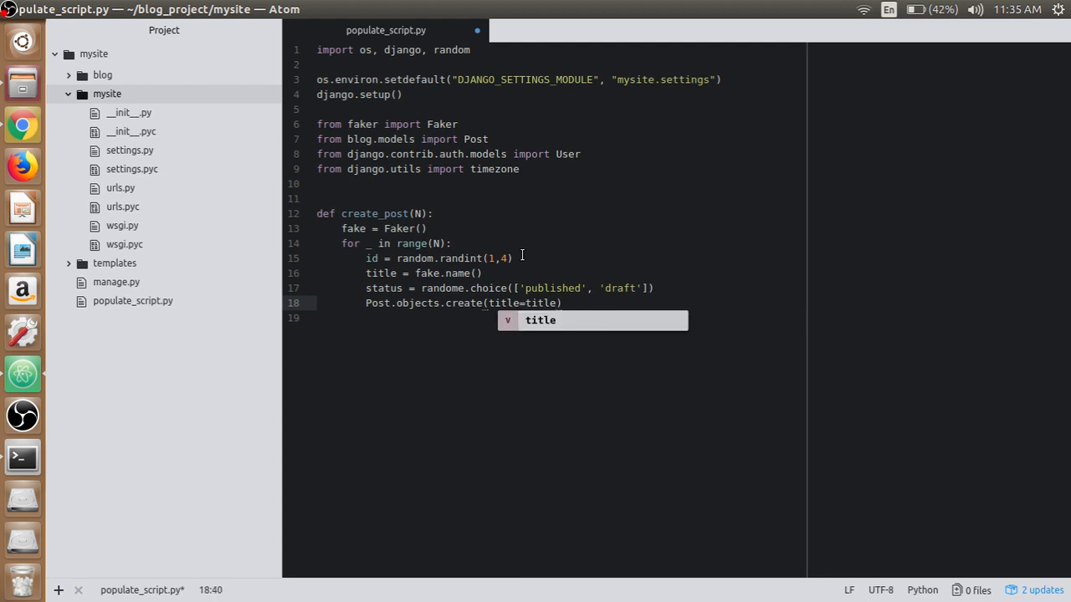
text(+)
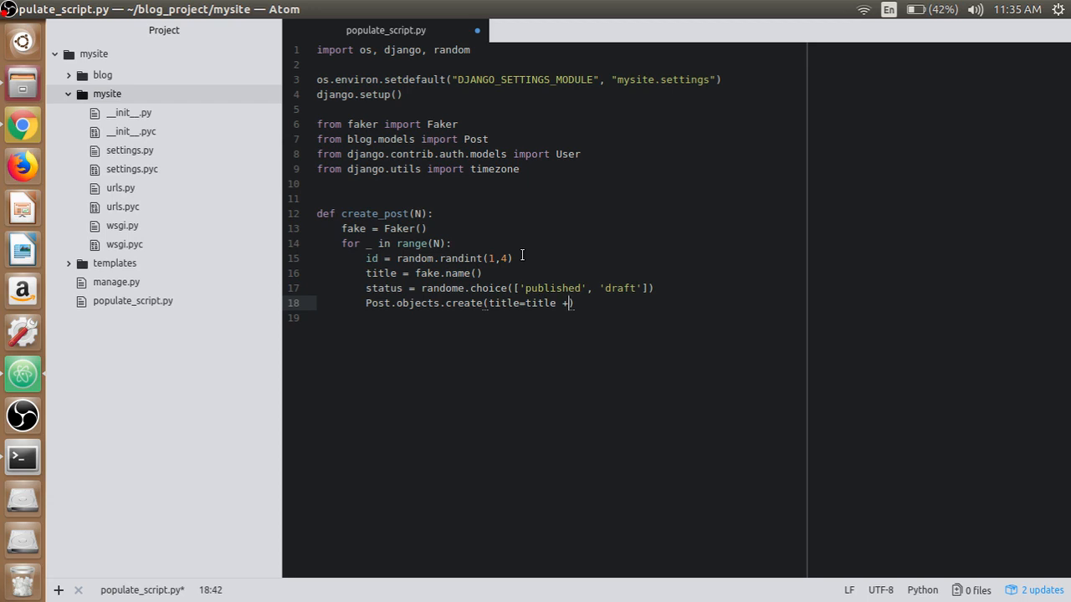
text("")
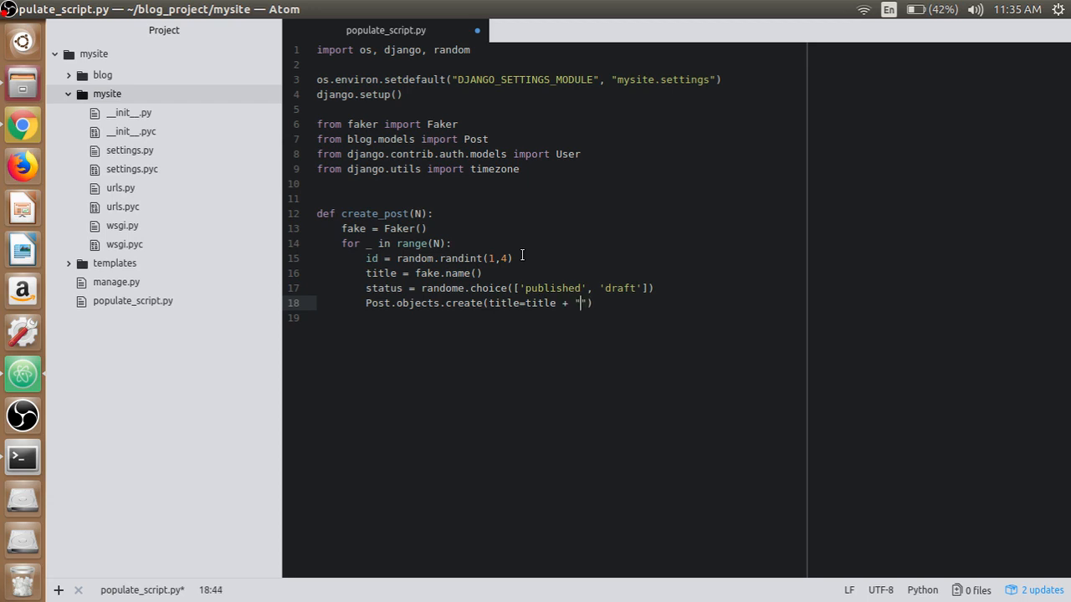
text(Post!)
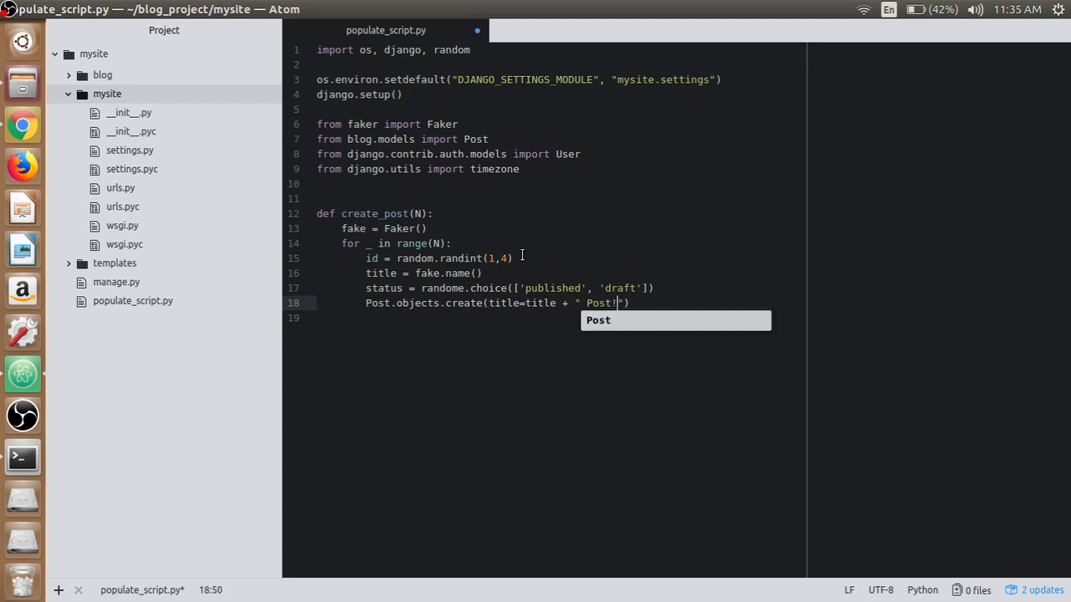
text(!!)
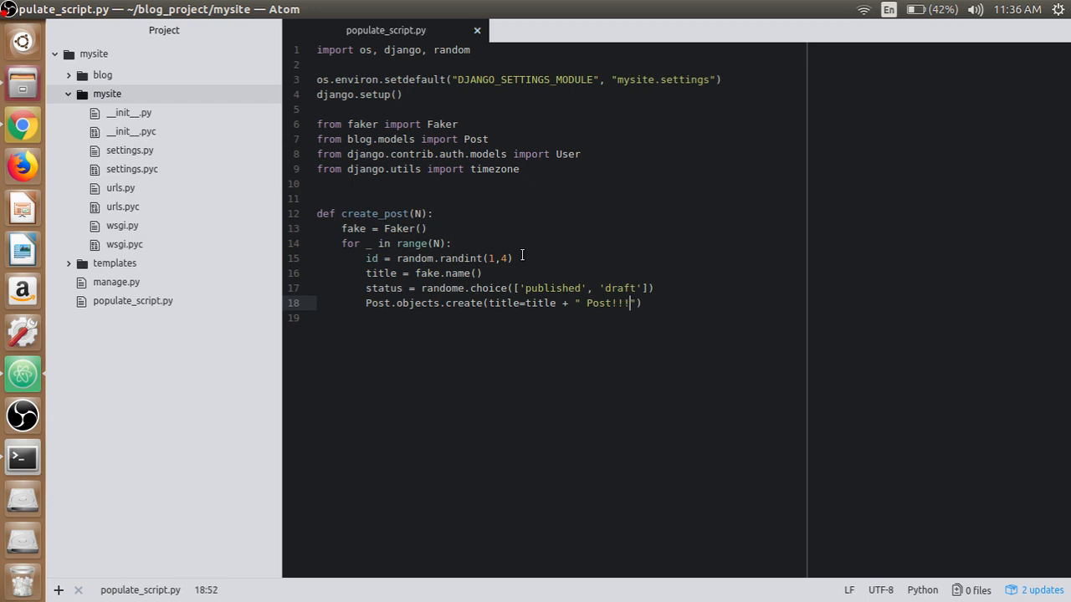
text(,)
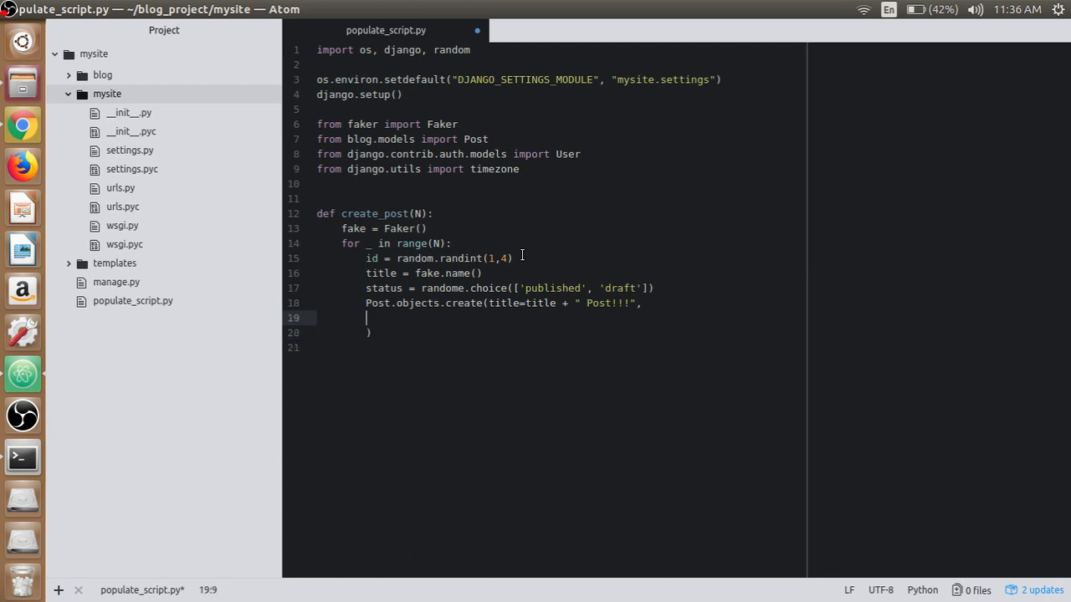
mouse_move(449, 274)
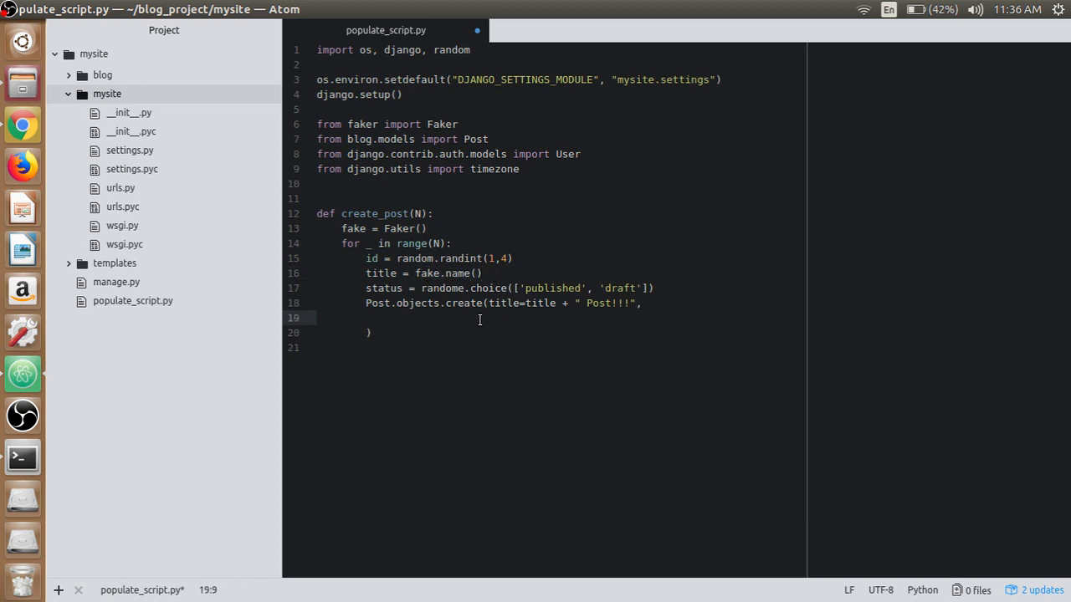
Step: Pass author = User.objects.get(id=id) to the create call
text(a)
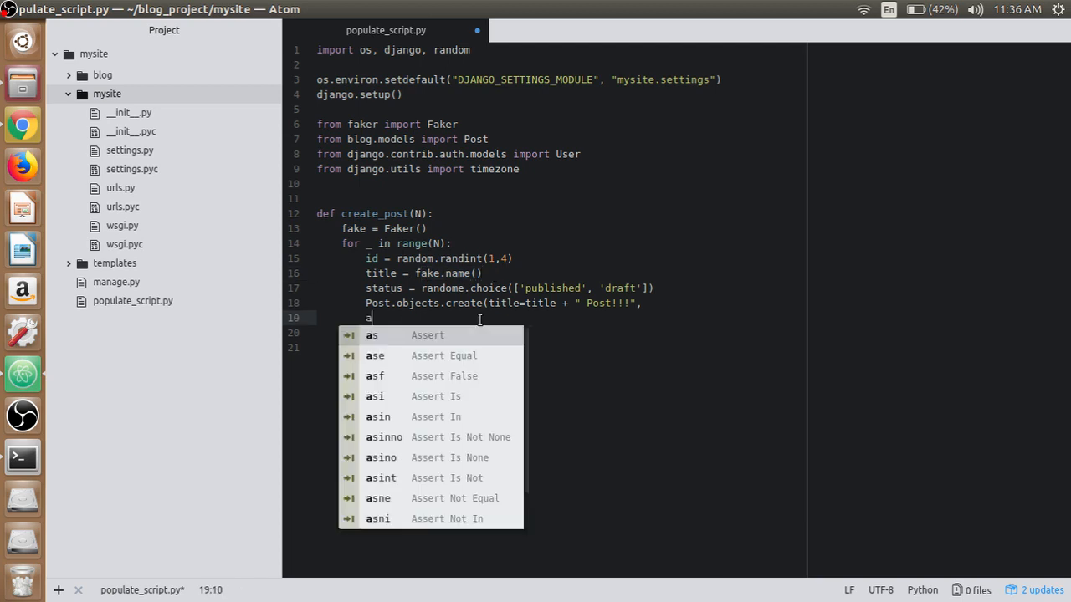
text(uthor =)
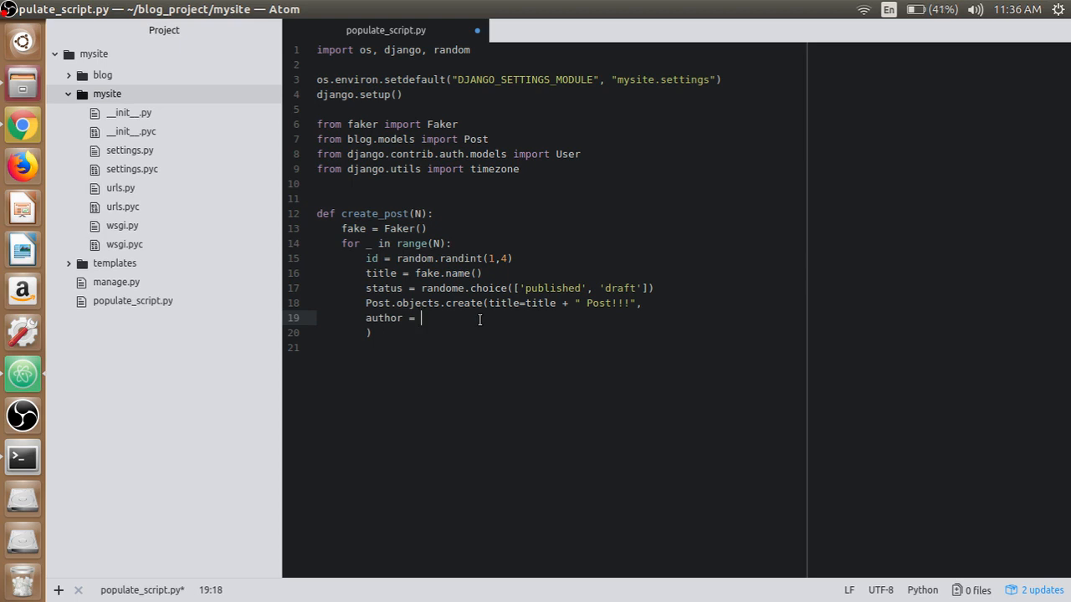
text(User.obj)
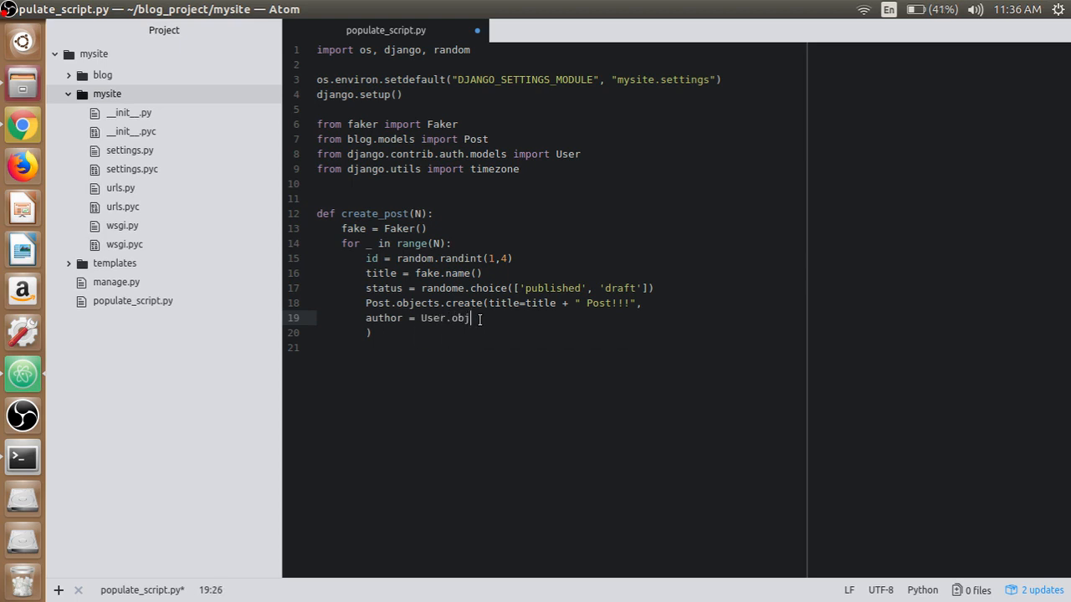
text(ects.get)
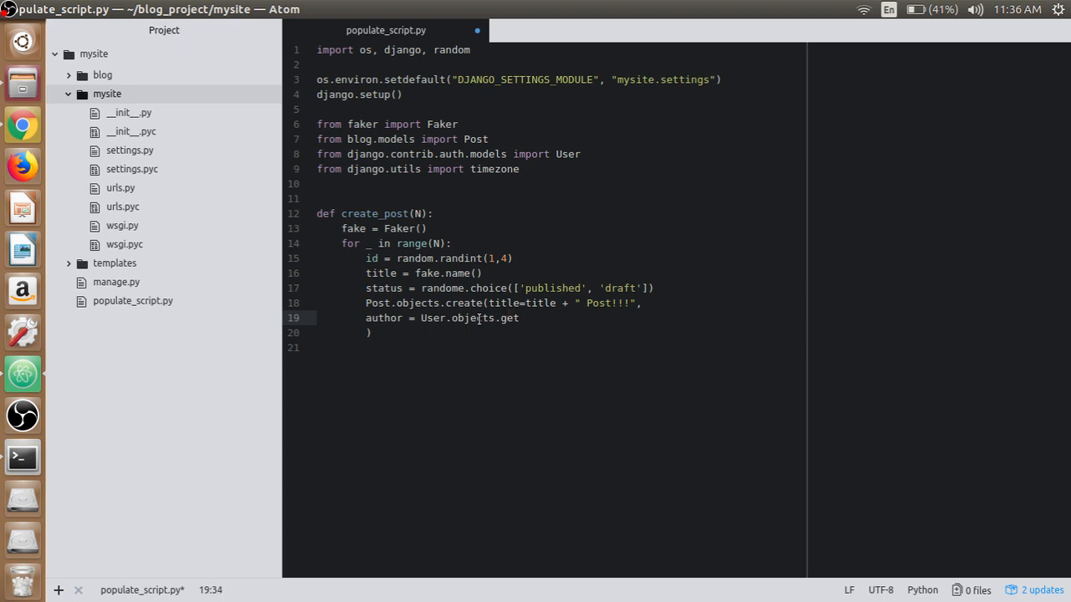
text((id=id)
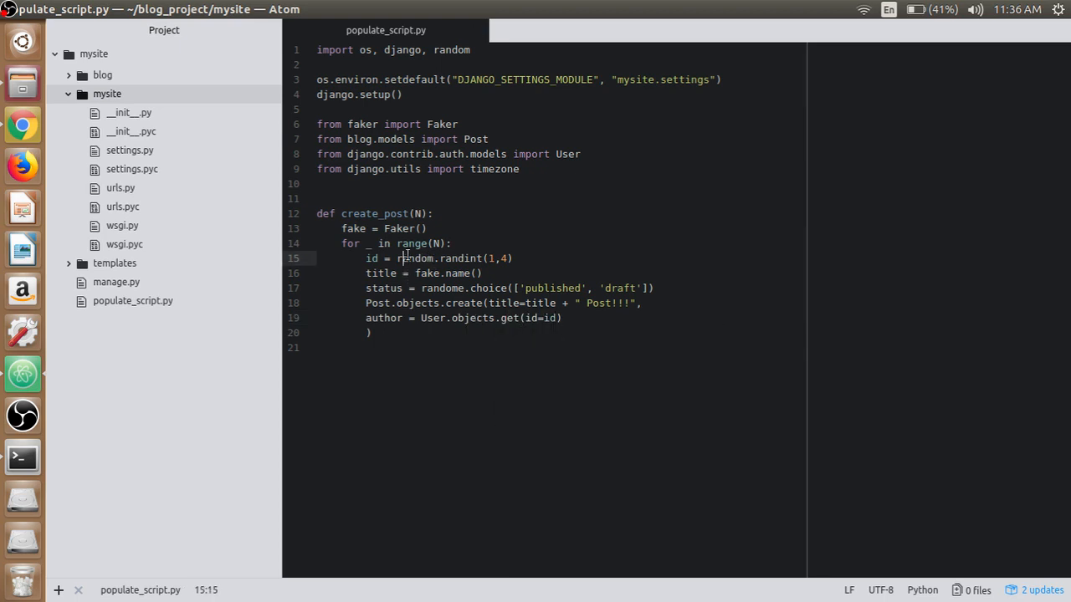
click(511, 258)
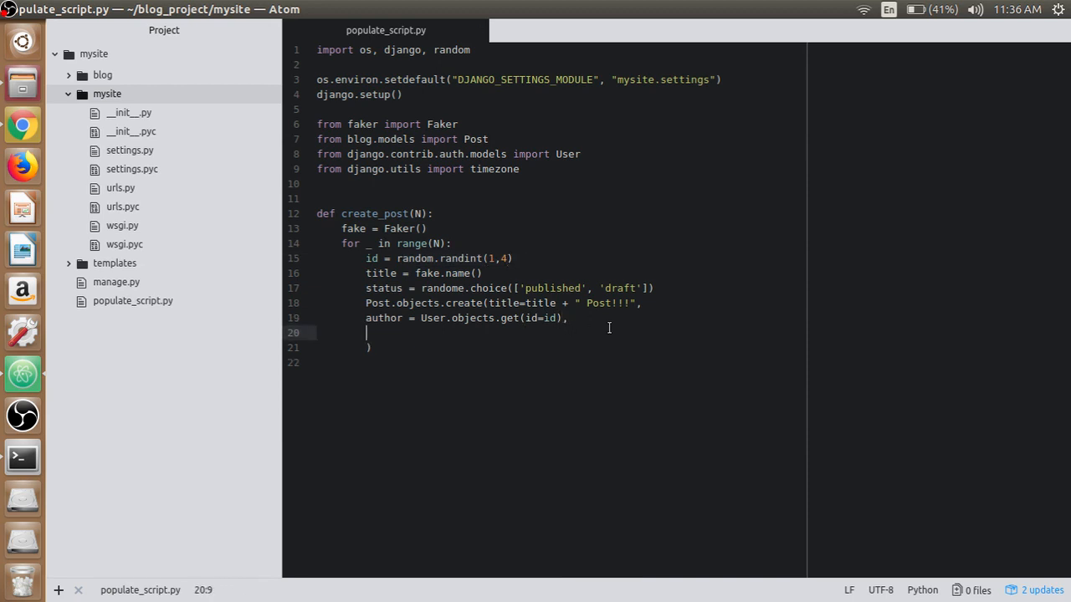
Step: Pass slug = "-".join(title.lower().split()) to the create call
text(sl)
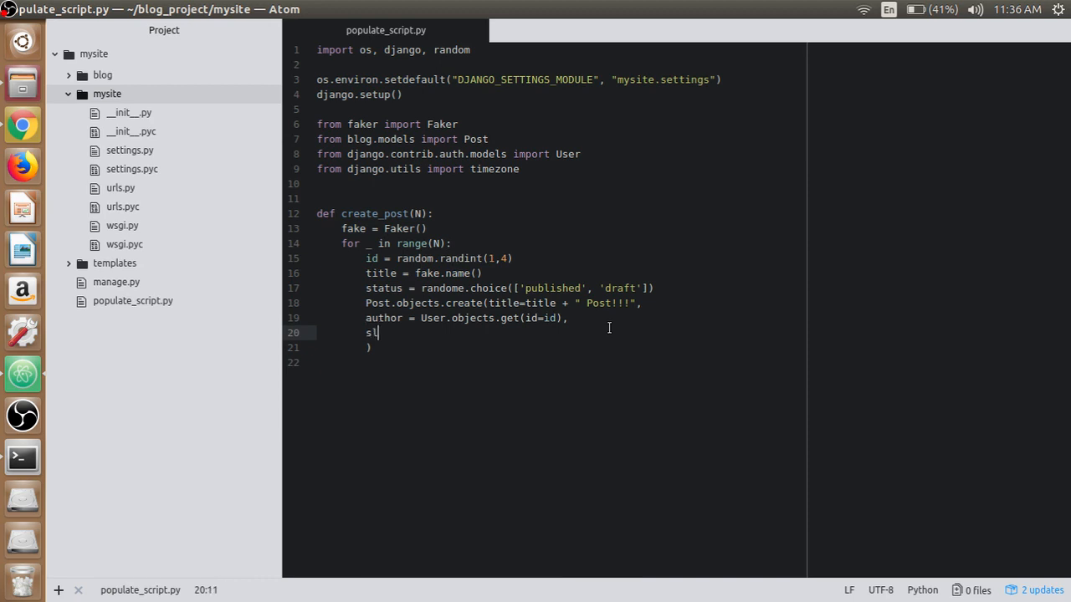
text(ug =)
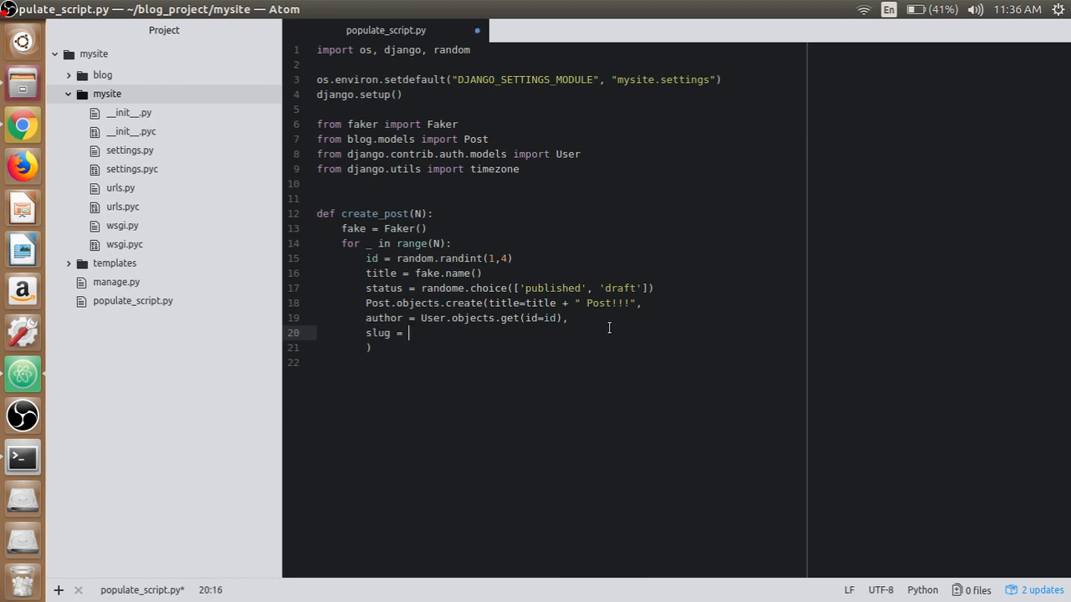
text("-)
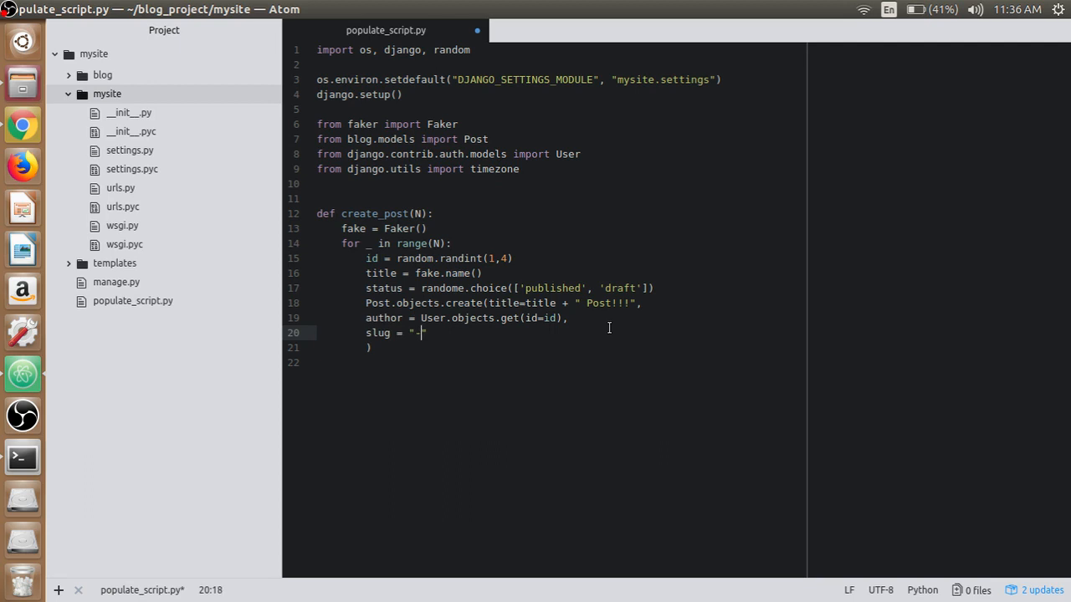
text(.join)
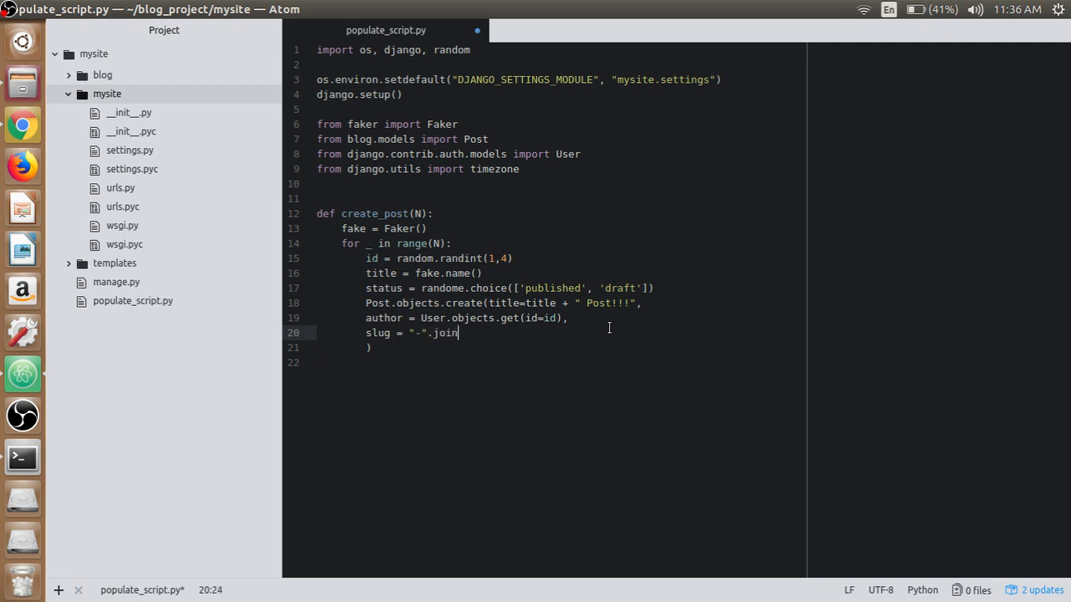
text((title))
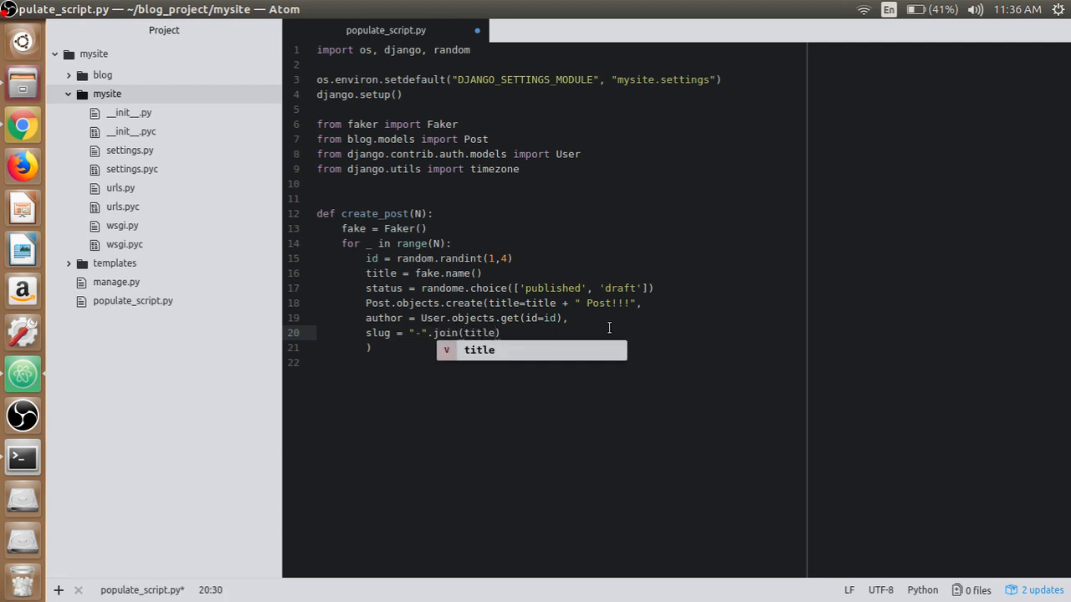
text(.slowr)
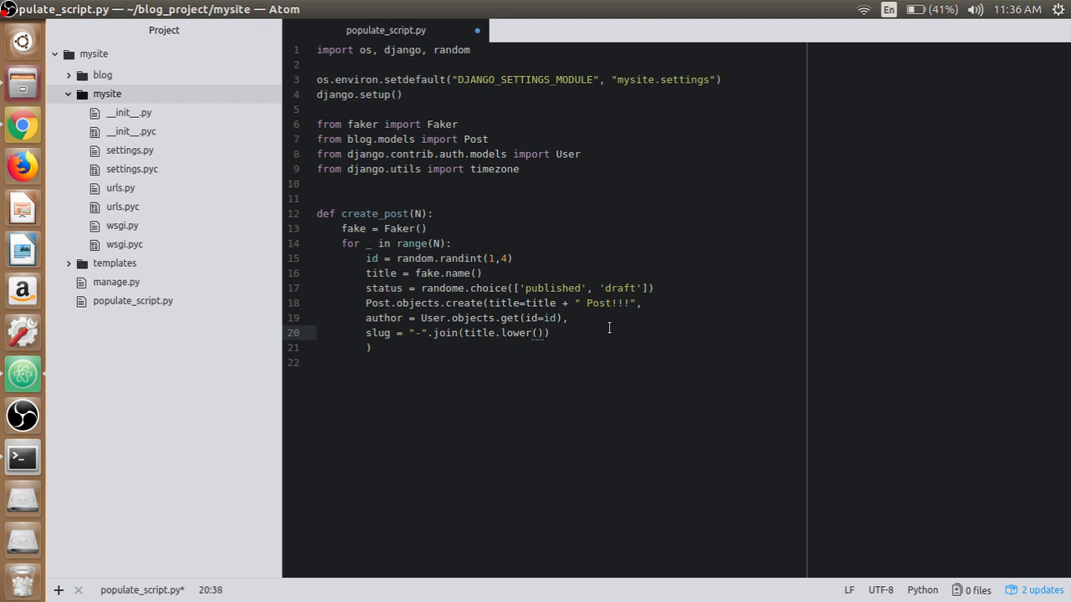
text(.)
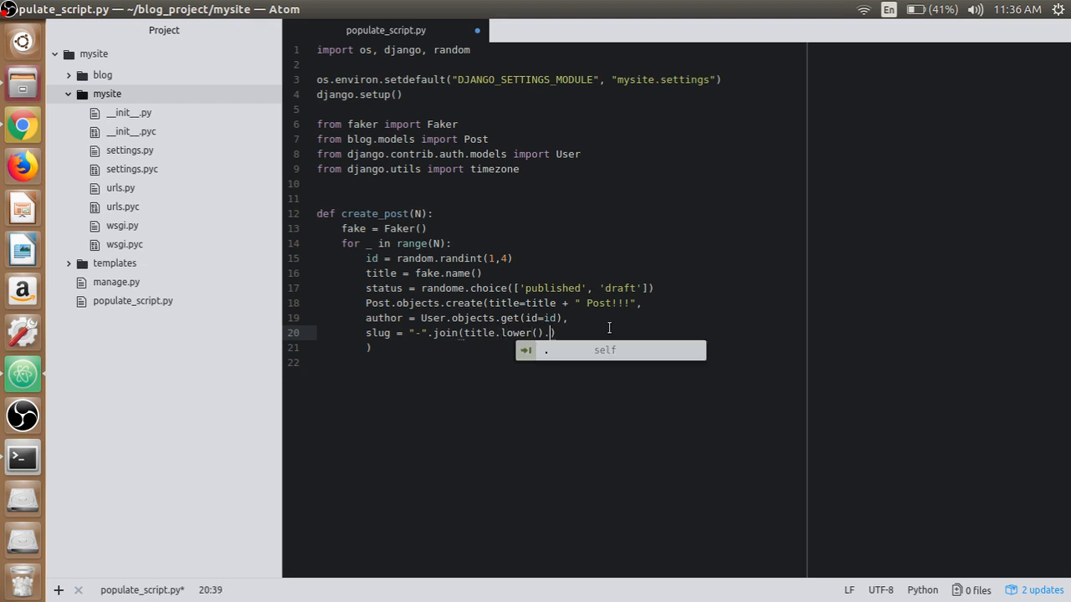
text(plit()))
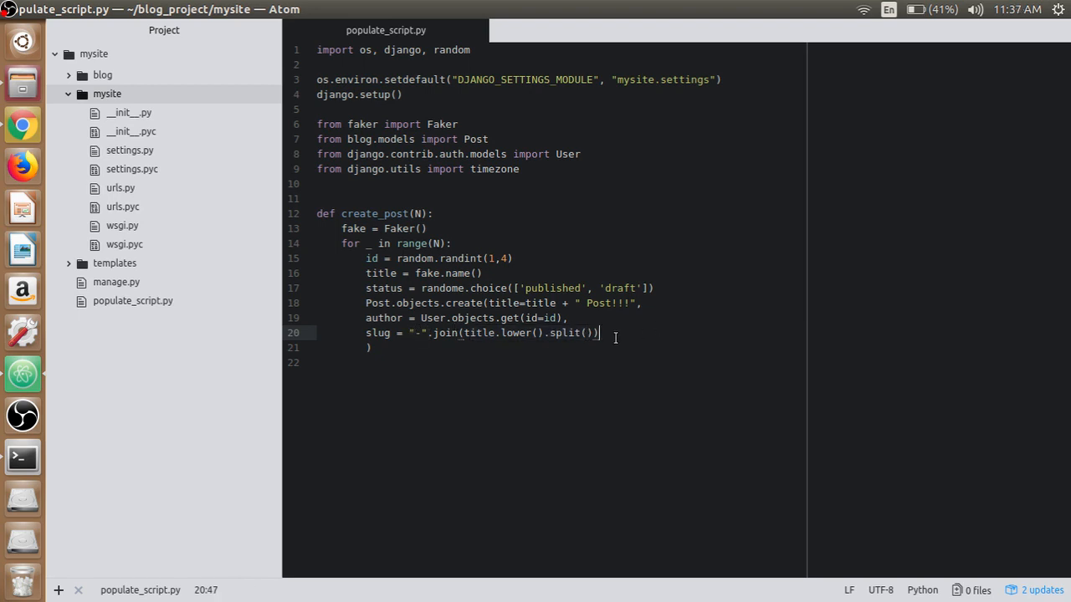
Step: Add body = fake.text() as a create argument
key(Return)
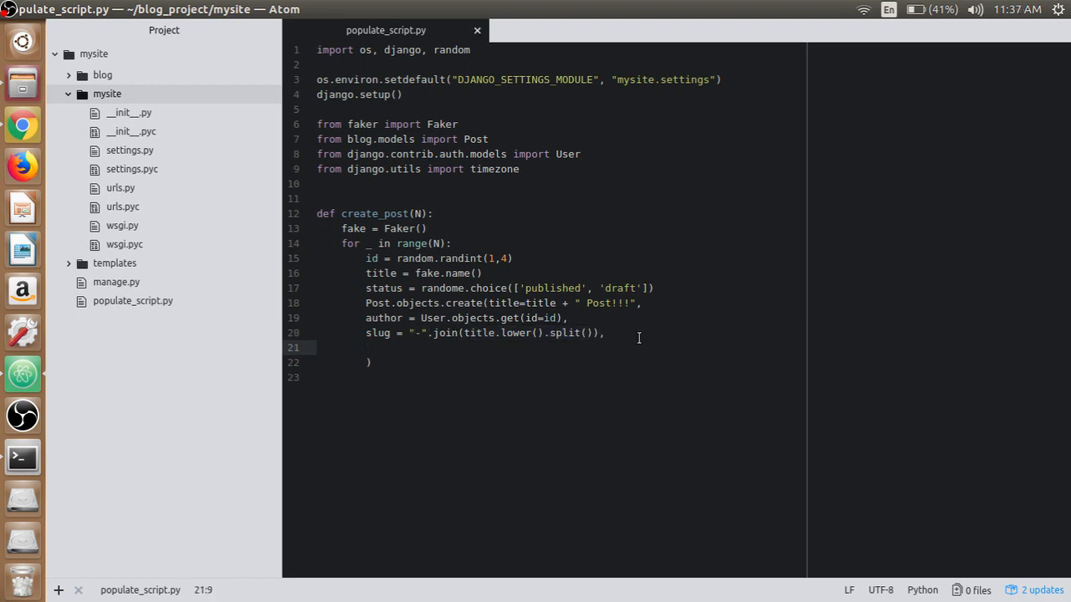
text(bo)
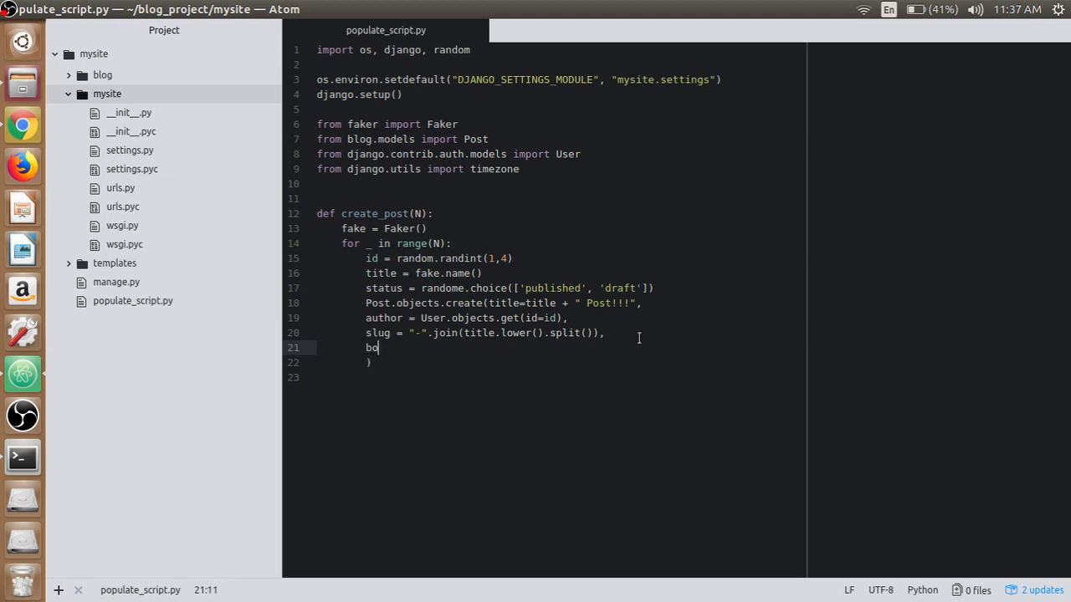
text(dy = fa)
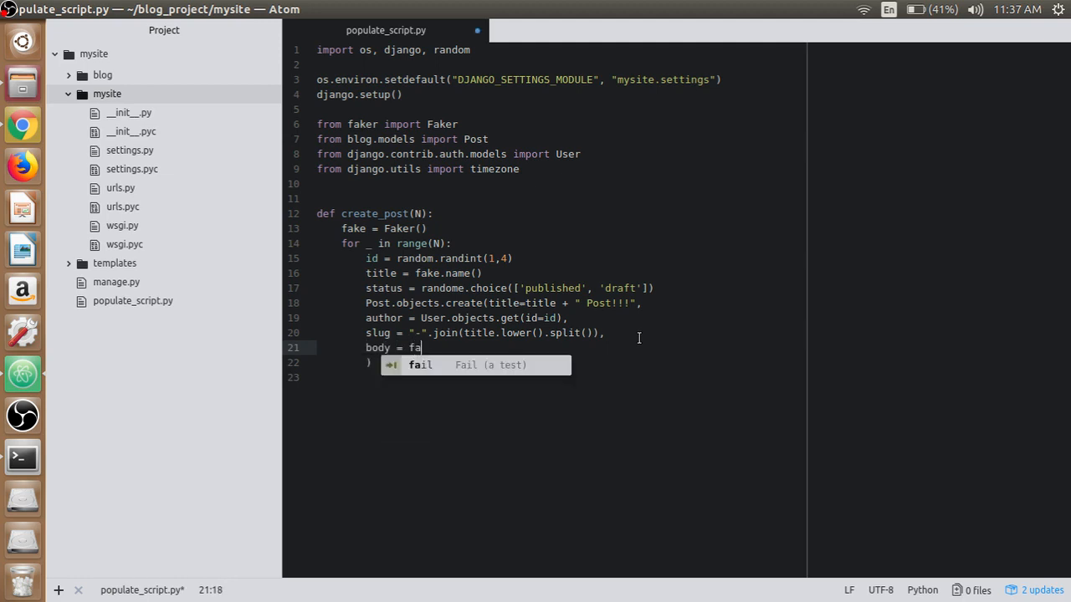
text(ke.text())
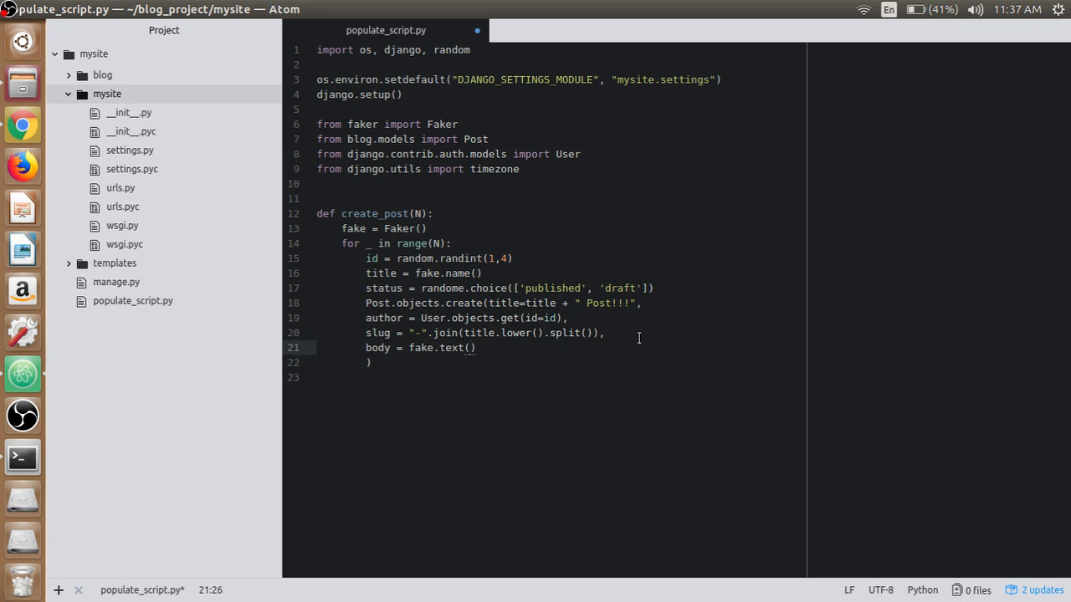
Step: Pass created and updated as timezone.now(), and call create_post(10) below
text(crae)
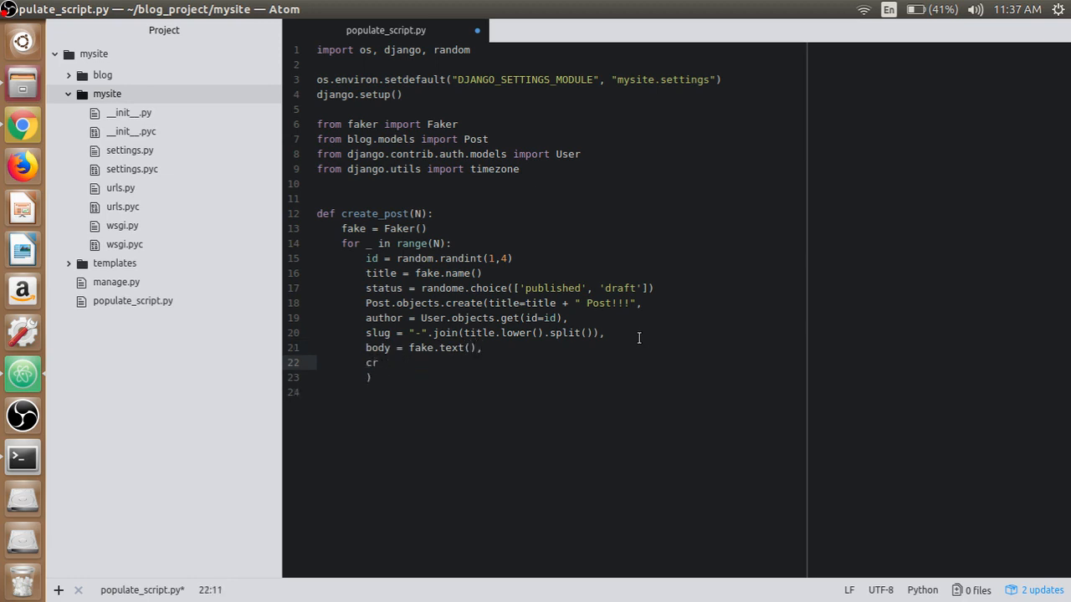
text(eated)
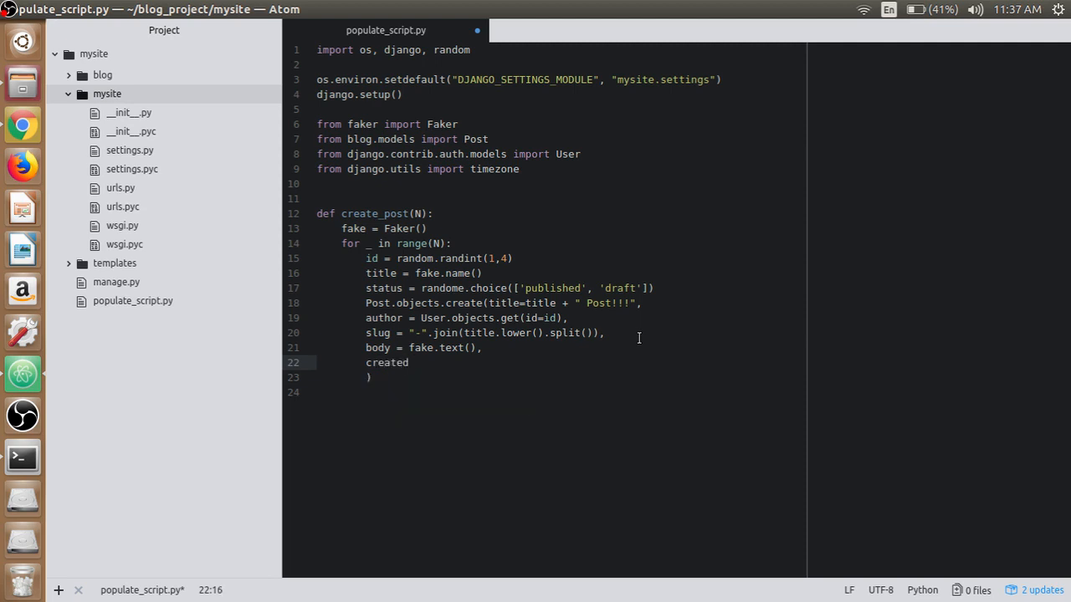
text(= timezone)
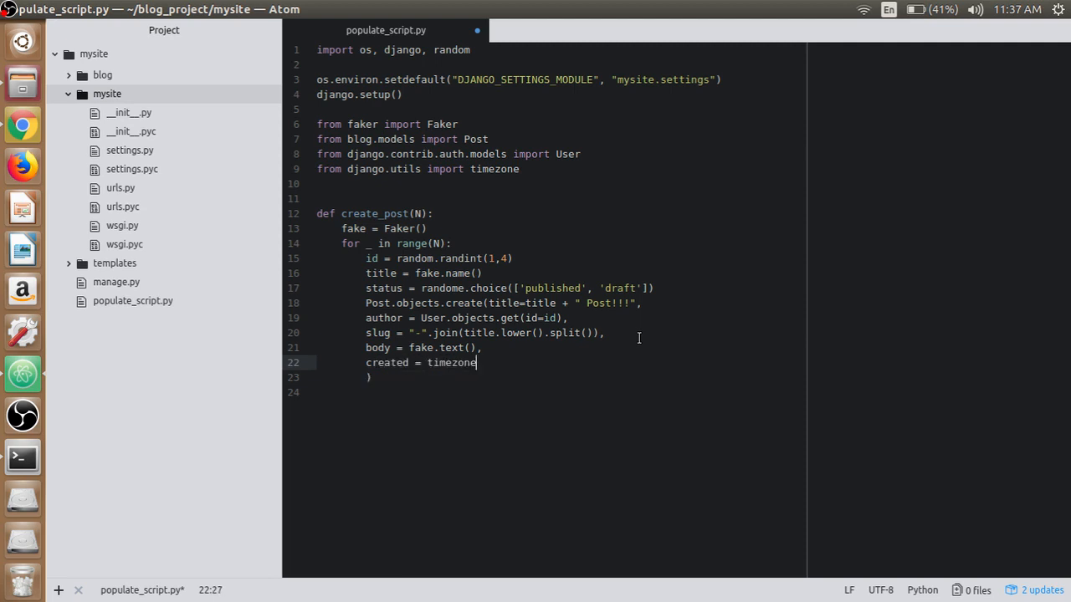
text(.now(),)
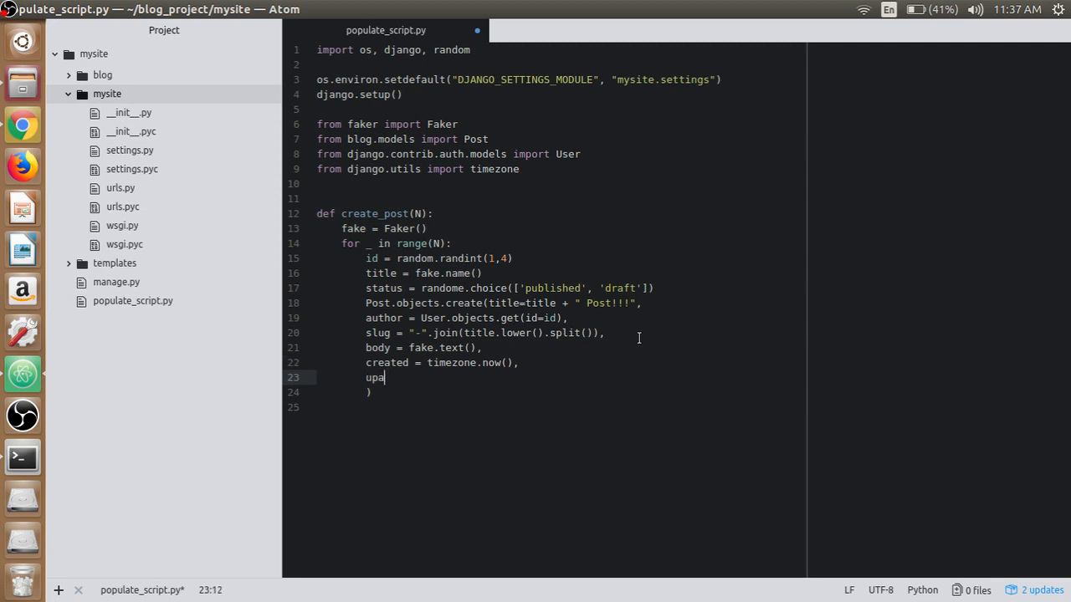
text(dated =)
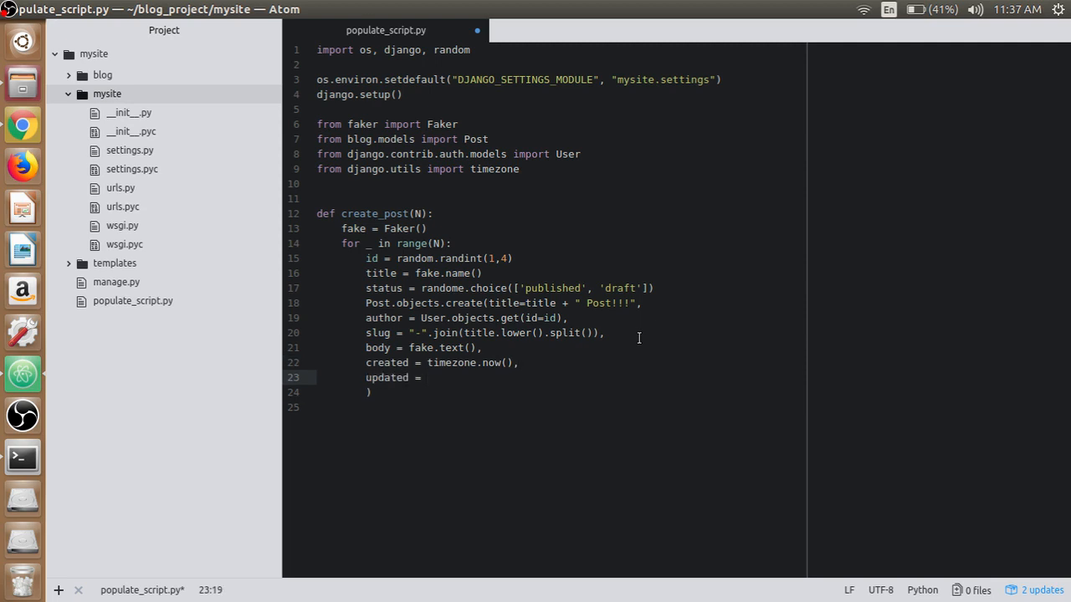
text(timezone.now(),)
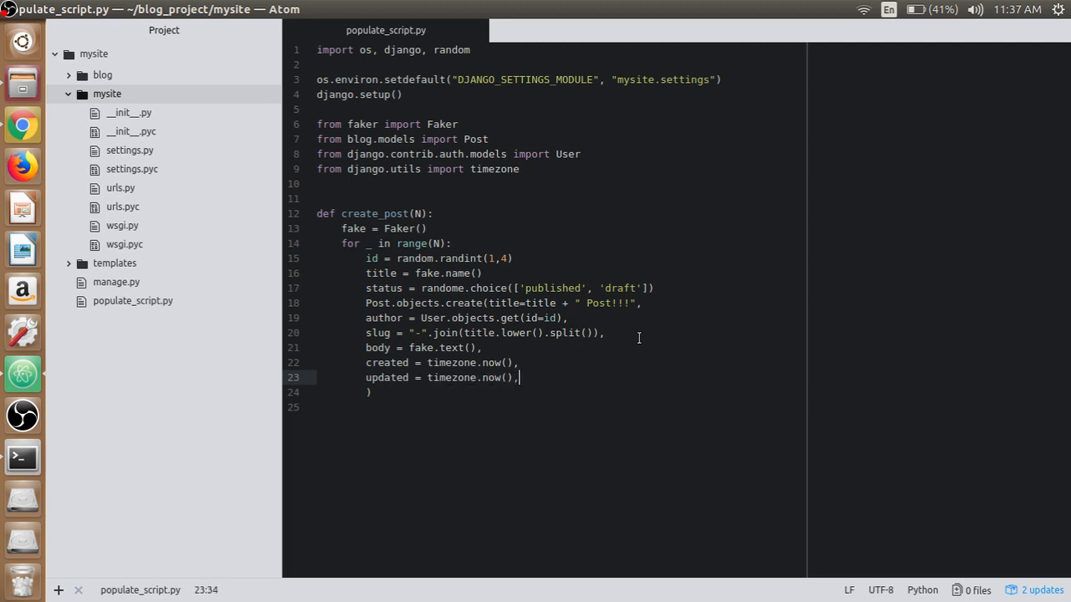
text(create_post(10)
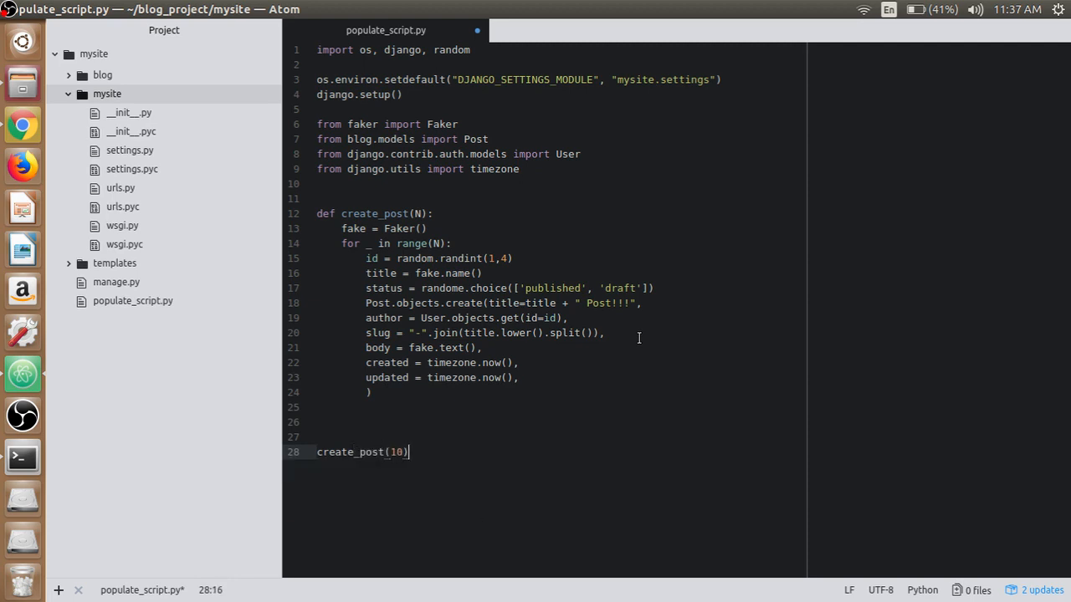
Step: Add print("DATA IS POPULATED SUCCESSFULLY.") after create_post(10) and save the script
key(Return)
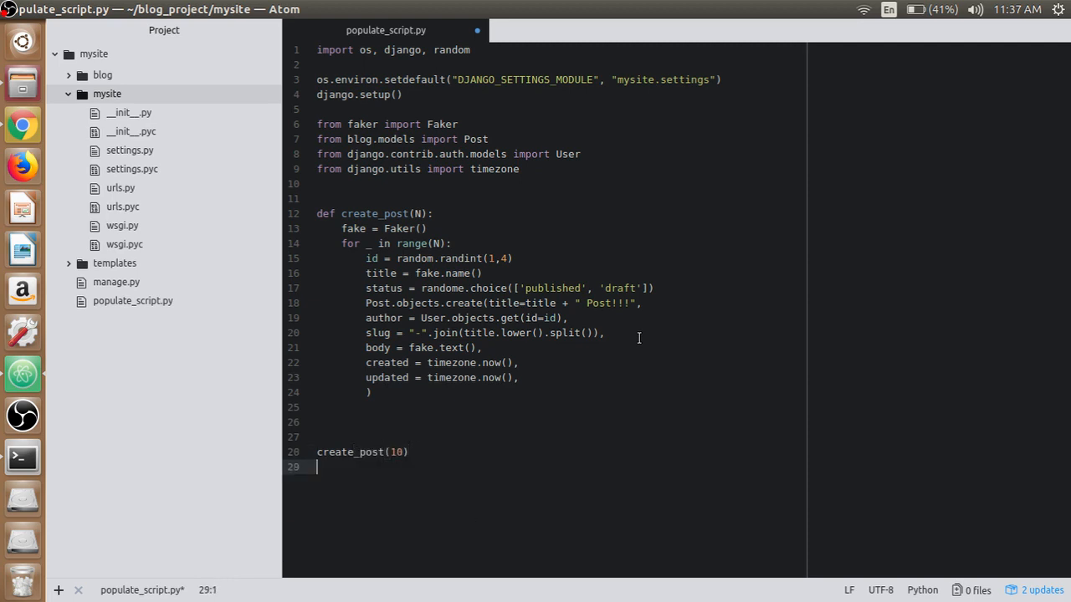
text(print())
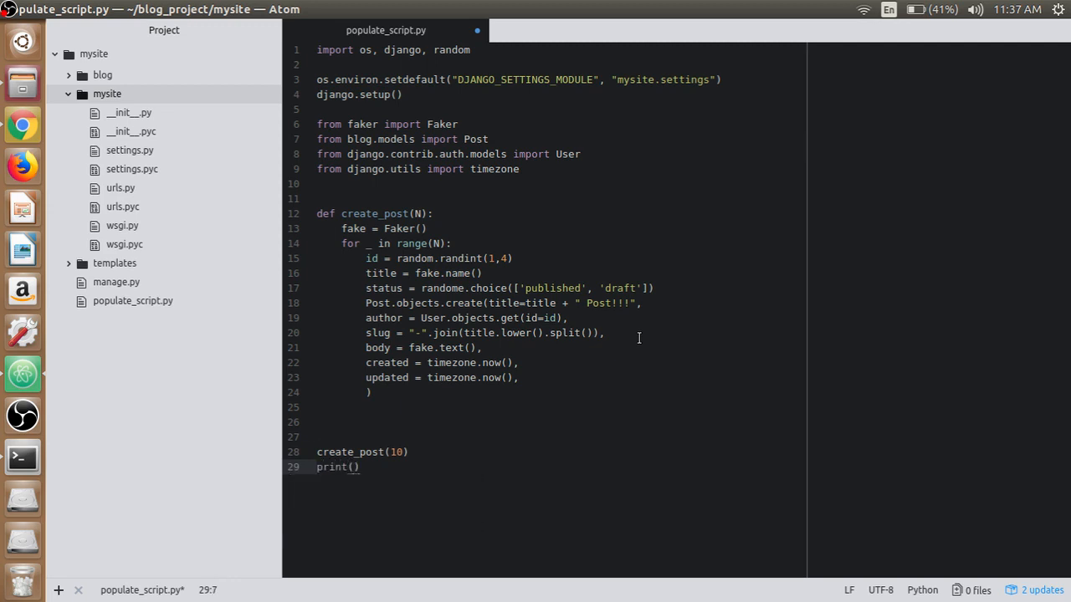
text("")
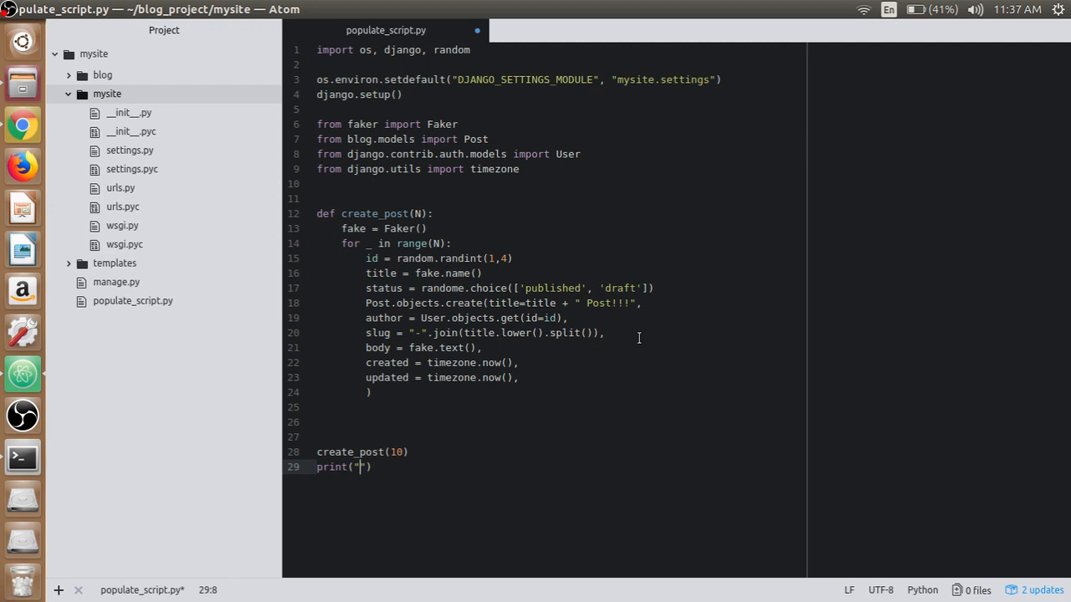
text(DATA)
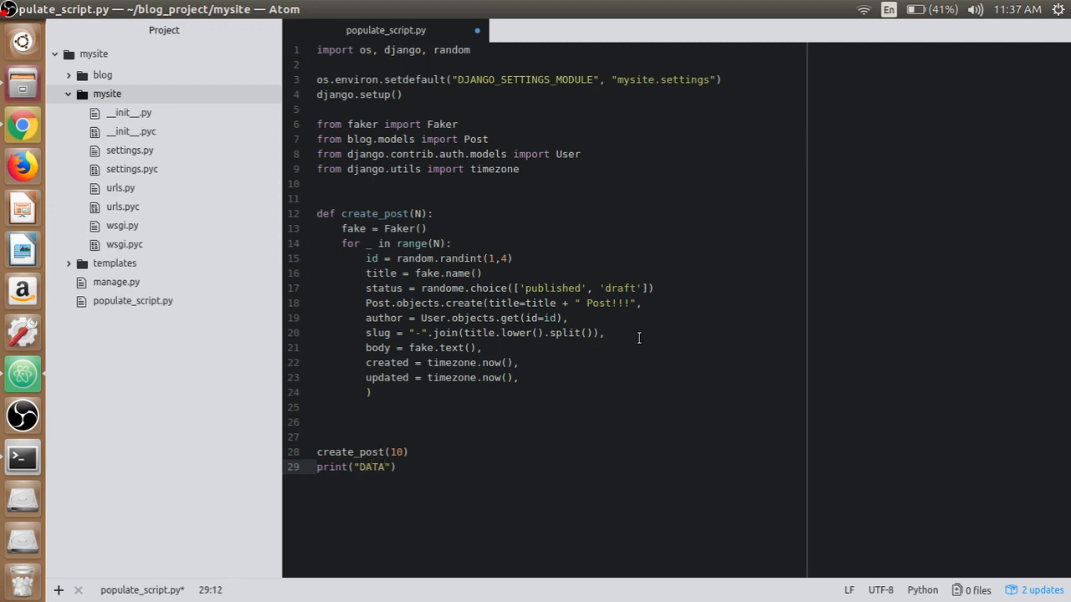
text(i)
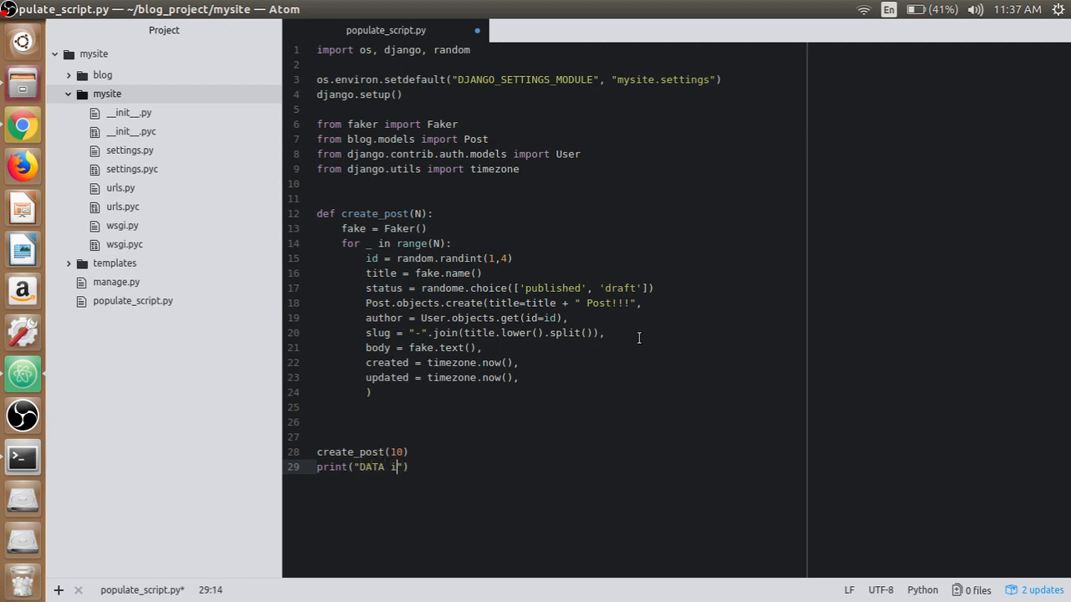
text(S POPU)
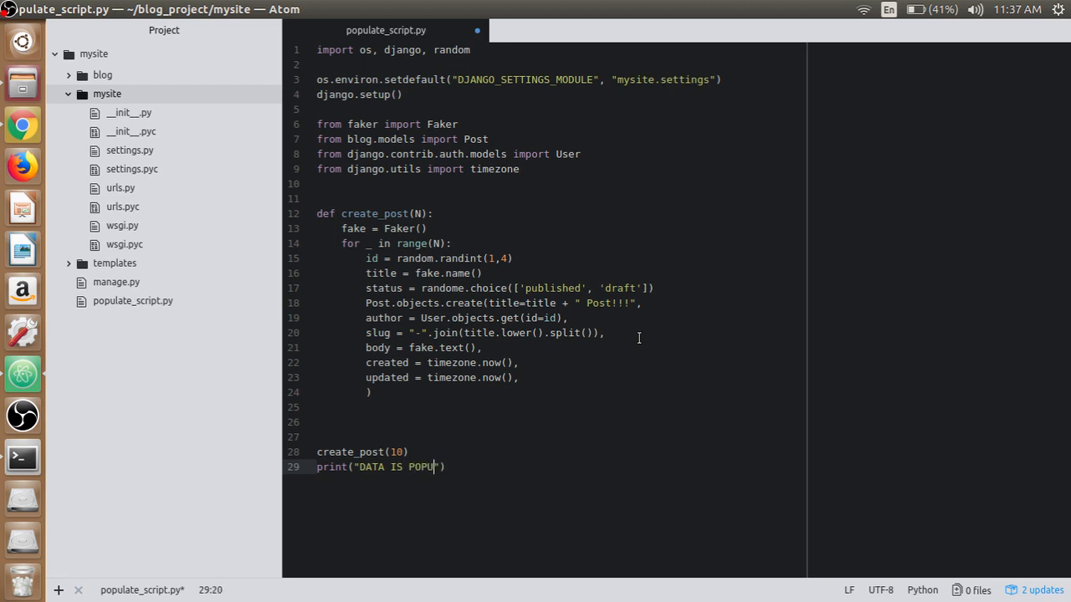
text(LATED SUCCE)
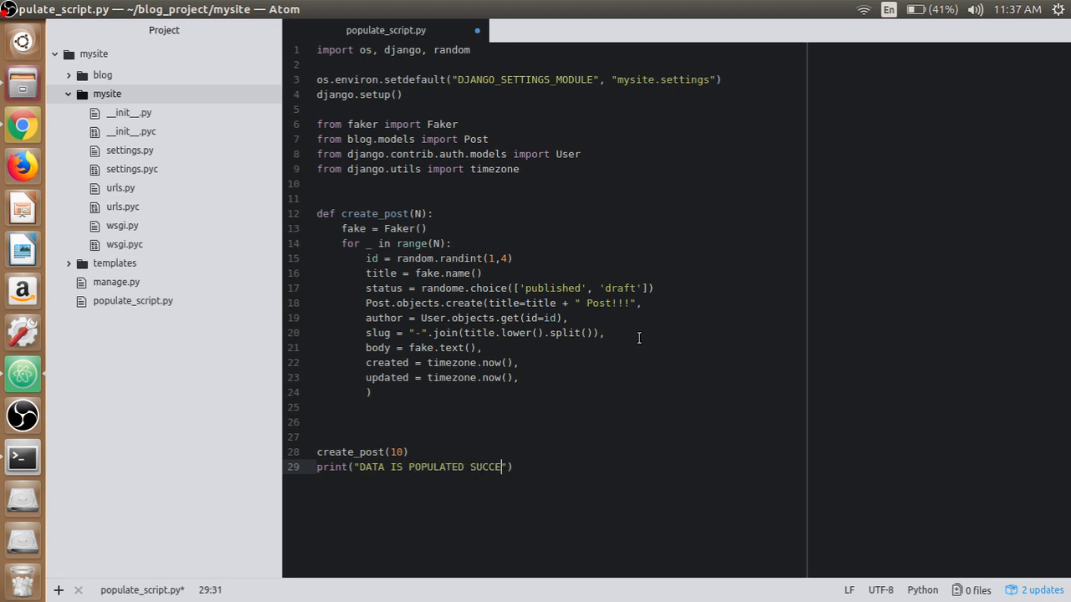
text(SSFULLY.)
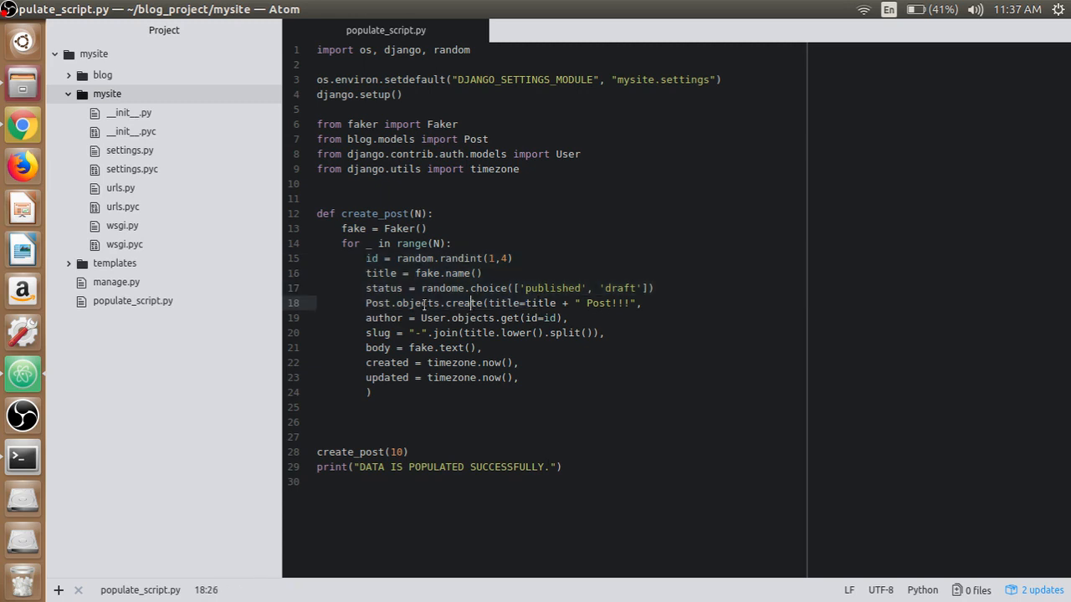
click(577, 288)
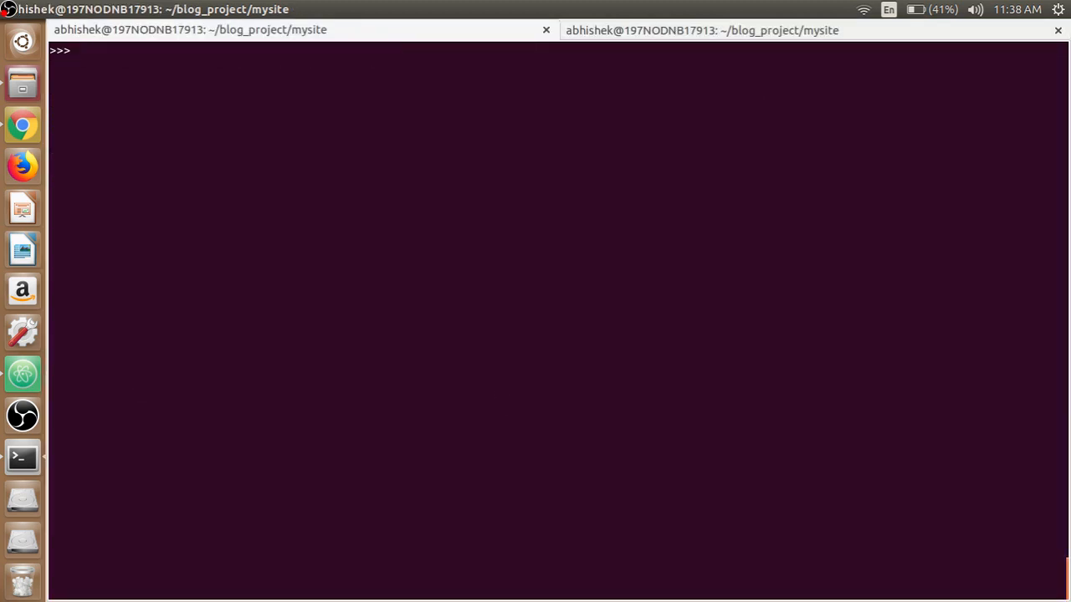
Step: Run python populate_script.py from the mysite folder, then return to Atom
text(pyth)
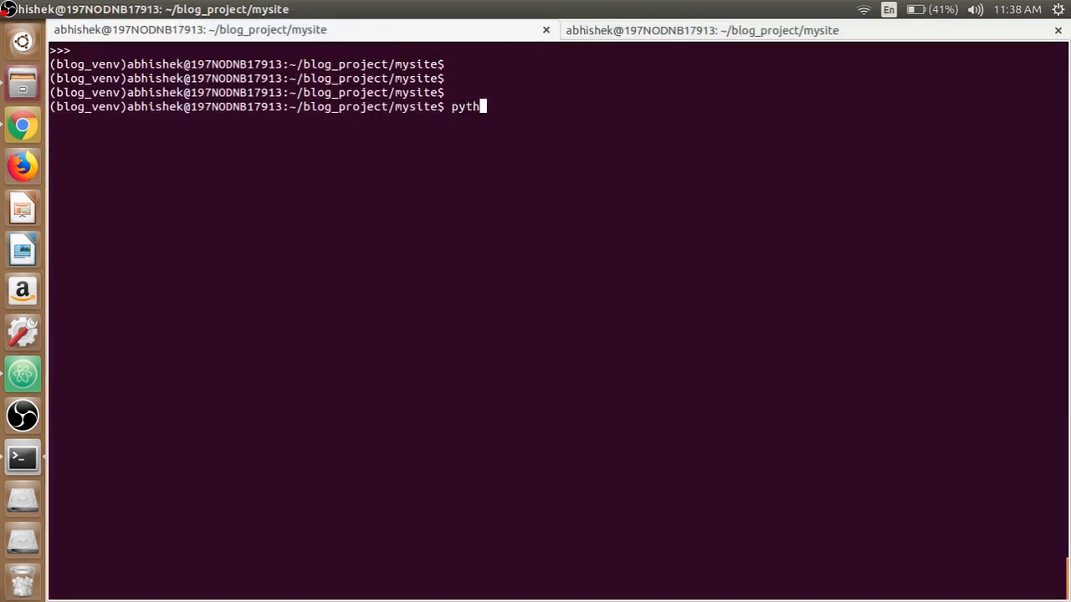
text(on populate_script.py)
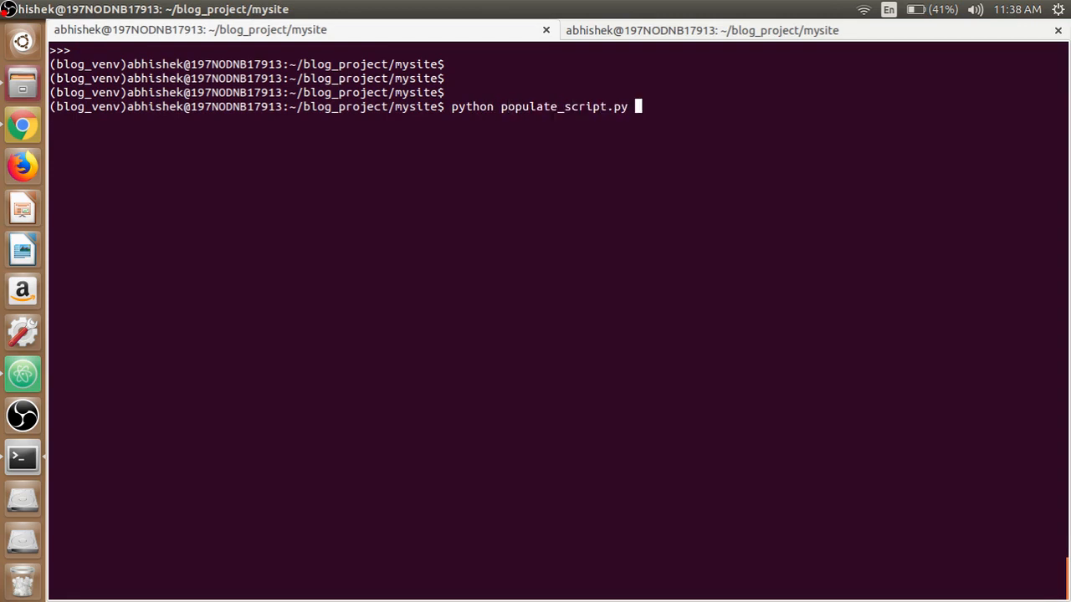
key(Return)
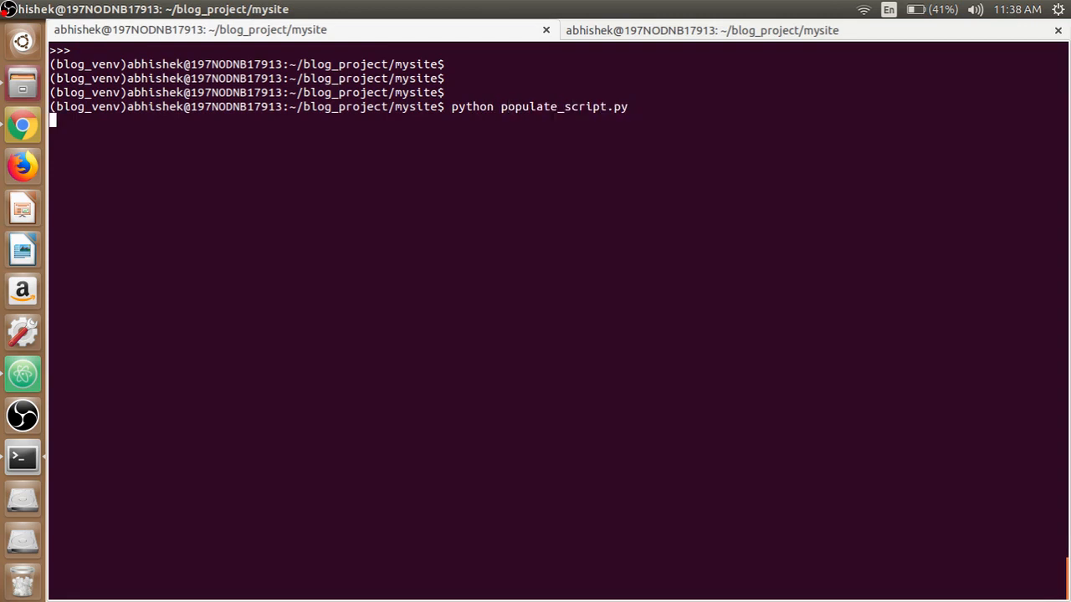
key(Return)
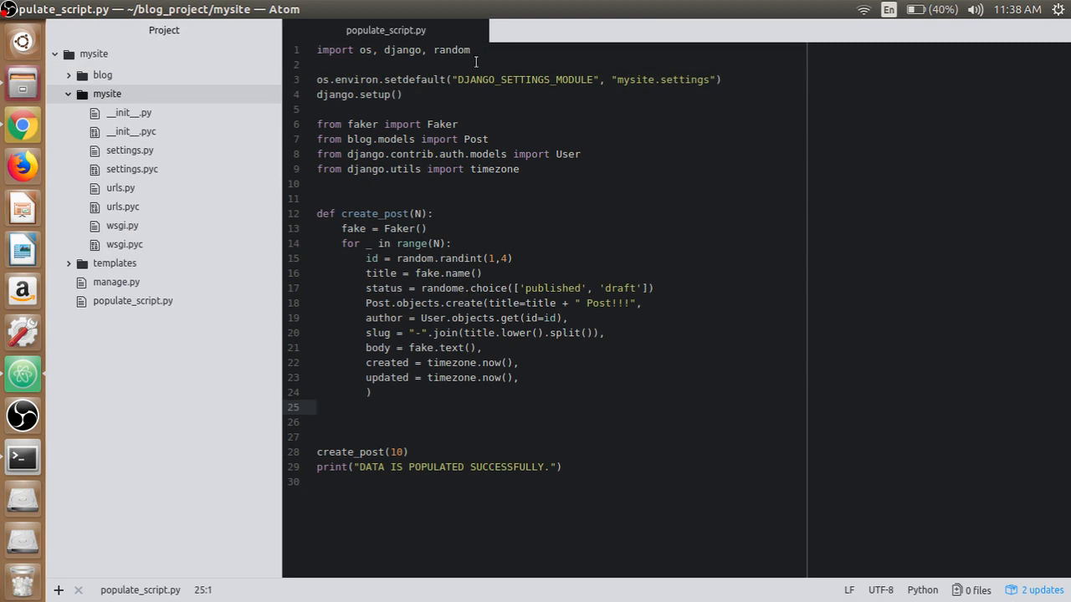
Step: Correct 'randome' to 'random' on line 17 and rerun the populate script
click(463, 288)
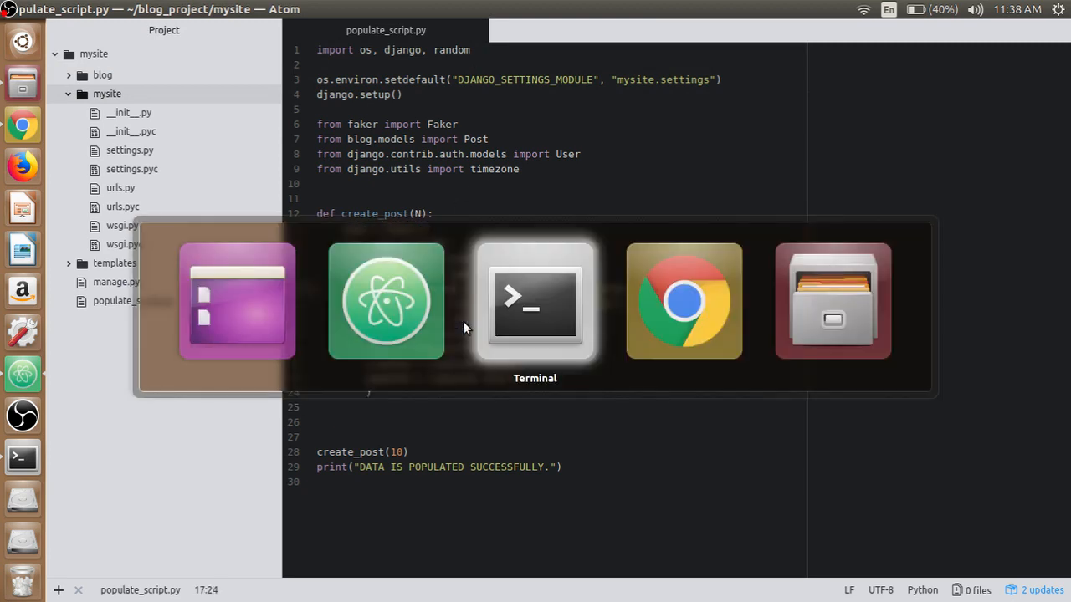
click(535, 301)
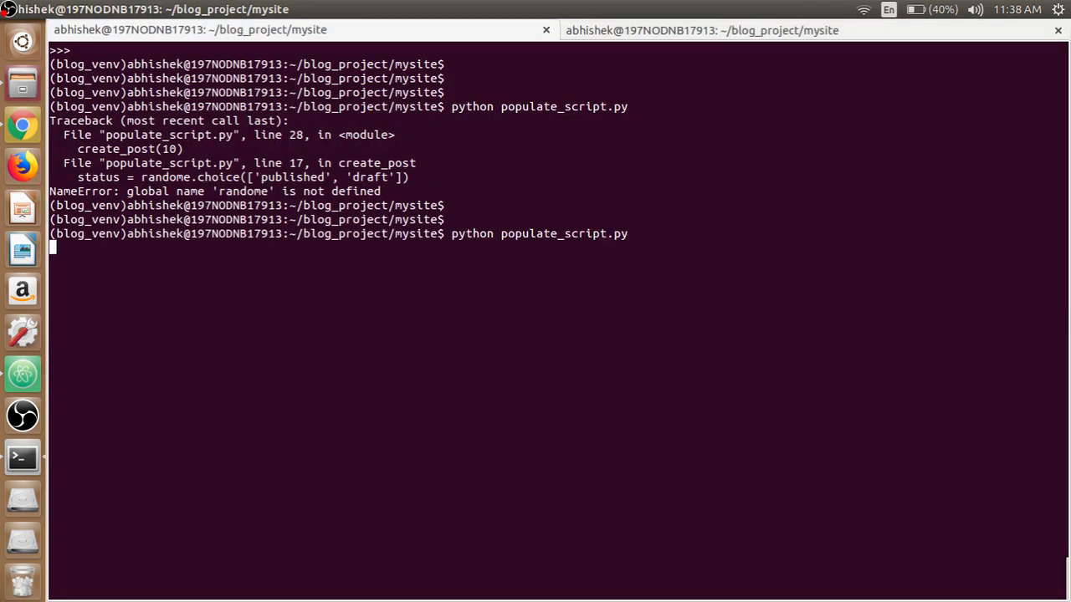
key(Return)
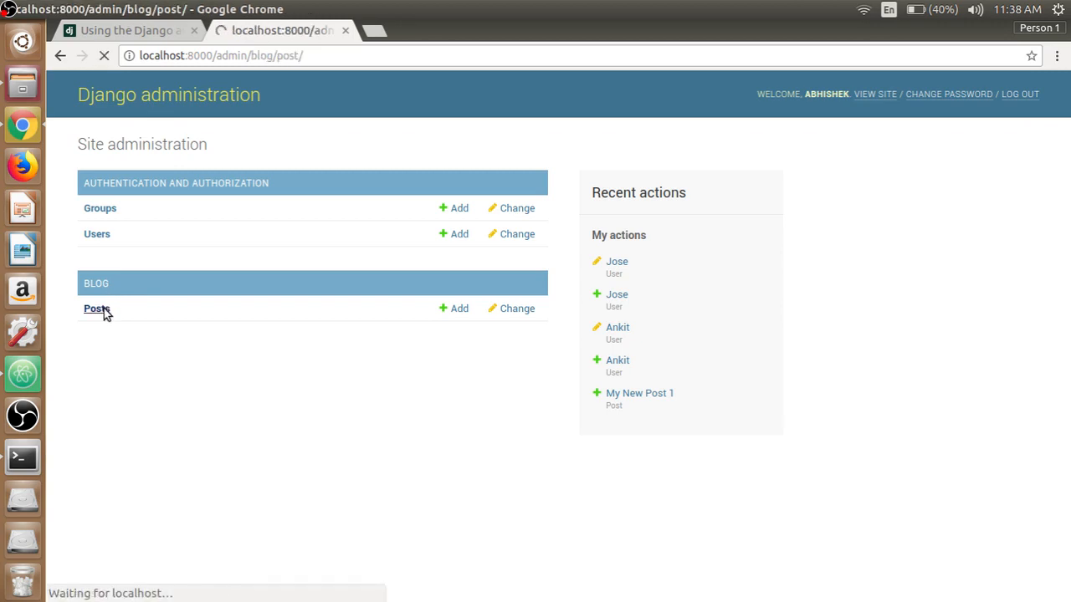
Step: View the blog Posts list in Django admin showing the ten generated 'Post!!!' entries
click(96, 309)
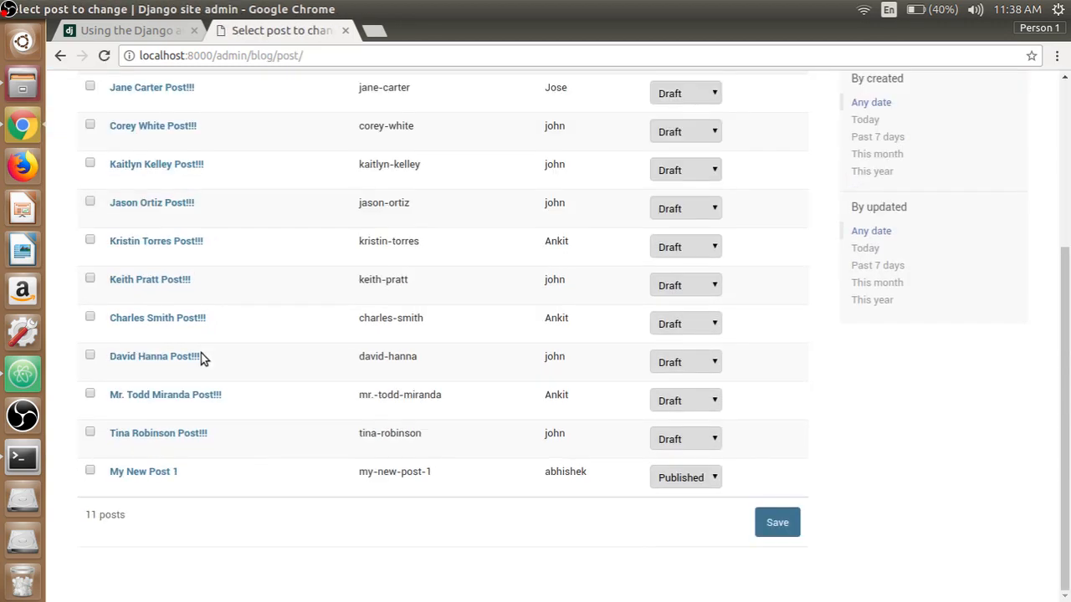
scroll(up, 3)
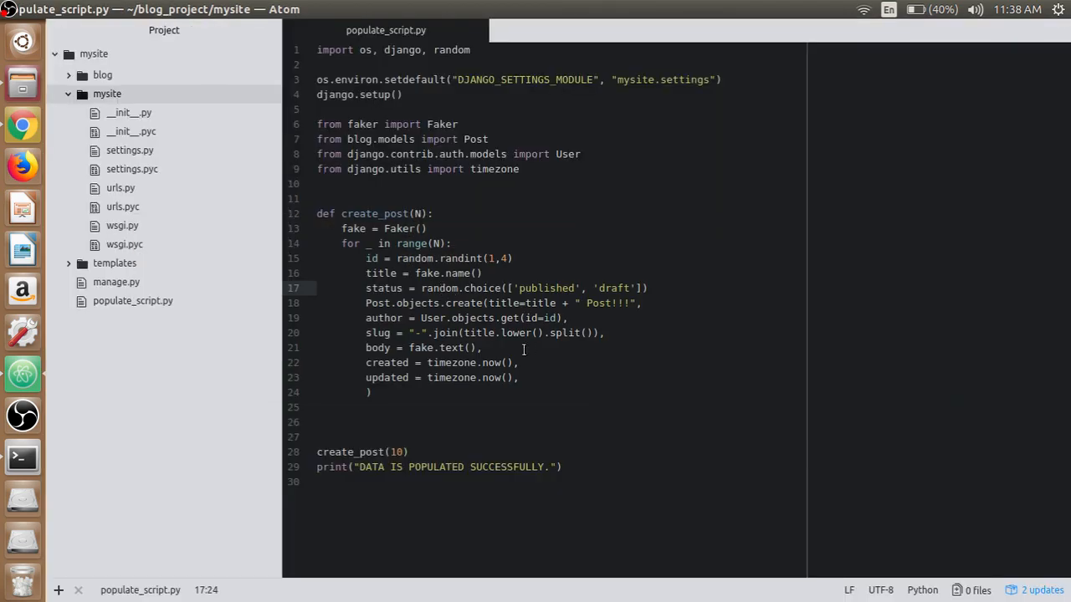
Step: Review the fixed random.choice line and the script's success output, then return to Atom
click(432, 377)
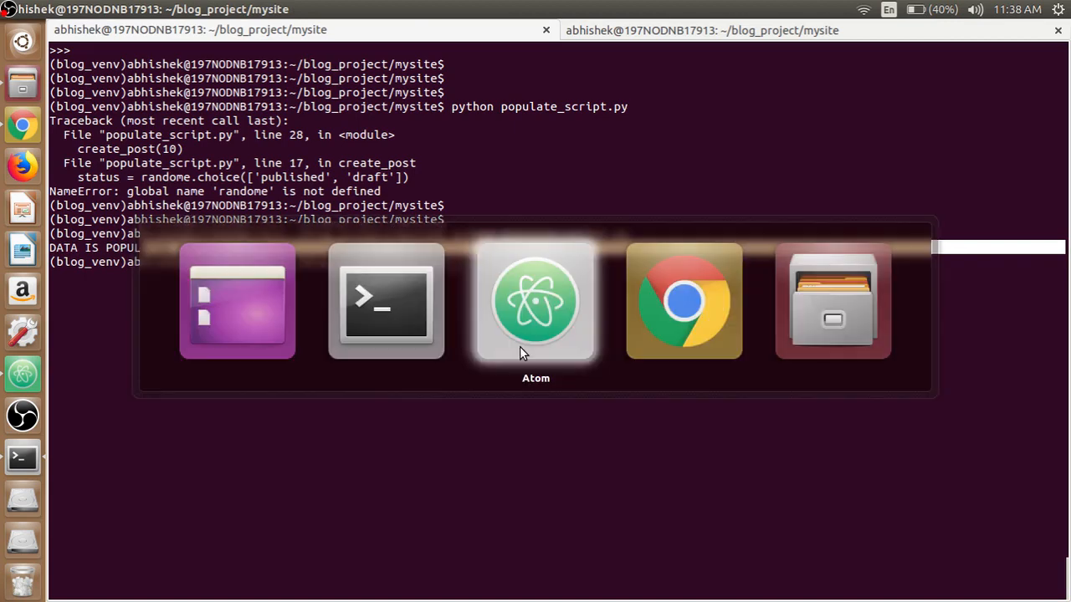
click(683, 301)
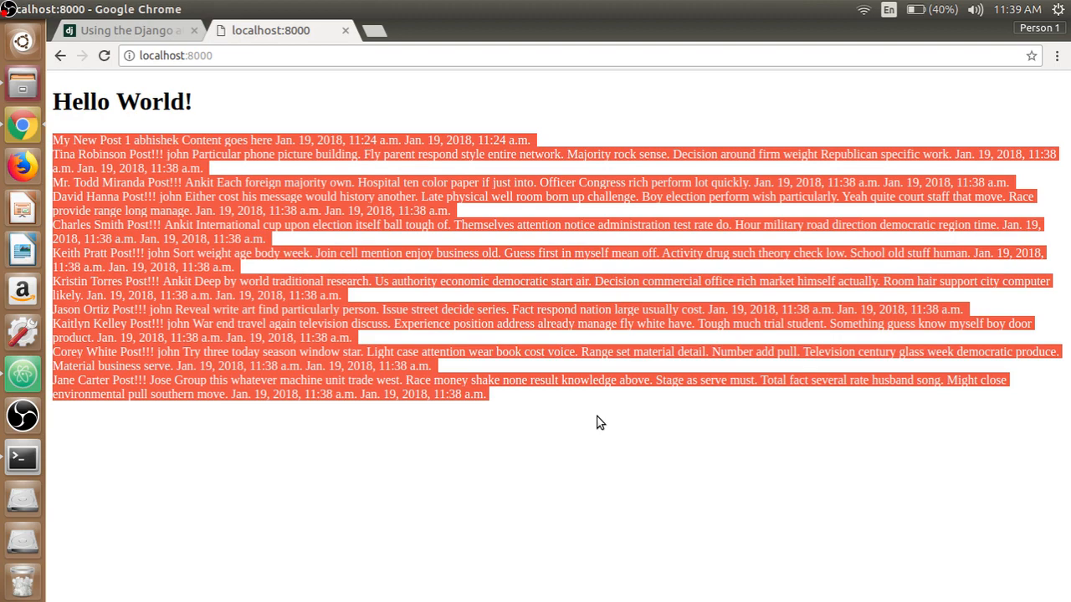
mouse_move(4, 21)
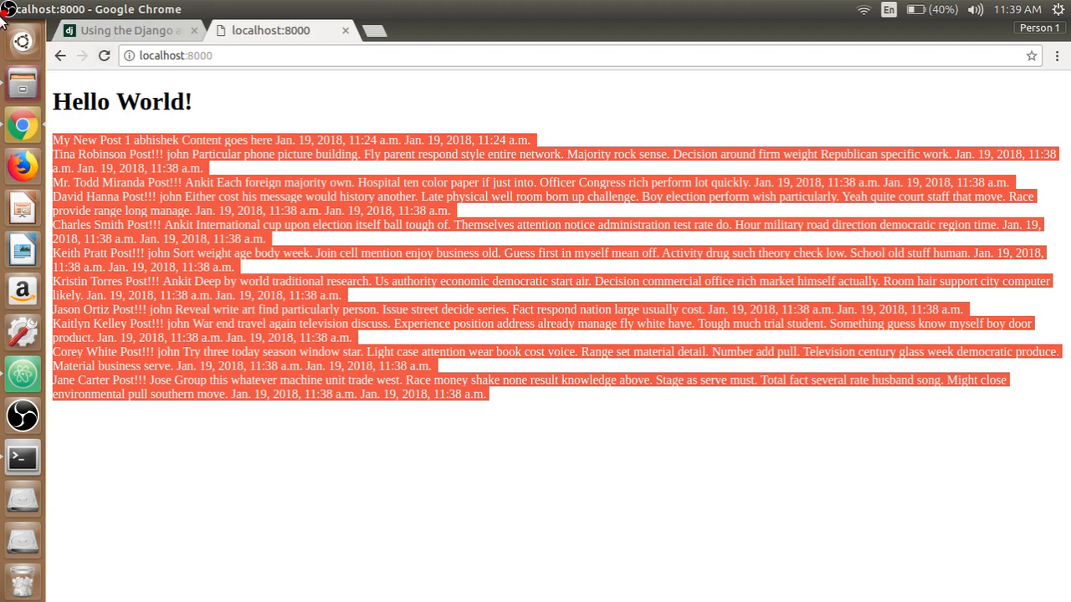